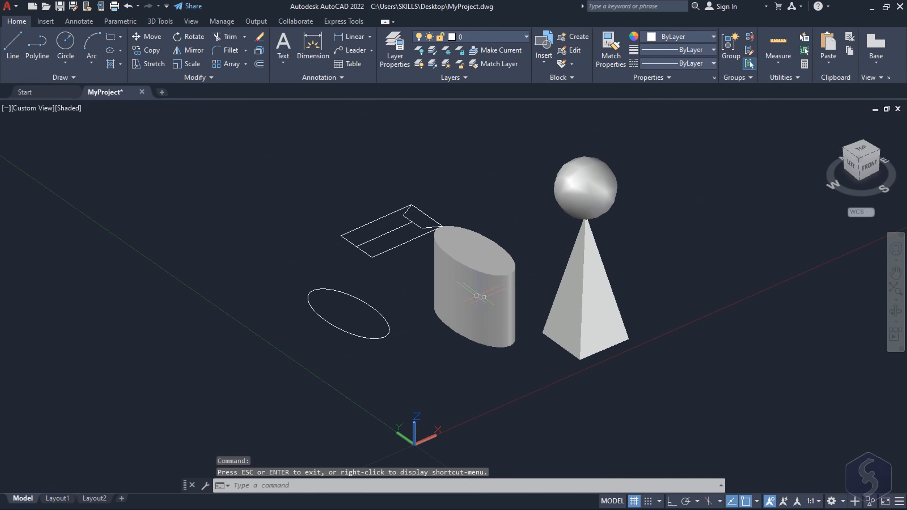
mouse_move(434, 358)
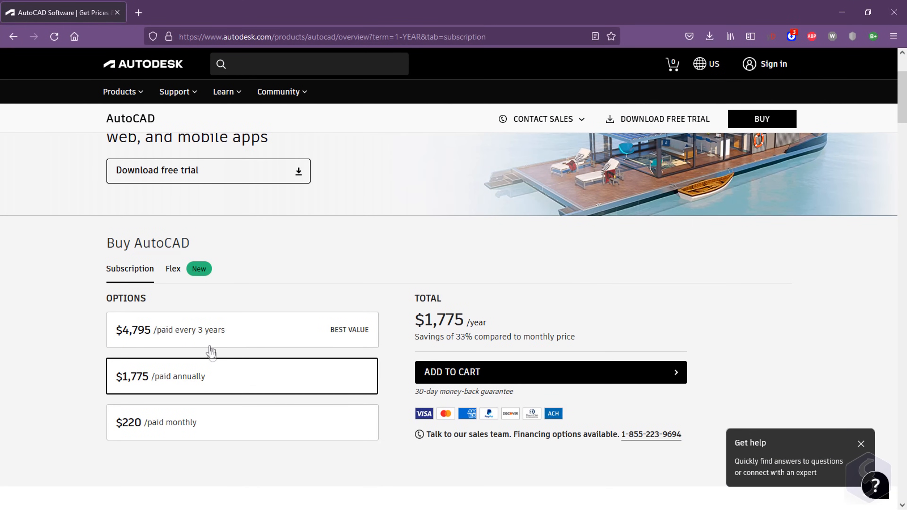
mouse_move(176, 271)
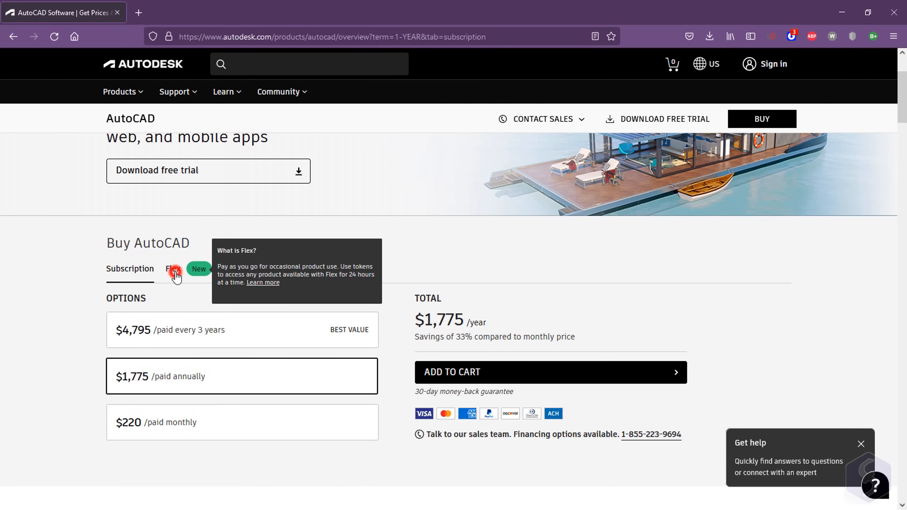
- Switch the Buy AutoCAD section to Flex token pricing and scroll to the bundles
left_click(173, 268)
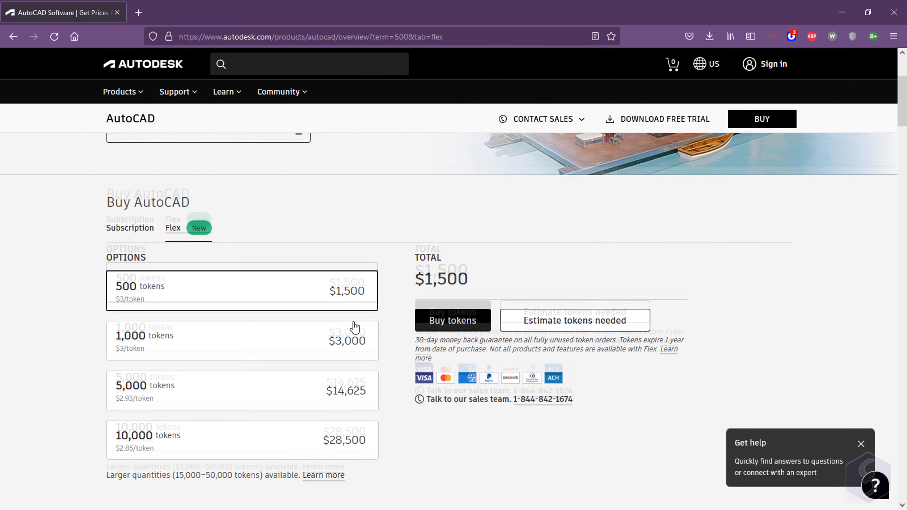
scroll("up", 3)
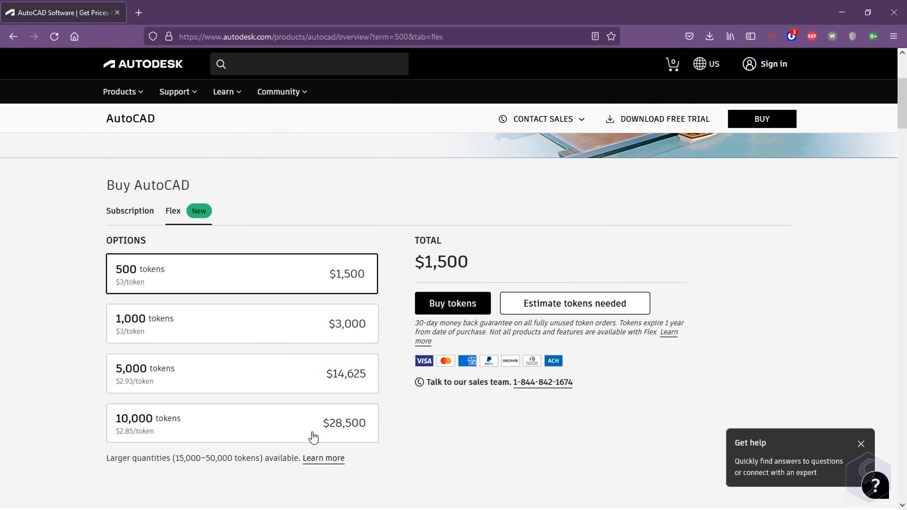
mouse_move(627, 385)
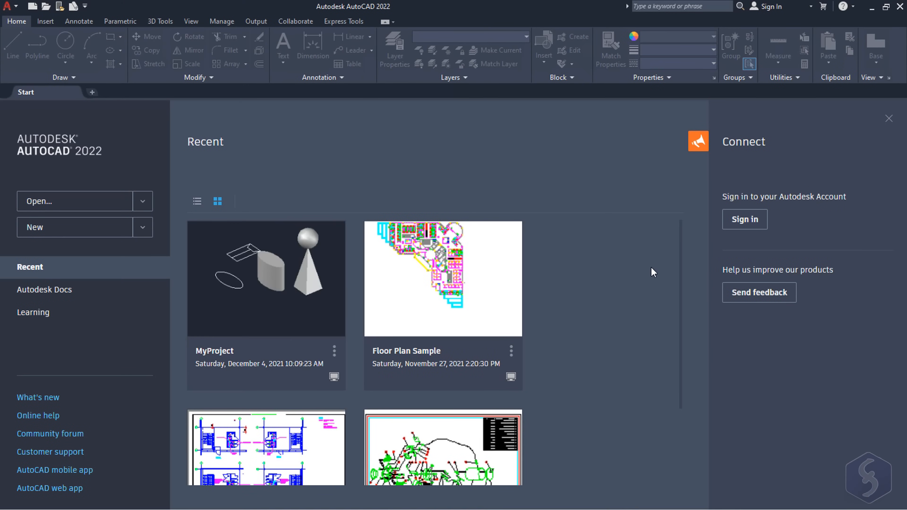
mouse_move(629, 270)
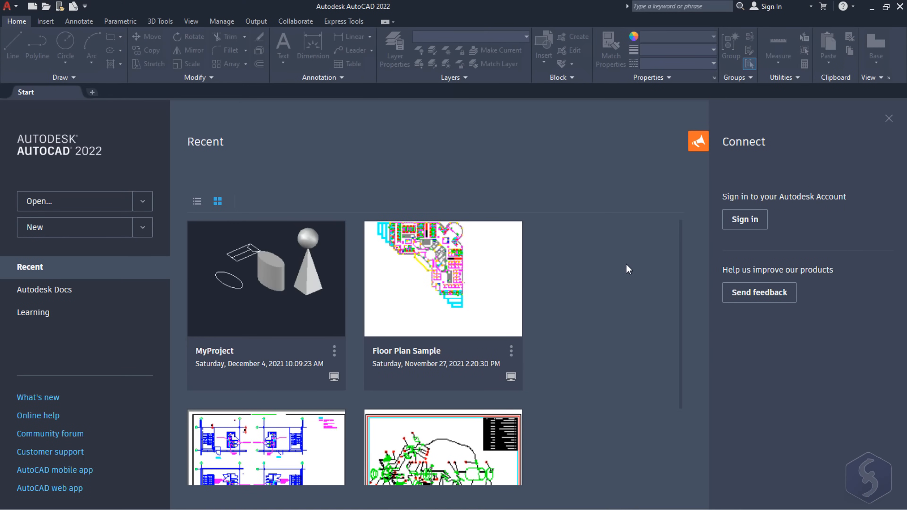
- From the Start tab's New dropdown, browse the templates, cancel, and reopen the list for acad.dwt
scroll("down", 3)
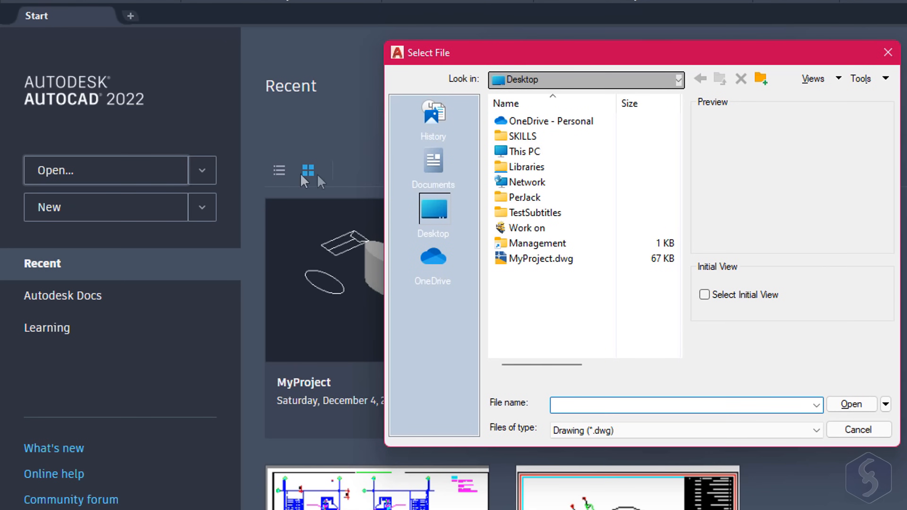
left_click(201, 207)
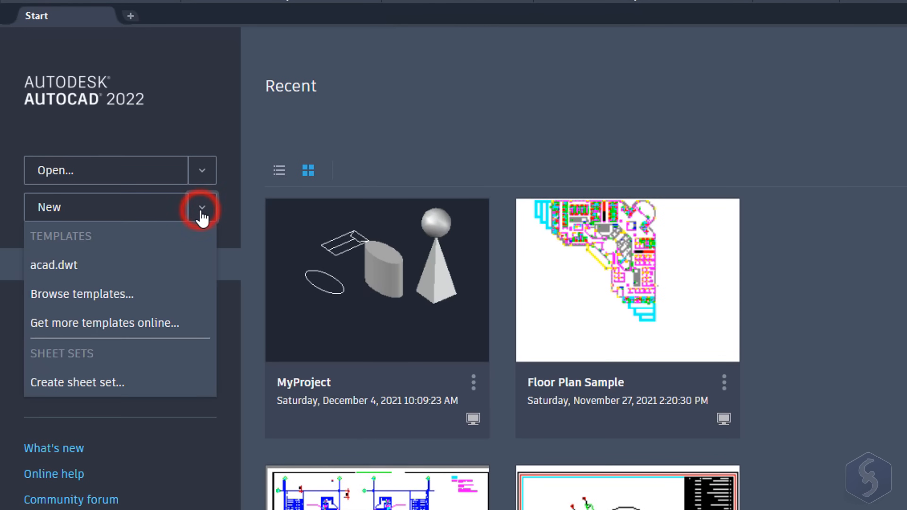
left_click(82, 294)
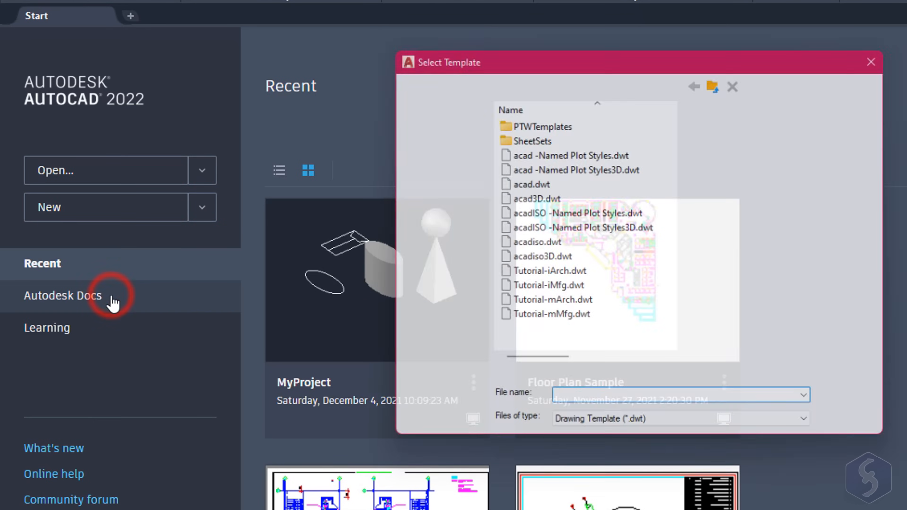
left_click(536, 197)
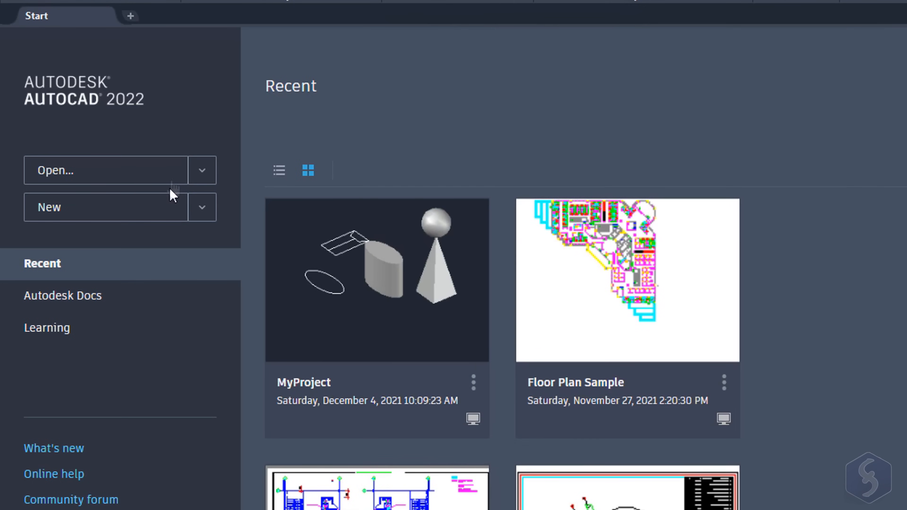
left_click(202, 206)
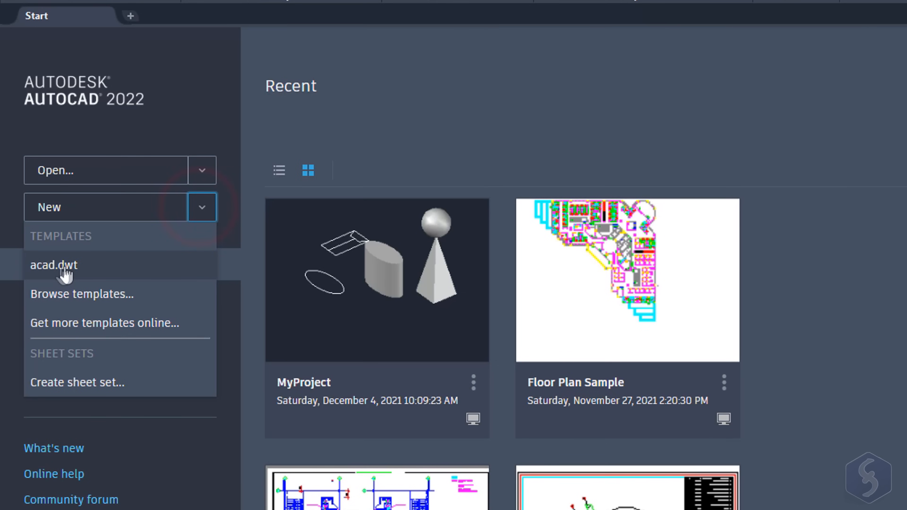
mouse_move(113, 276)
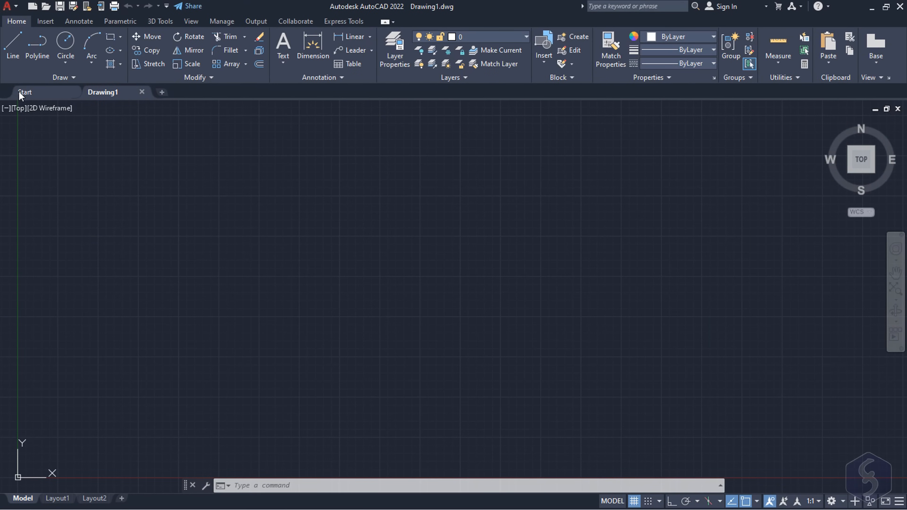
- Return to Drawing1 and tour the Insert, Annotate and Output ribbon tabs
left_click(25, 92)
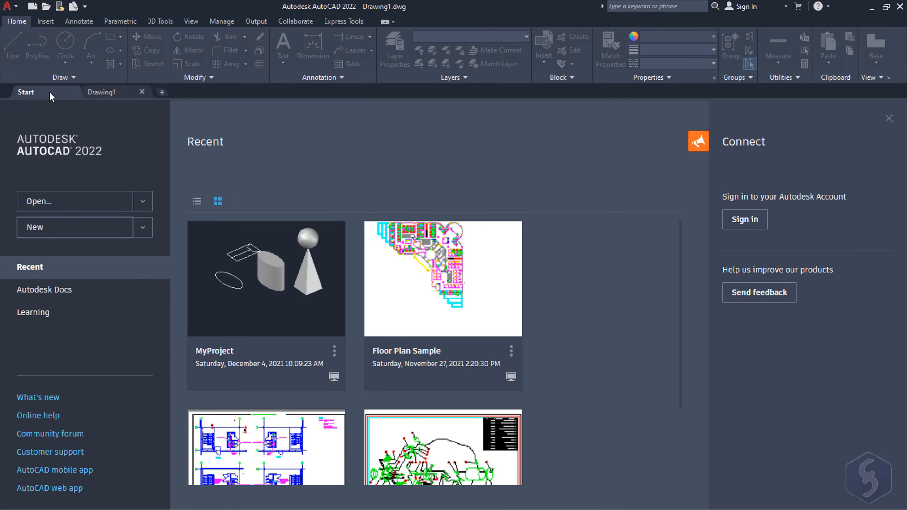
left_click(103, 92)
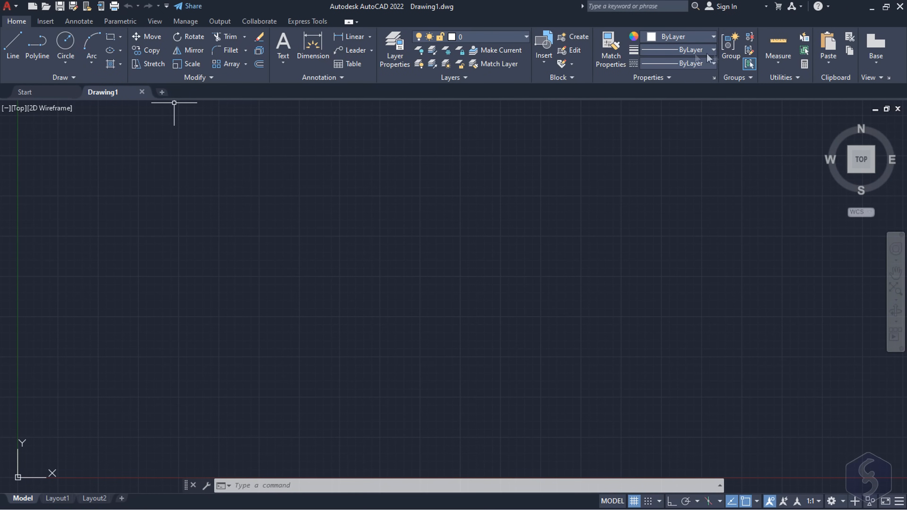
left_click(44, 22)
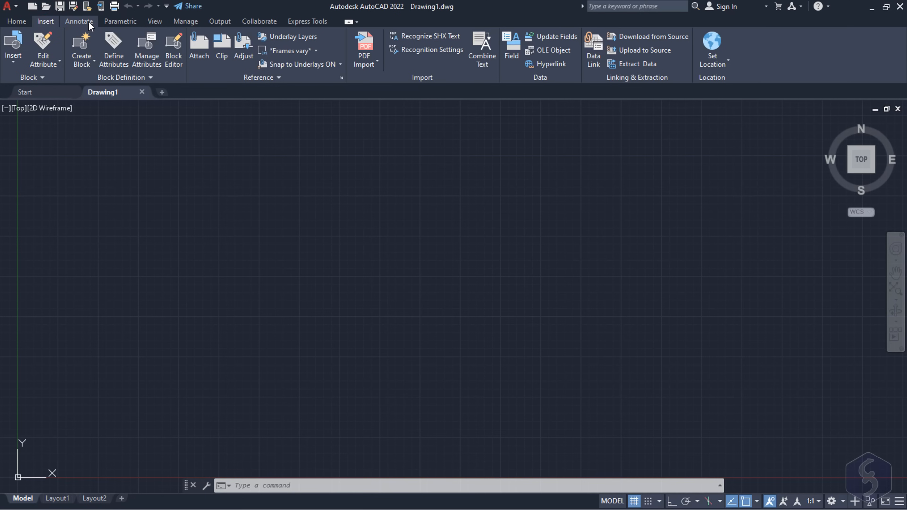
left_click(119, 21)
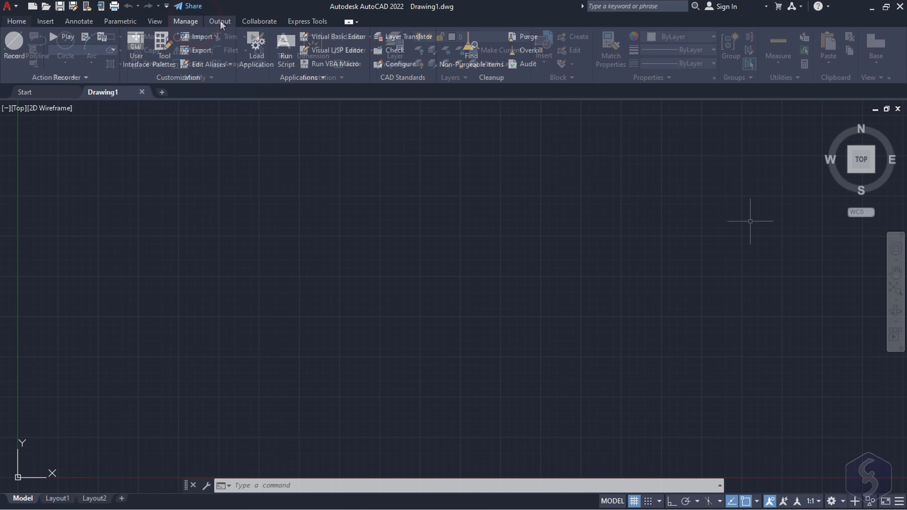
left_click(16, 21)
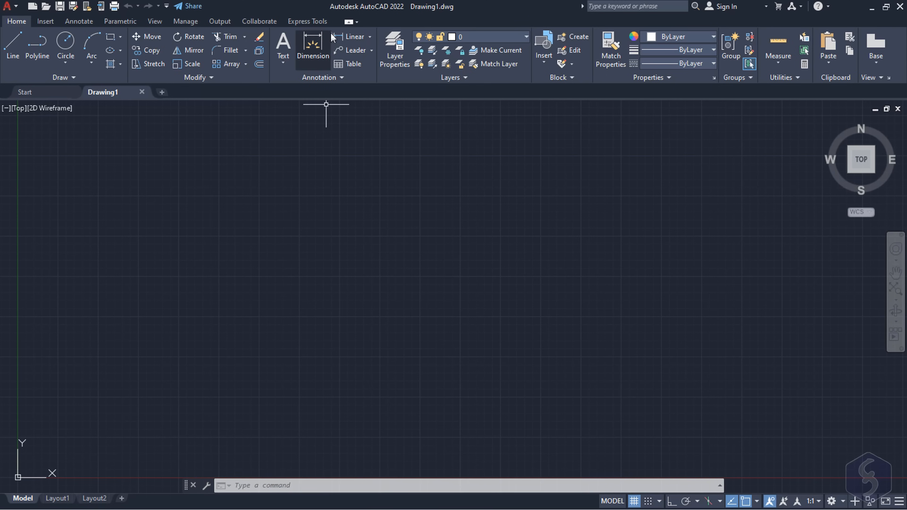
- Cycle the ribbon through its minimized states back to full panels, then show the View tab's viewport tools
left_click(350, 22)
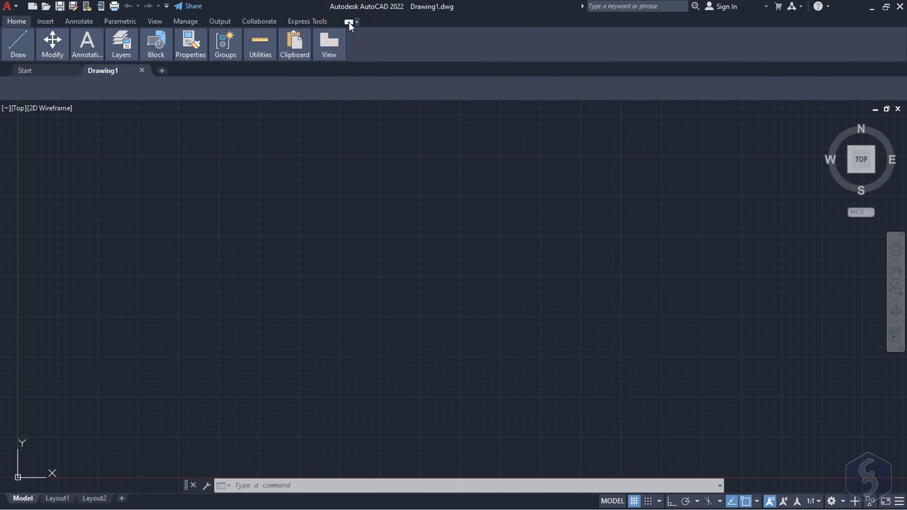
left_click(349, 22)
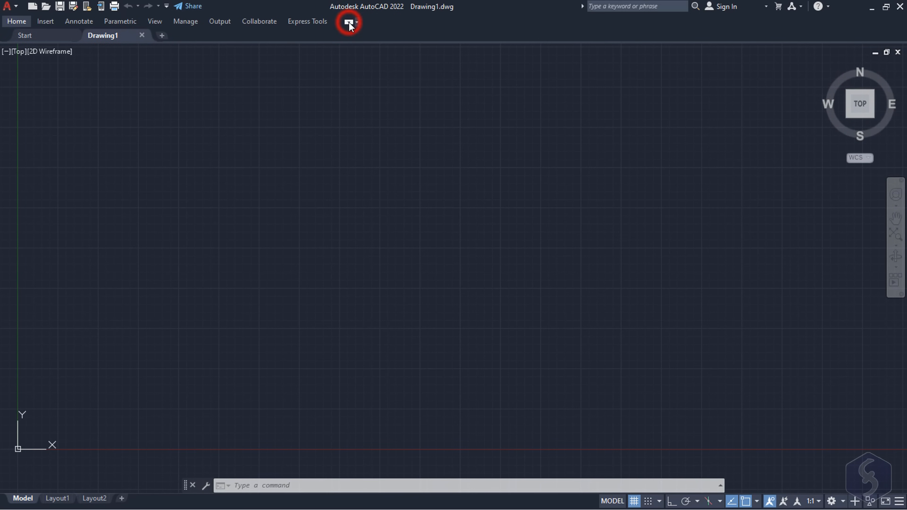
left_click(349, 22)
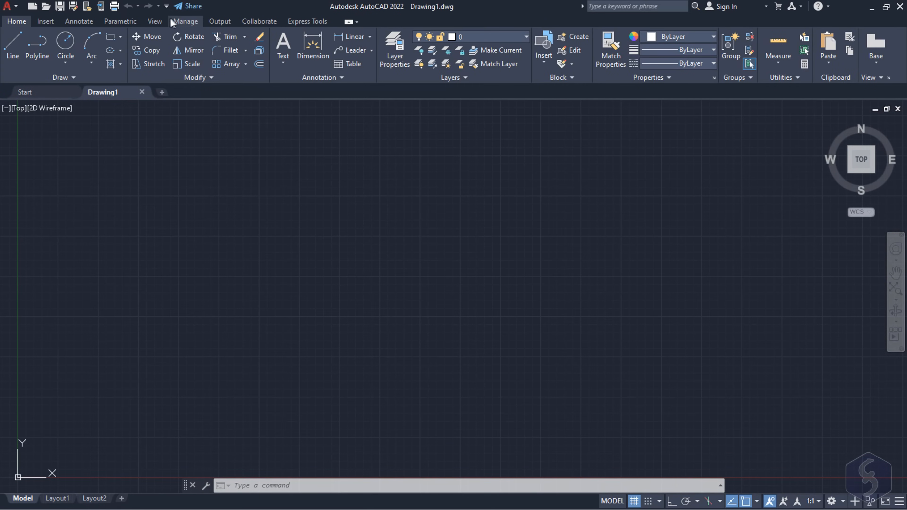
left_click(155, 21)
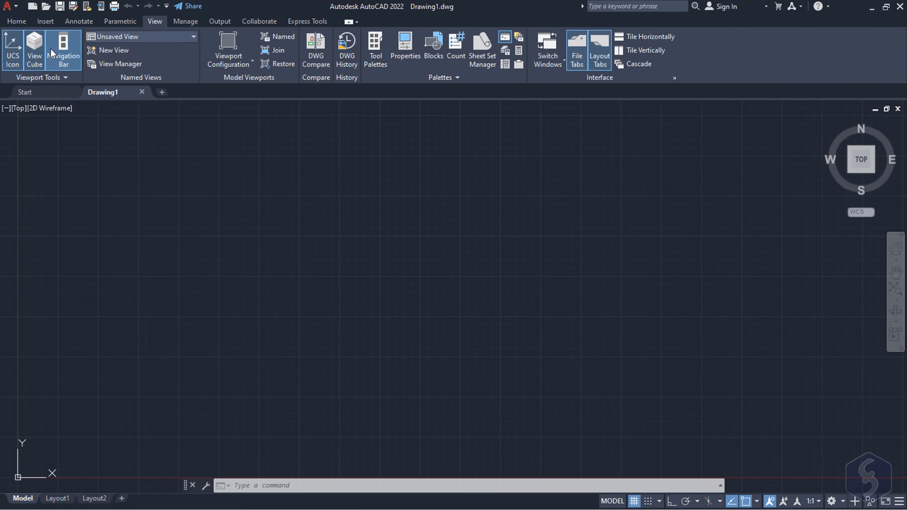
left_click(13, 49)
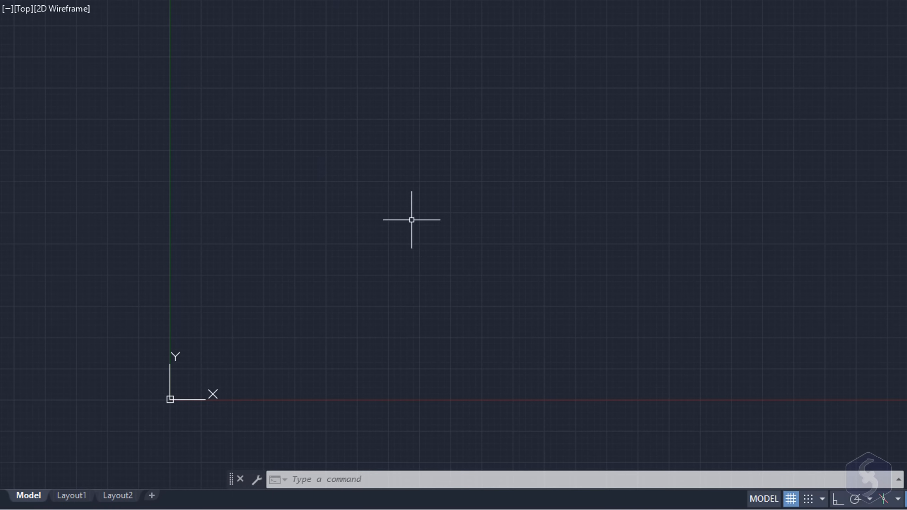
mouse_move(663, 204)
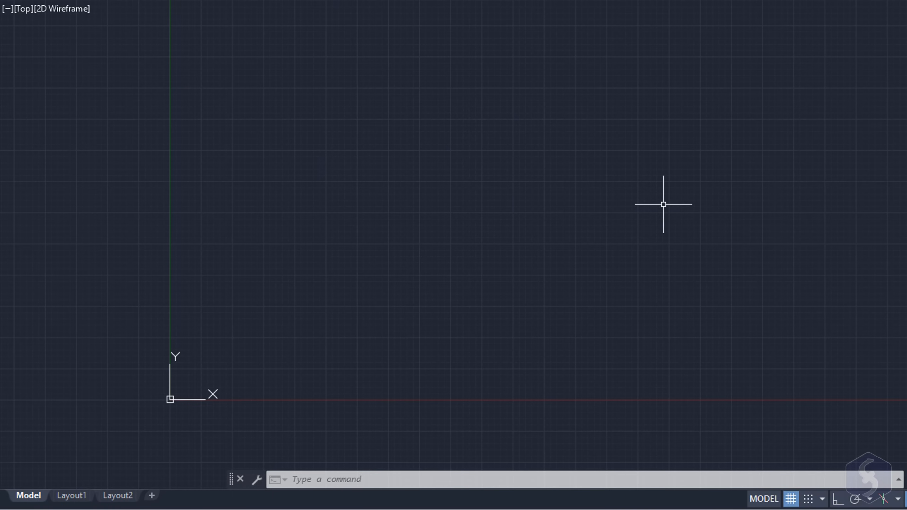
mouse_move(162, 369)
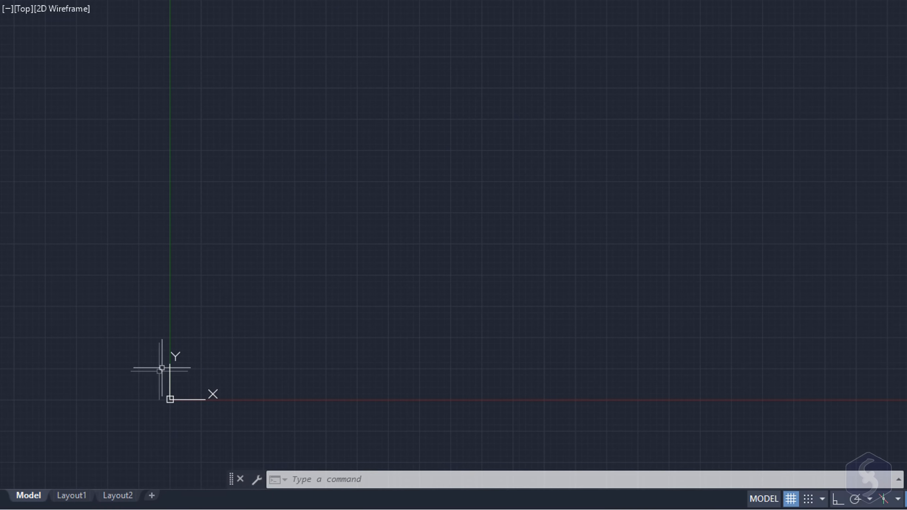
mouse_move(173, 407)
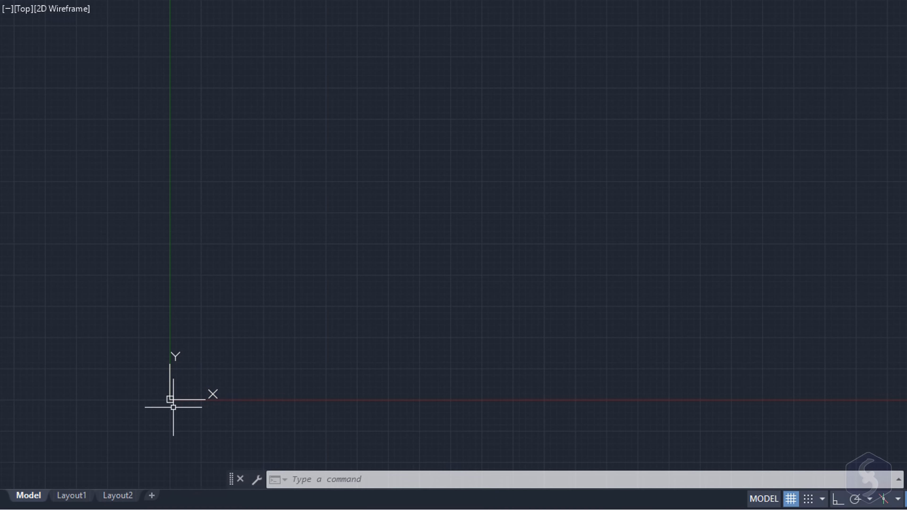
mouse_move(331, 402)
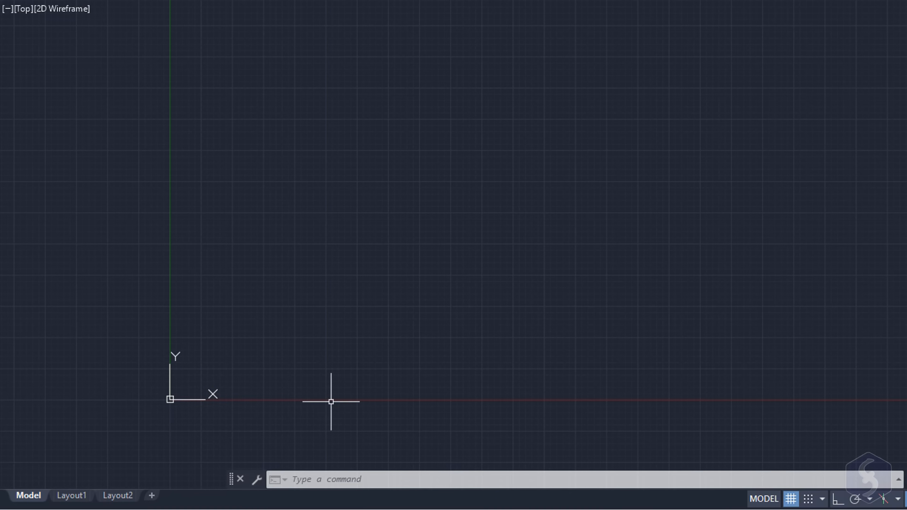
mouse_move(481, 405)
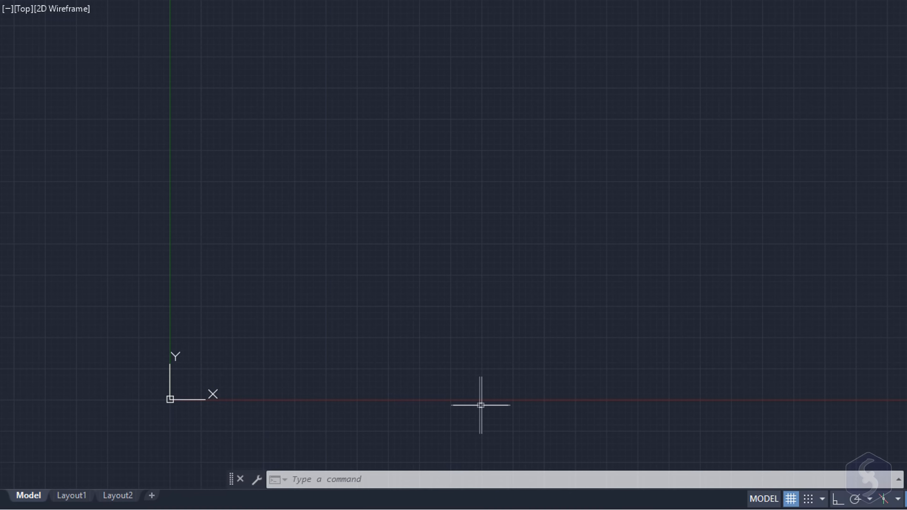
mouse_move(166, 383)
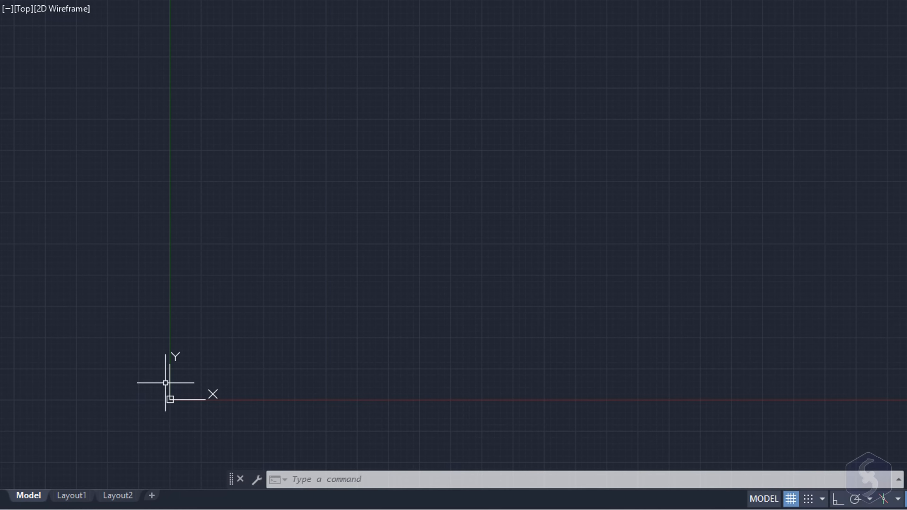
mouse_move(162, 161)
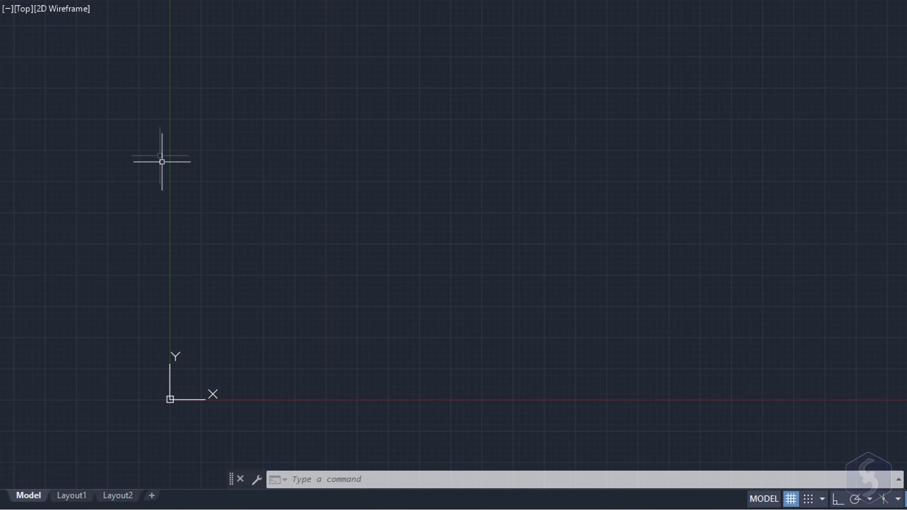
mouse_move(148, 338)
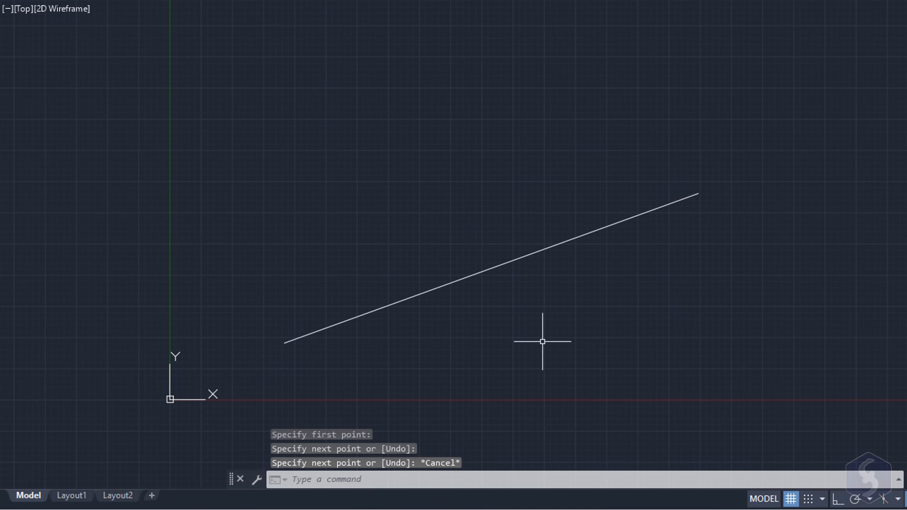
mouse_move(642, 346)
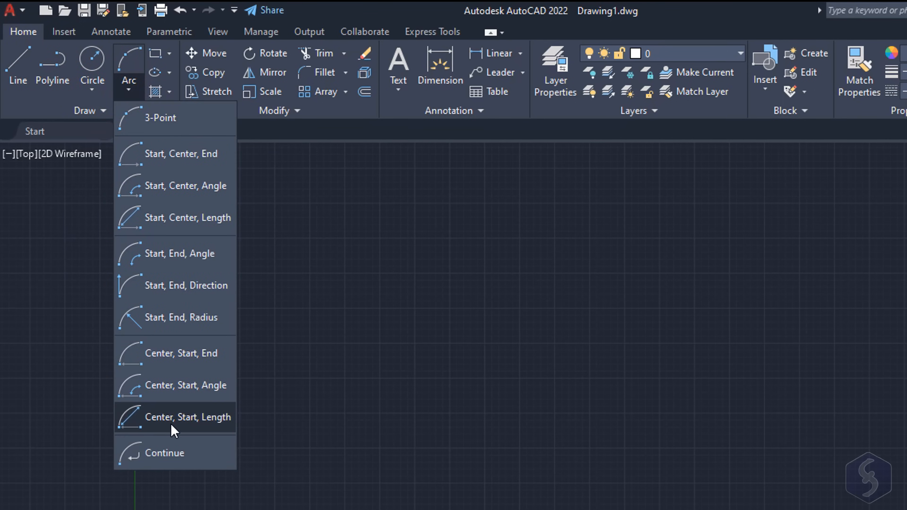
mouse_move(196, 165)
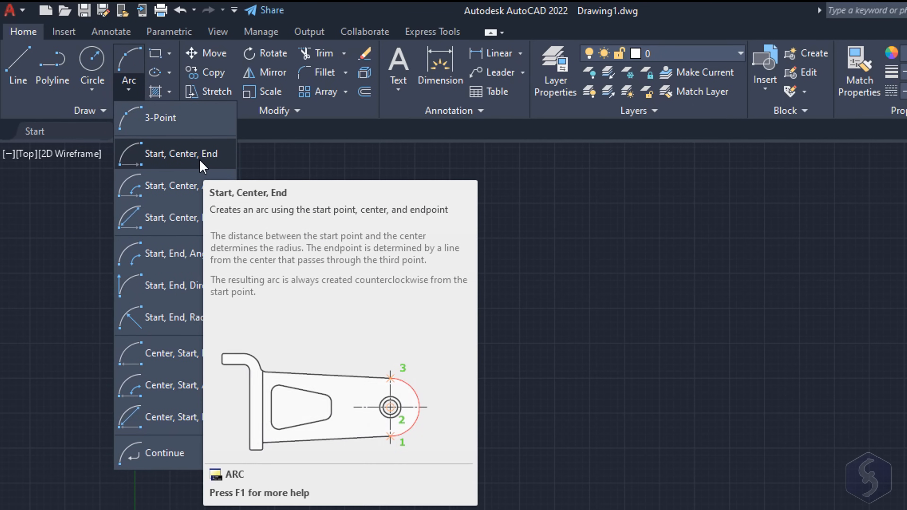
mouse_move(202, 196)
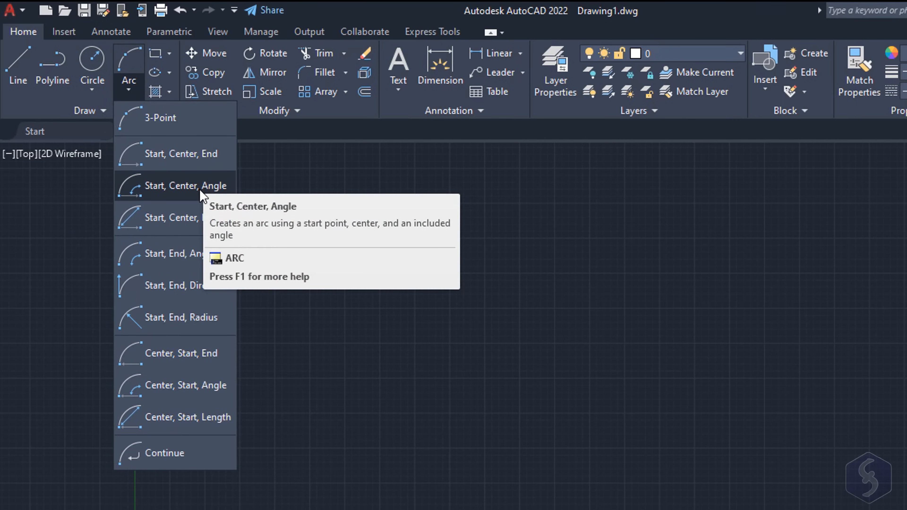
mouse_move(199, 226)
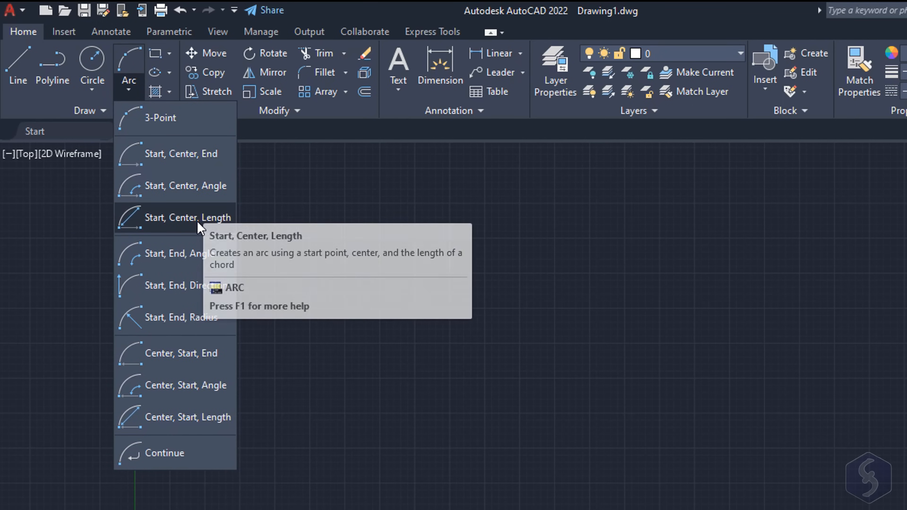
mouse_move(200, 217)
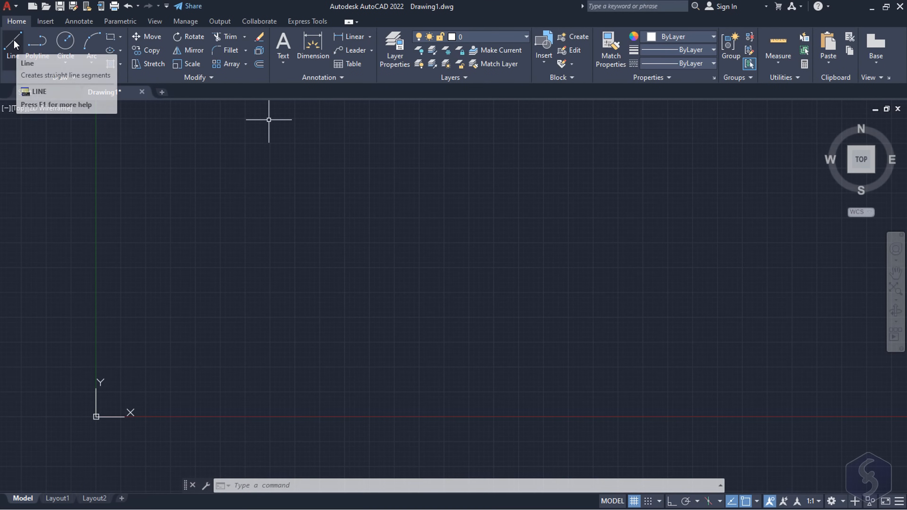
- Draw a chain of three connected line segments, finish it, then draw another separate line
left_click(12, 43)
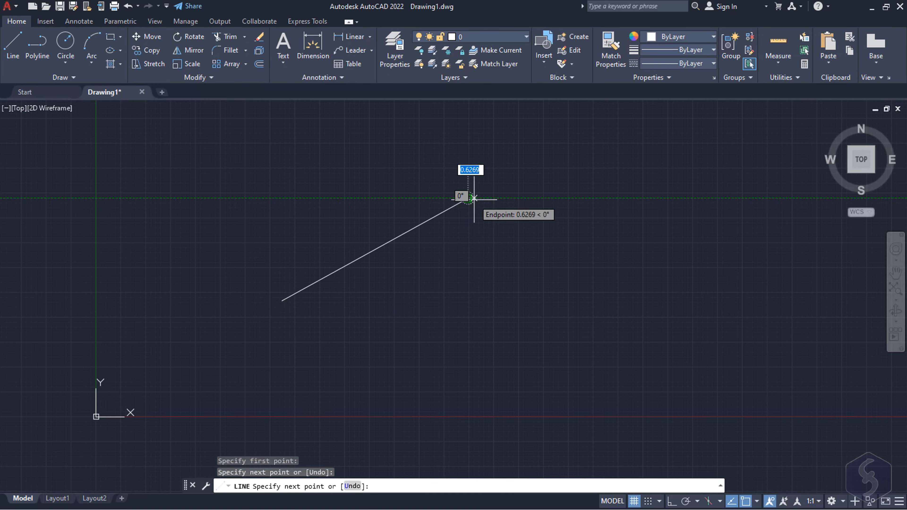
left_click(468, 199)
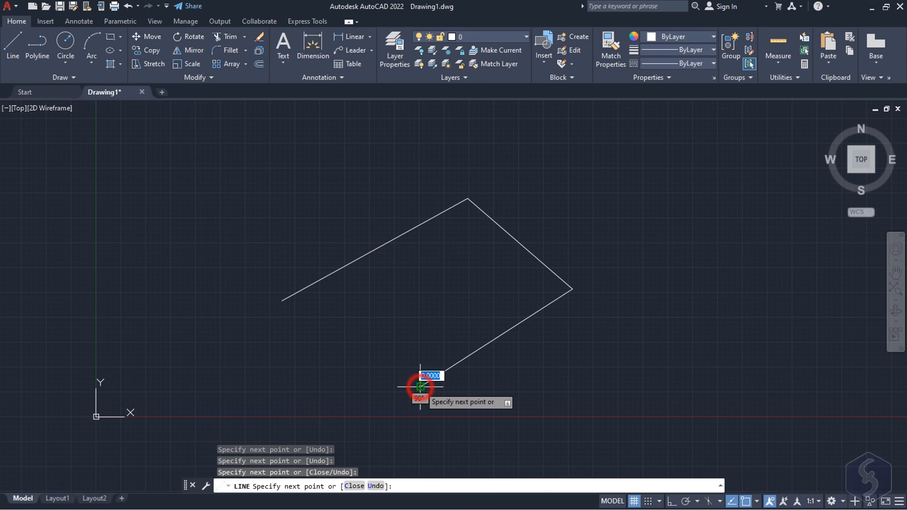
key("Escape")
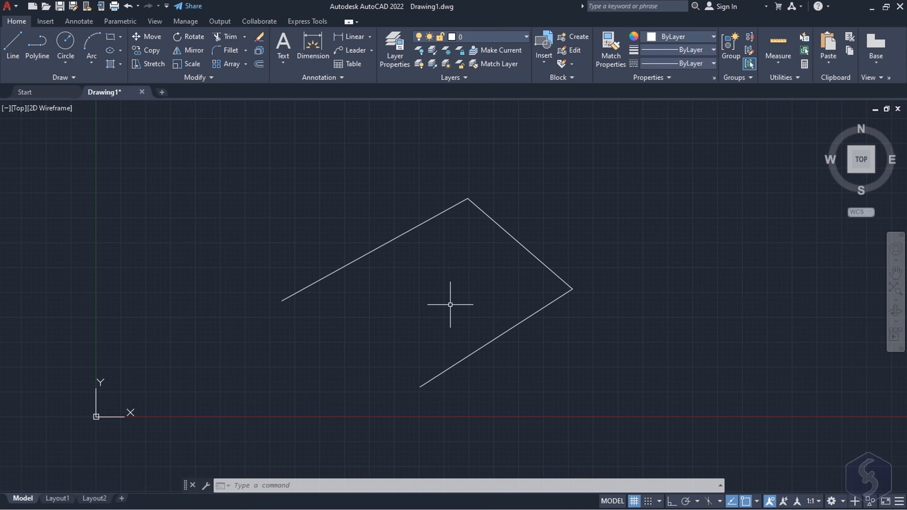
left_click(637, 353)
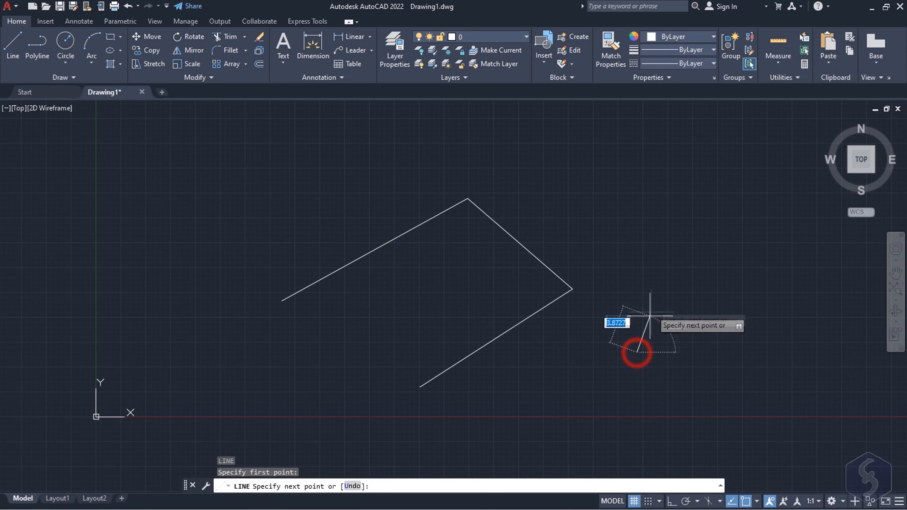
left_click(637, 352)
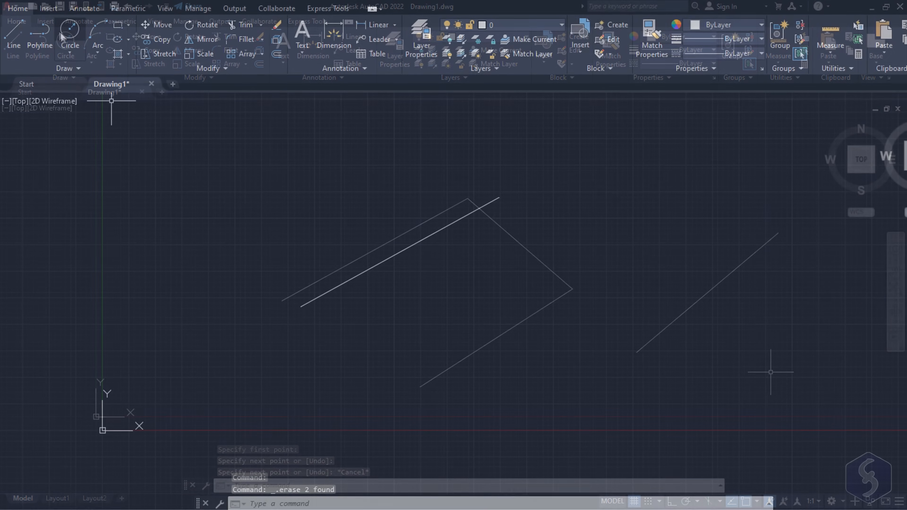
mouse_move(69, 33)
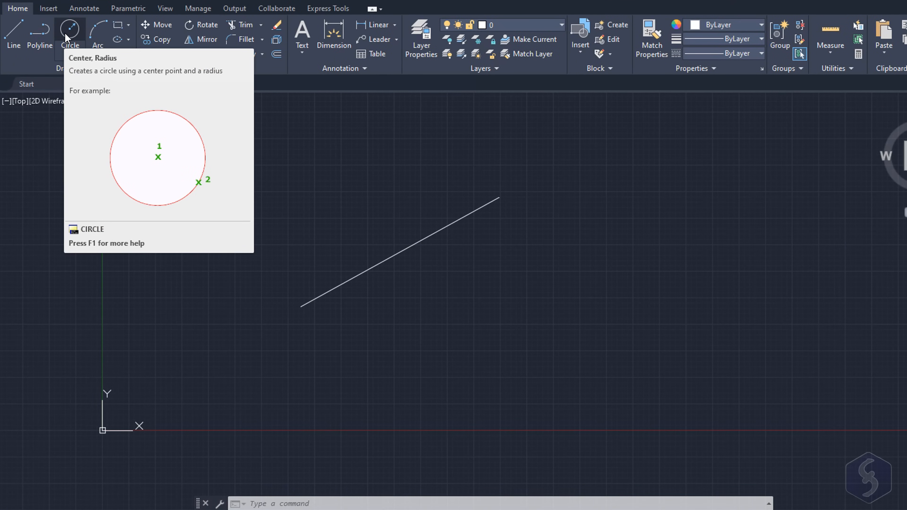
- Draw a circle by centre and radius and a large three-point arc beside the slanted line
left_click(69, 34)
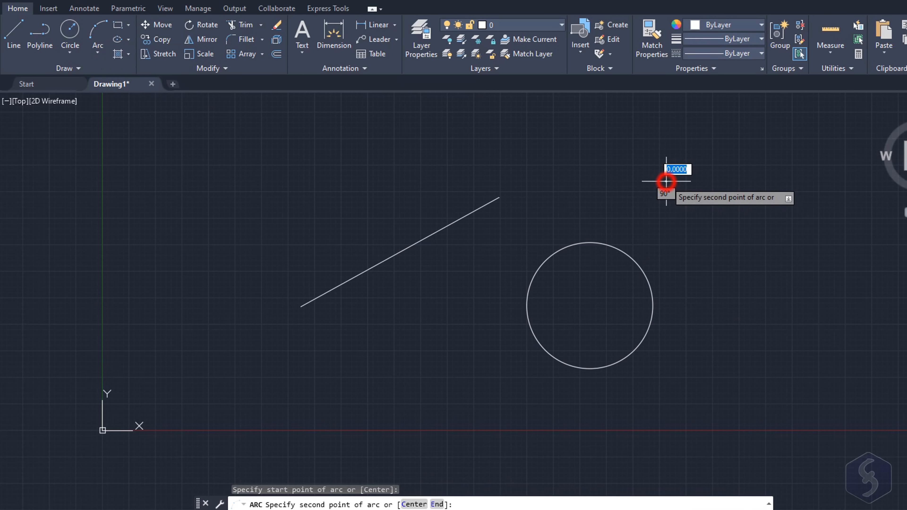
left_click(665, 181)
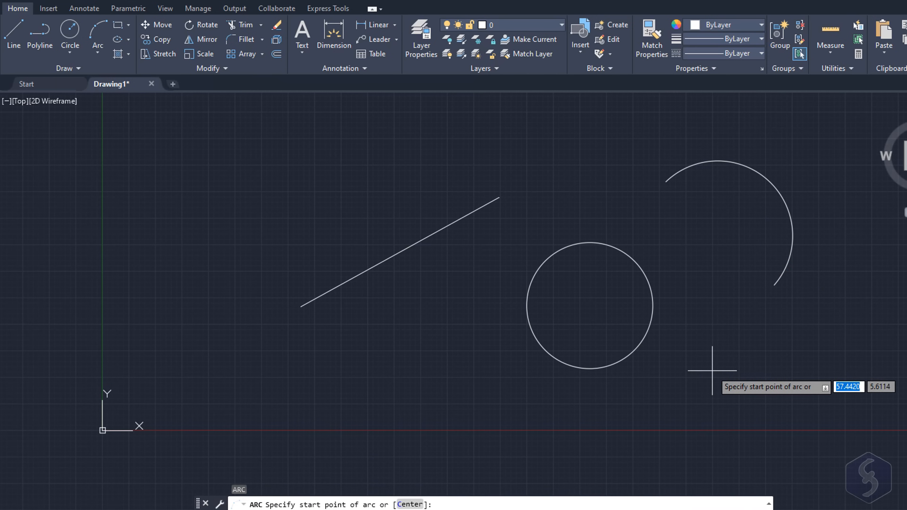
left_click(712, 372)
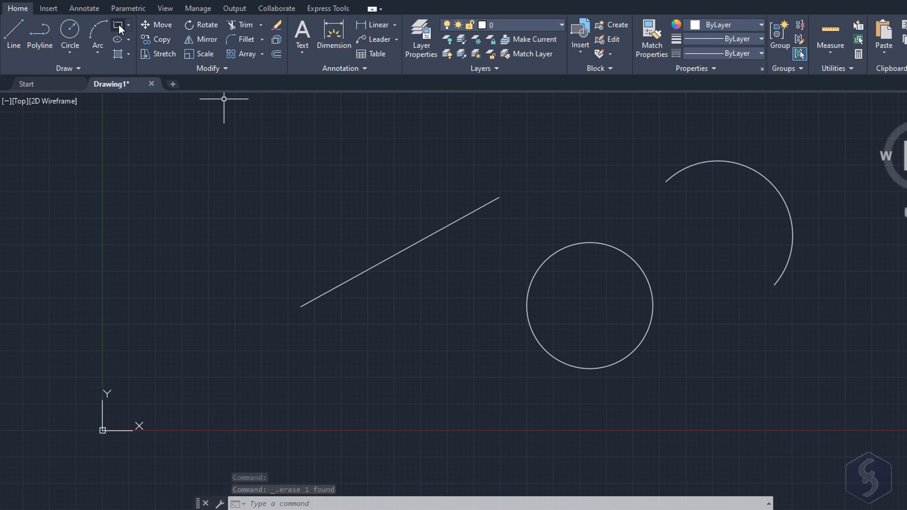
- Draw a six-sided polygon to the left of the slanted line
left_click(129, 24)
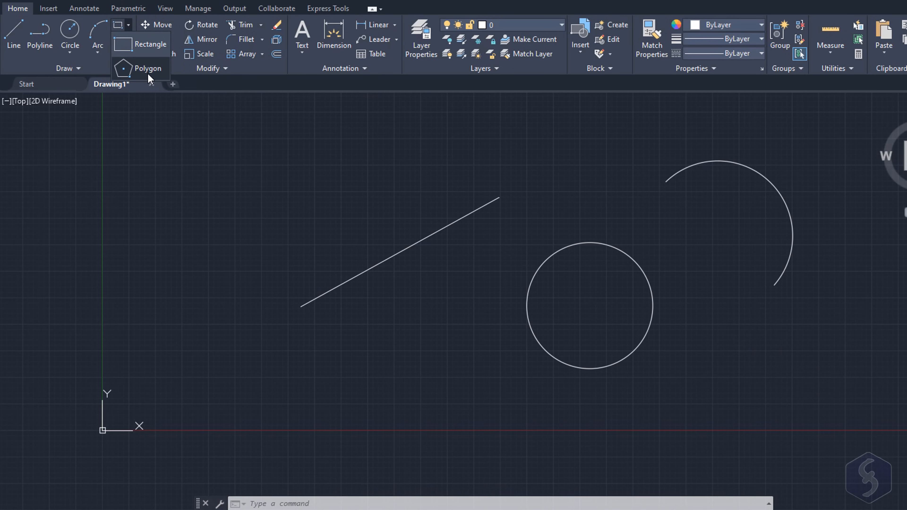
left_click(148, 68)
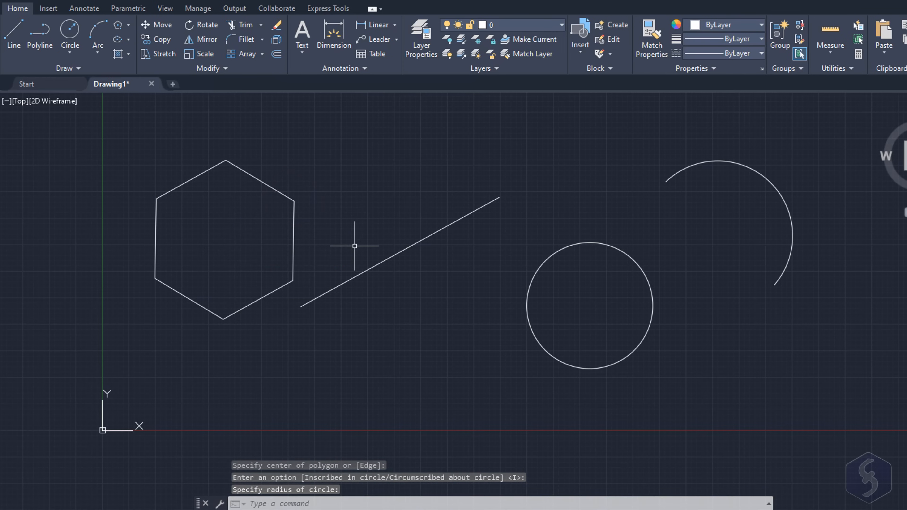
mouse_move(118, 40)
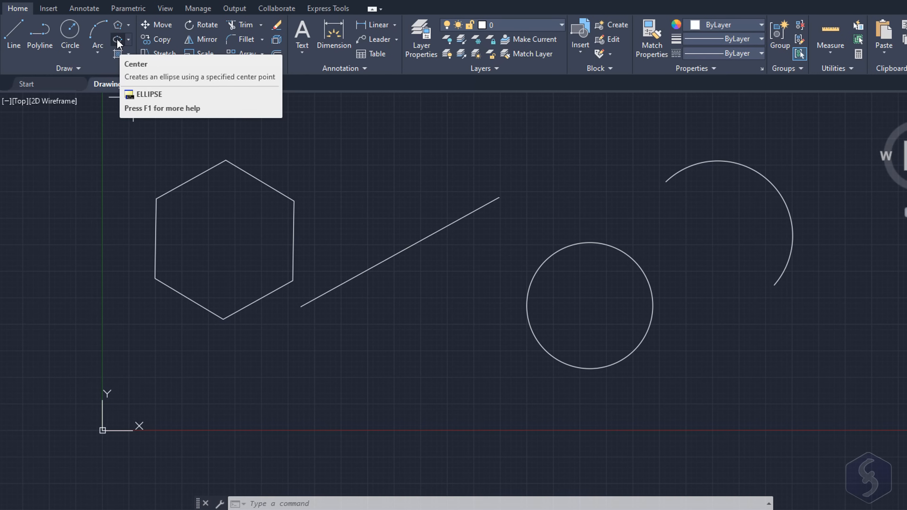
- Draw a flat horizontal ellipse from its centre below the hexagon, then place a new line's first point
left_click(117, 39)
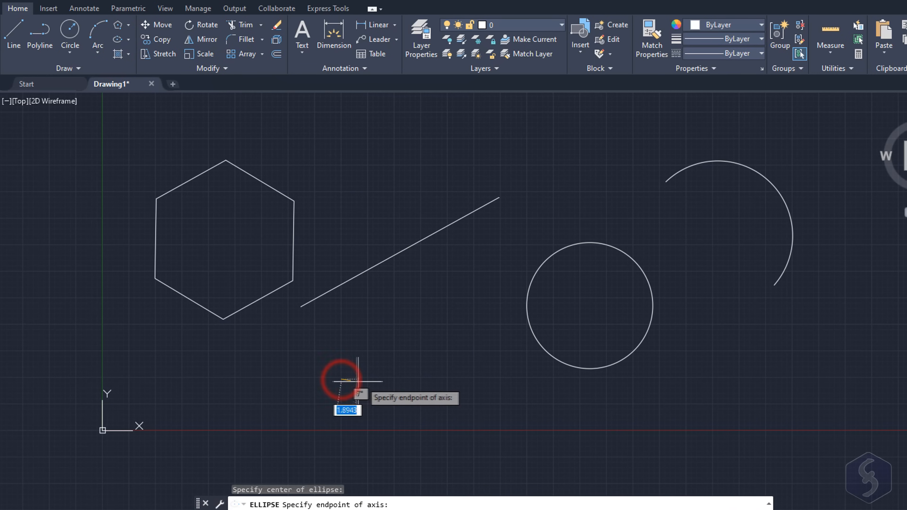
left_click(359, 379)
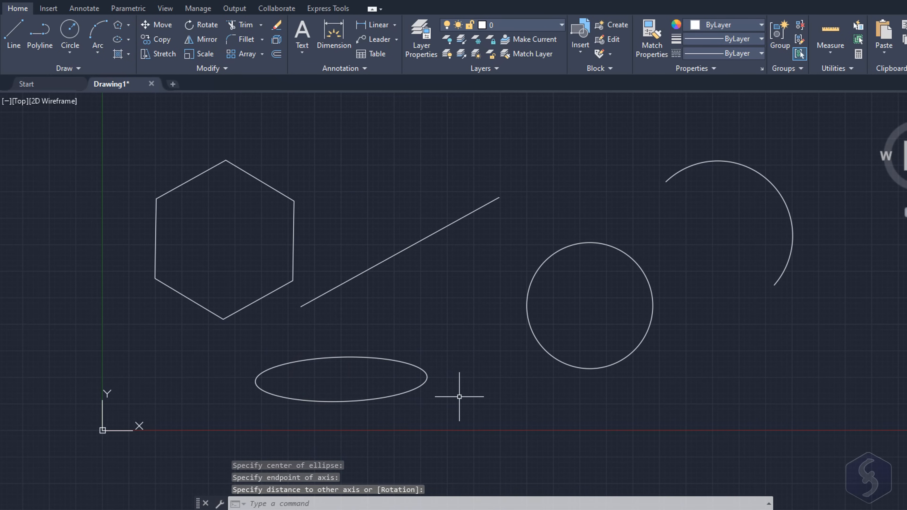
left_click(195, 304)
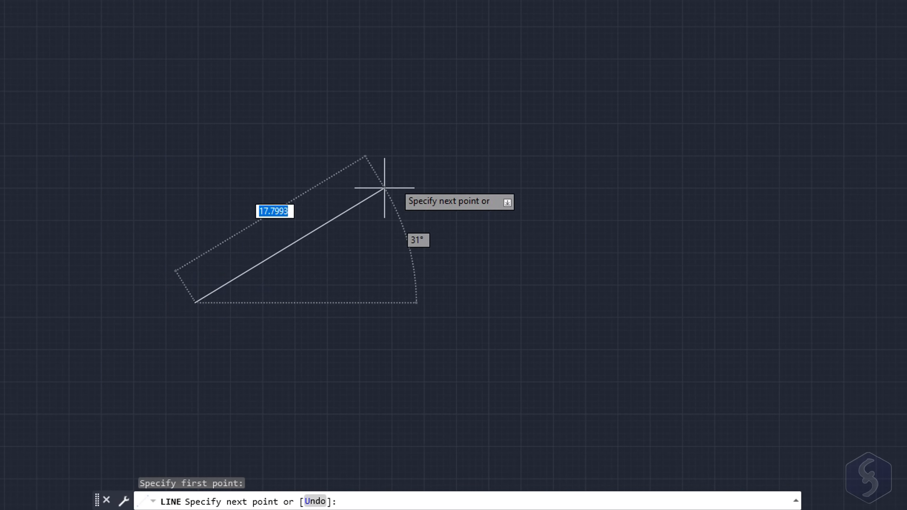
mouse_move(527, 110)
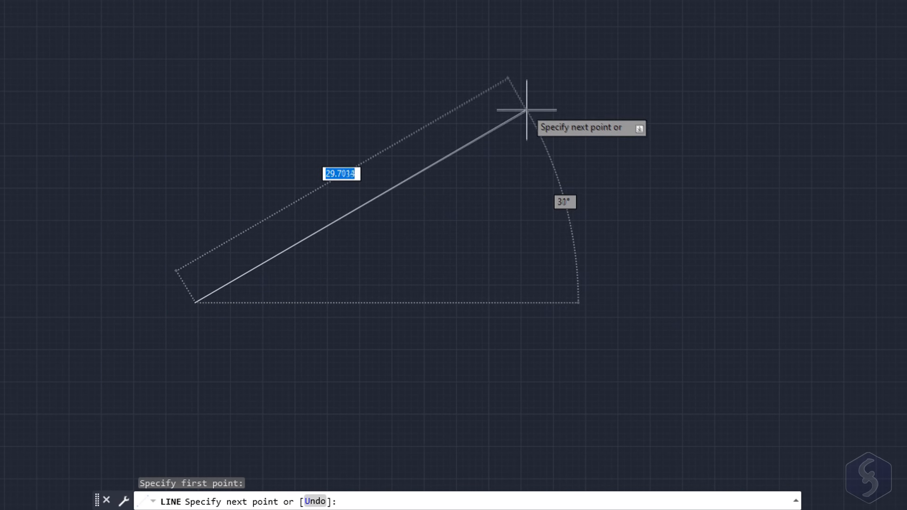
mouse_move(547, 125)
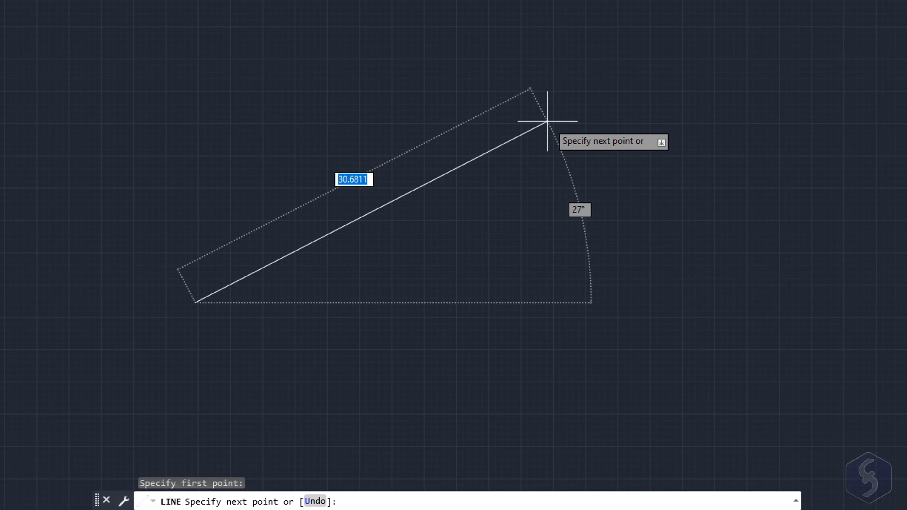
- Cancel the trial line and arc, then enter UNITS at the cursor
key("Escape")
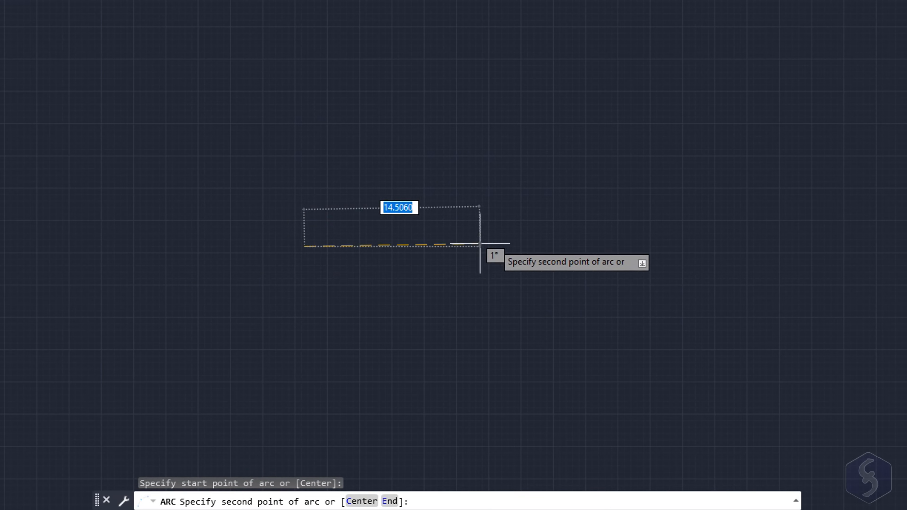
mouse_move(565, 124)
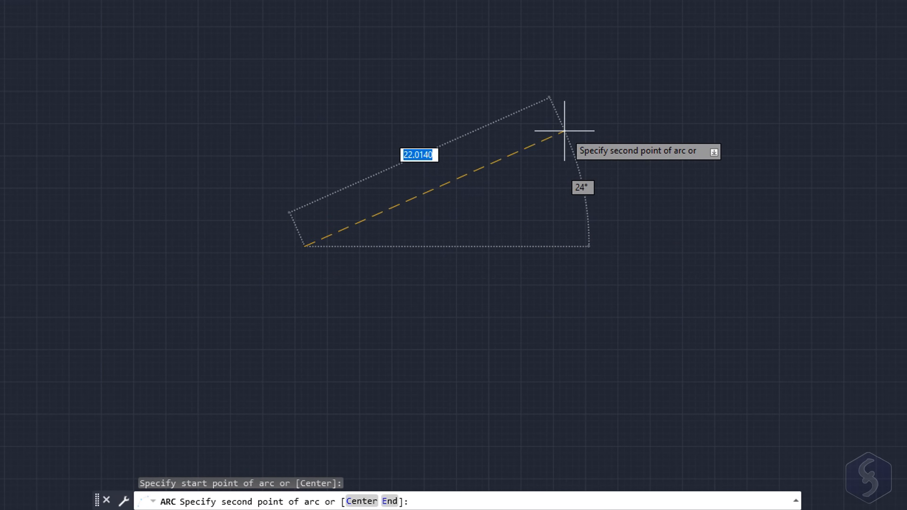
mouse_move(559, 113)
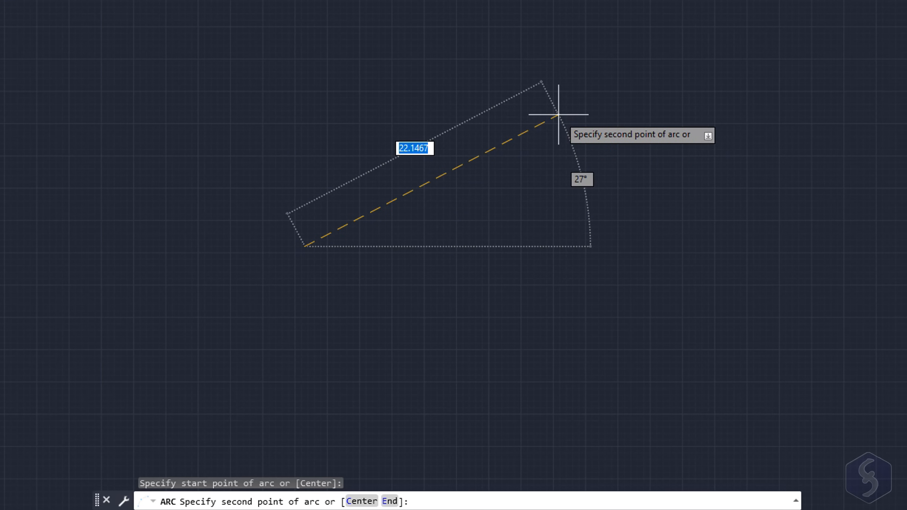
mouse_move(480, 114)
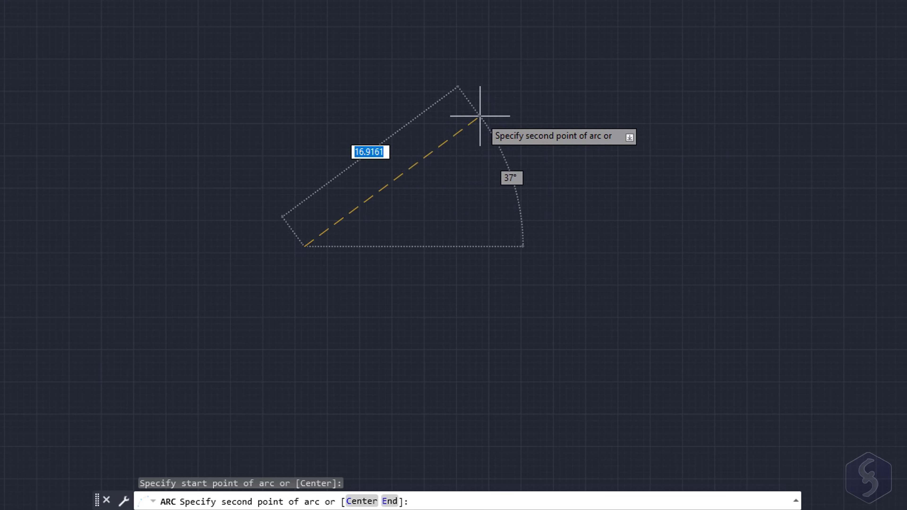
mouse_move(456, 129)
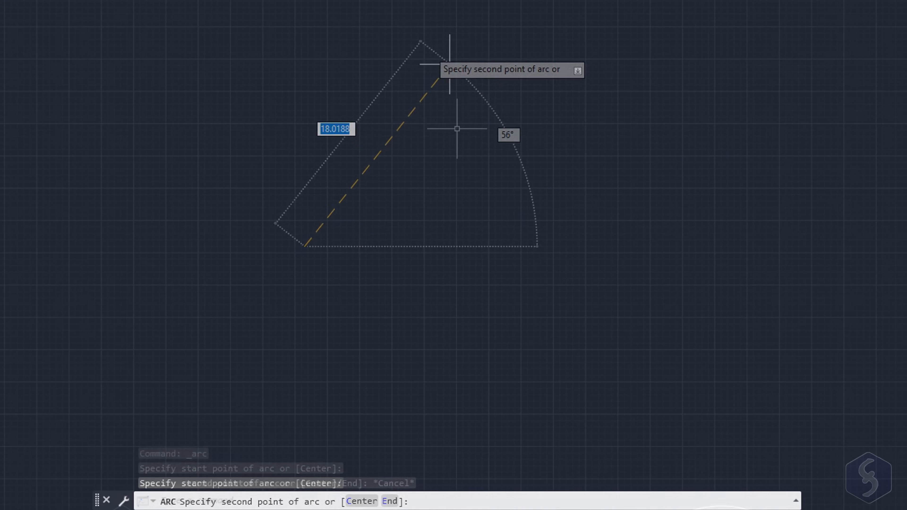
type("UNITS")
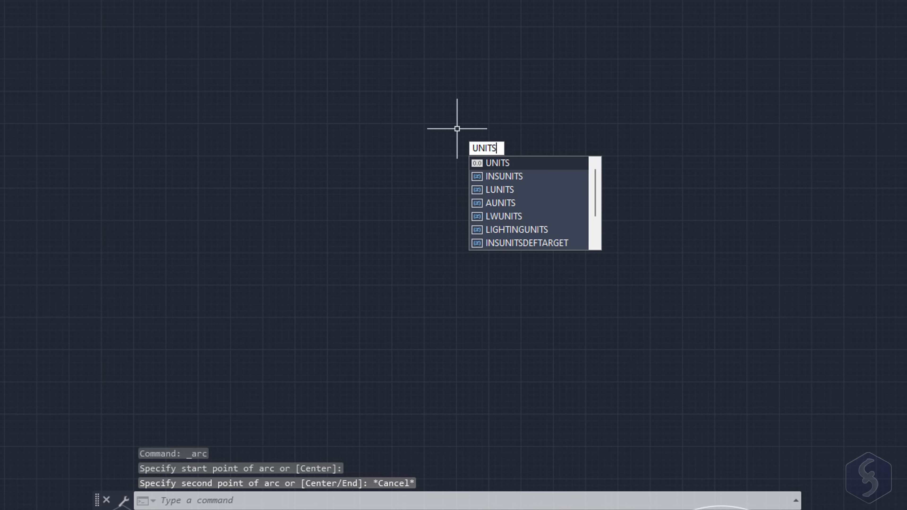
- Run UNITS and review the Insertion scale choices in the Drawing Units dialog
key("Escape")
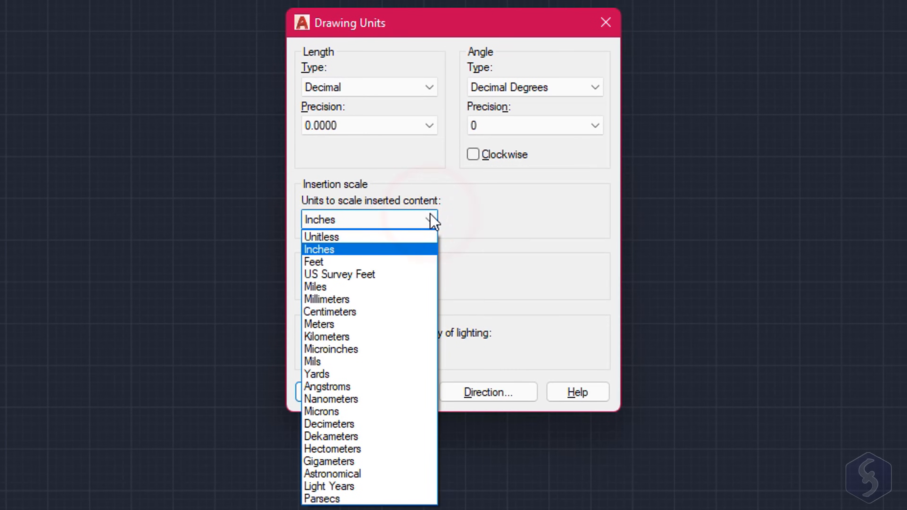
left_click(427, 87)
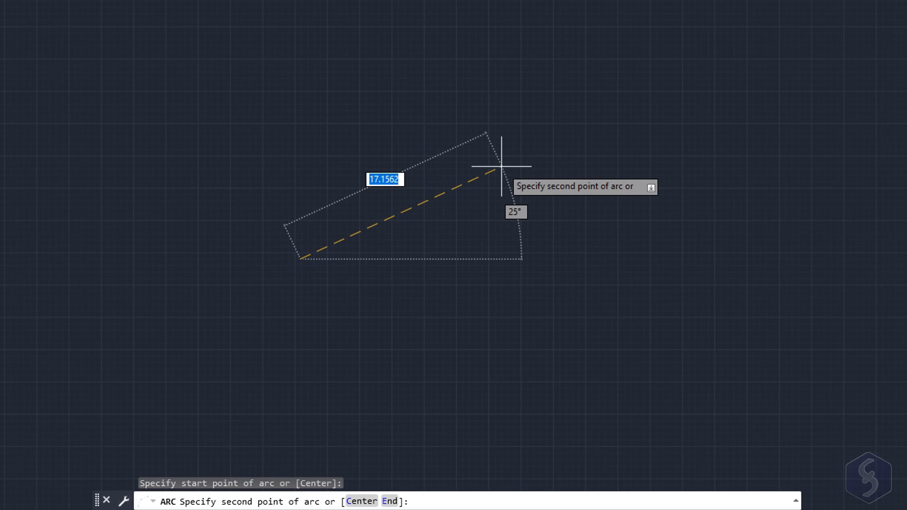
- Draw an arc right of the sloped line with its second point at distance 25
type("25.0000")
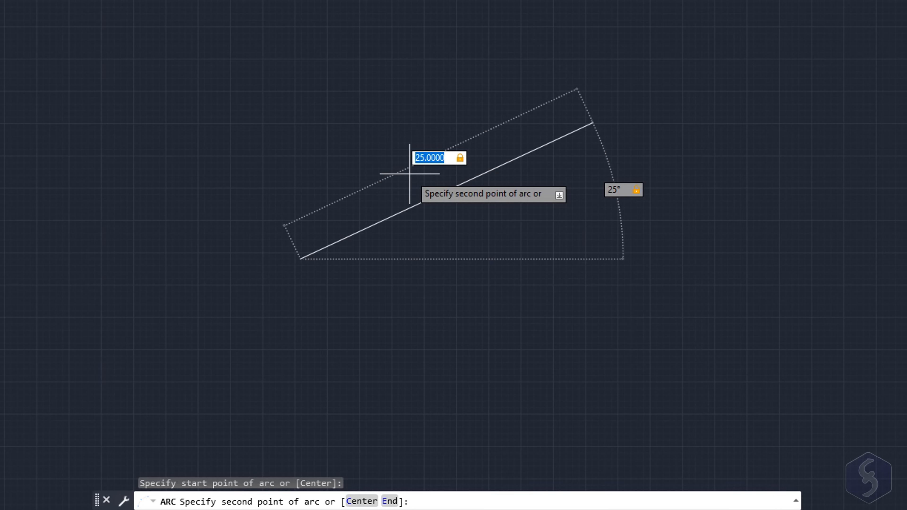
left_click(411, 501)
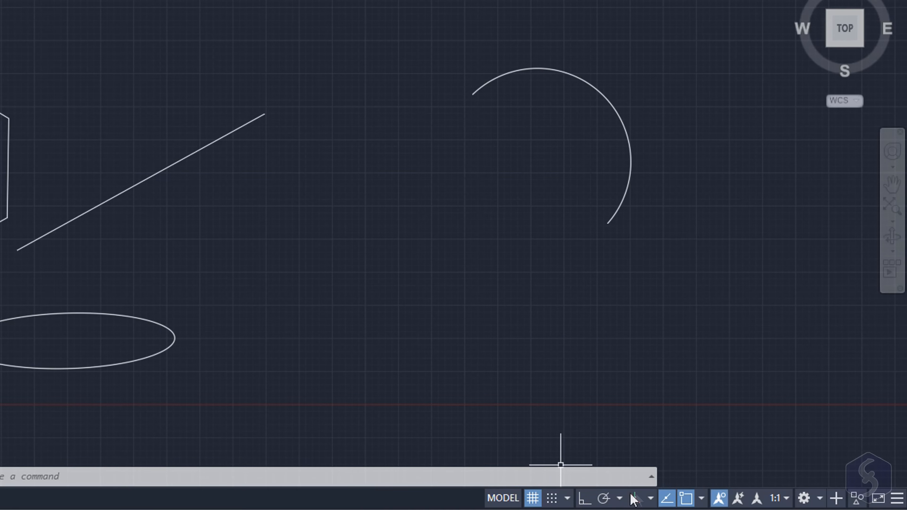
mouse_move(787, 502)
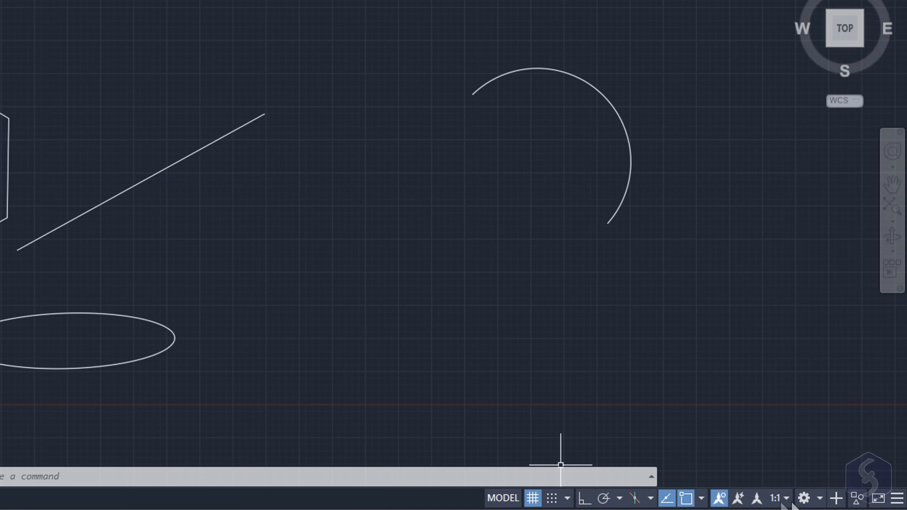
mouse_move(533, 498)
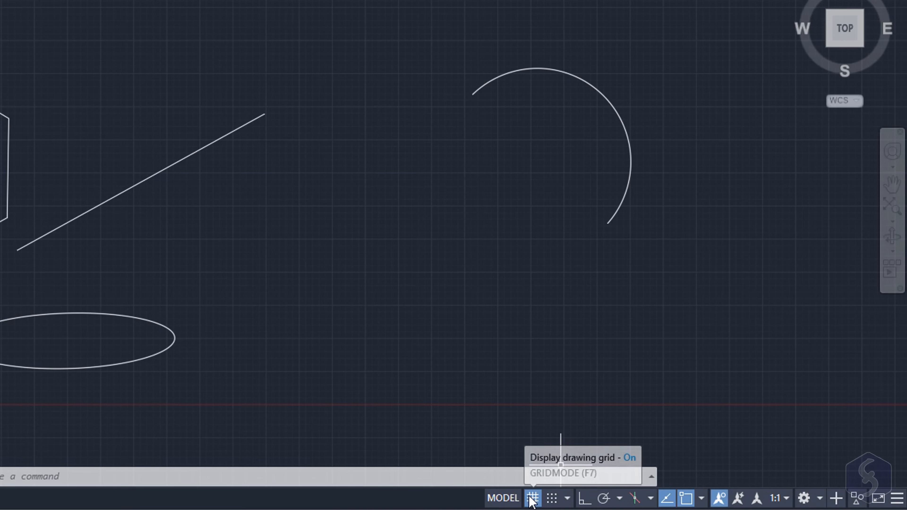
- Toggle the drawing grid off and back on from the status bar
left_click(533, 498)
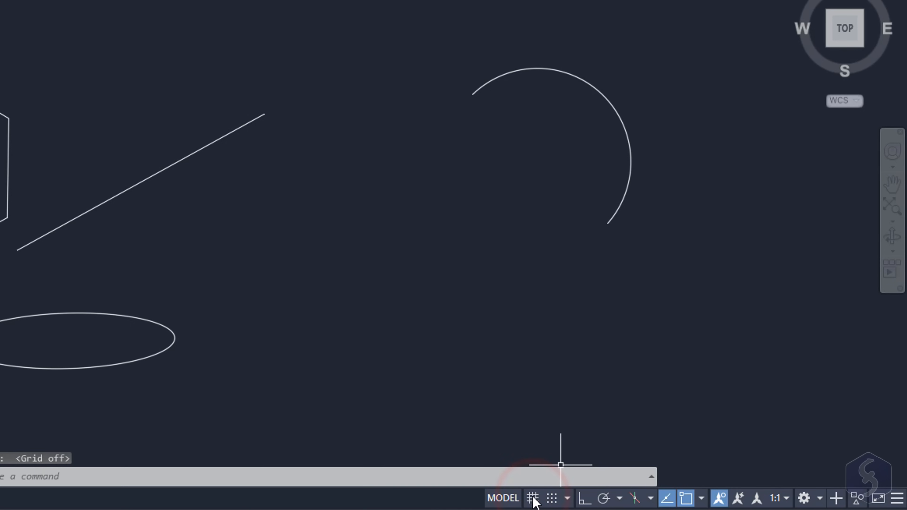
left_click(533, 498)
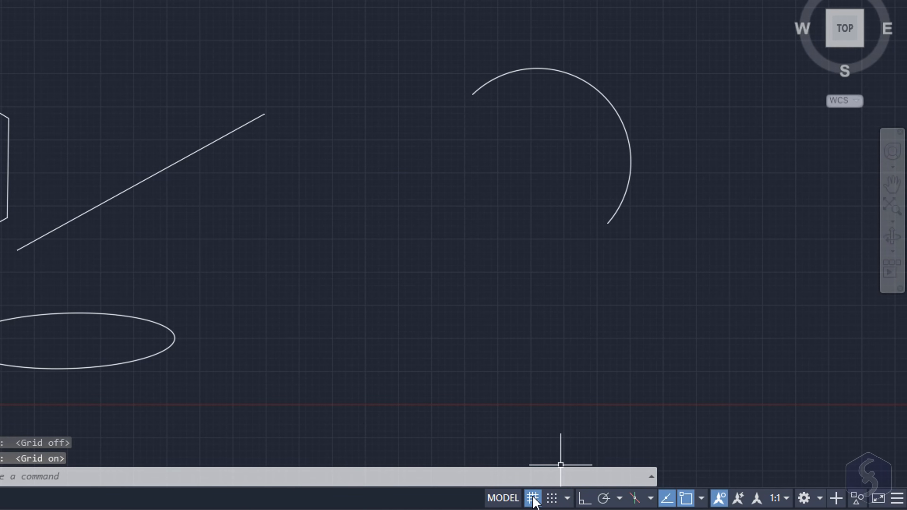
mouse_move(551, 498)
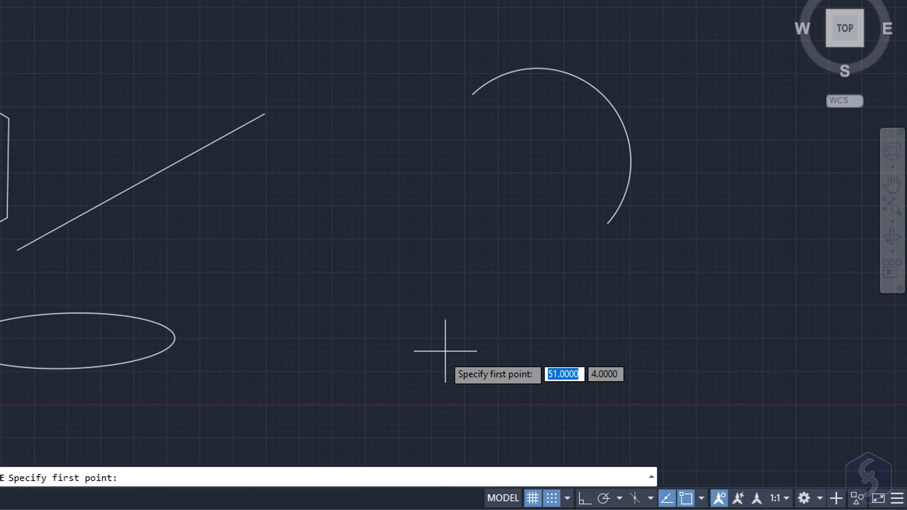
- With Ortho on, place the first point of a new line below the arc
left_click(445, 351)
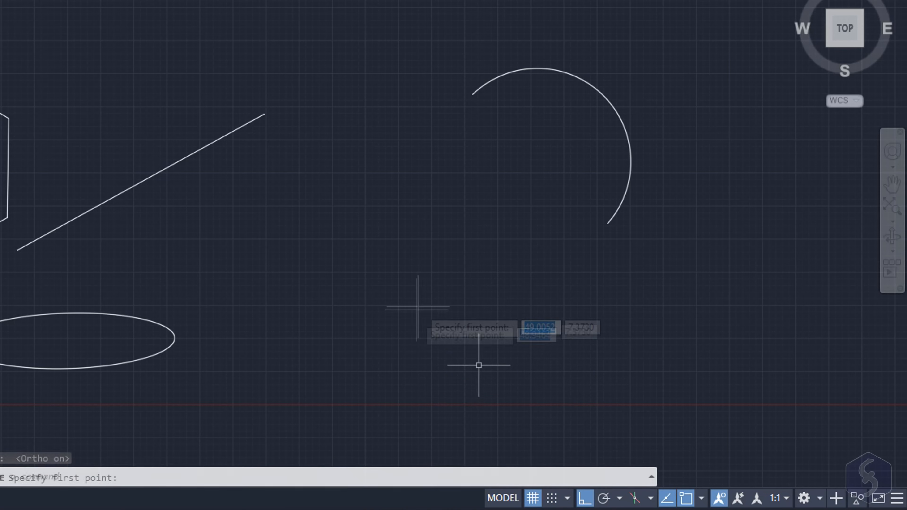
left_click(478, 365)
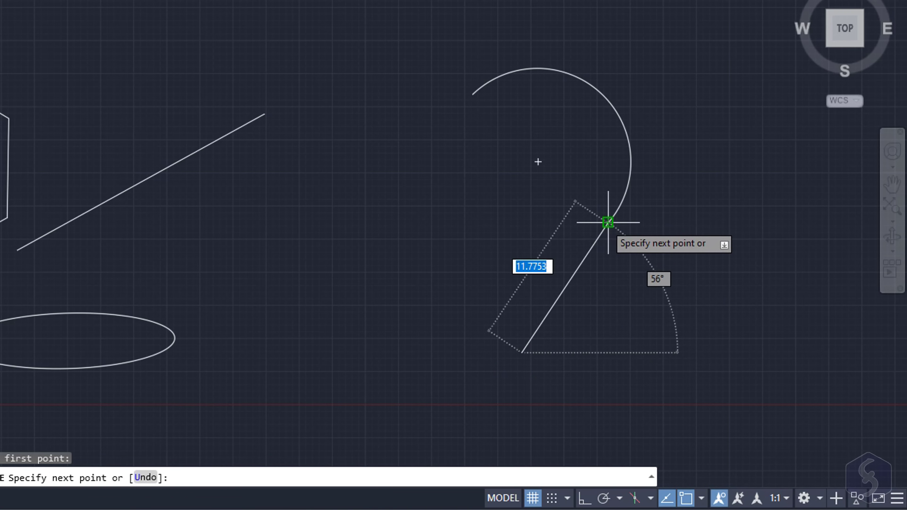
key("Escape")
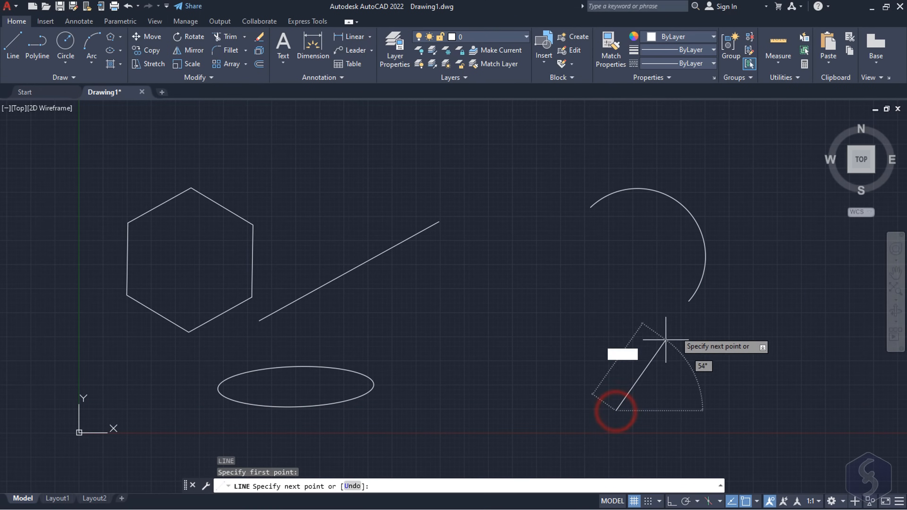
mouse_move(638, 256)
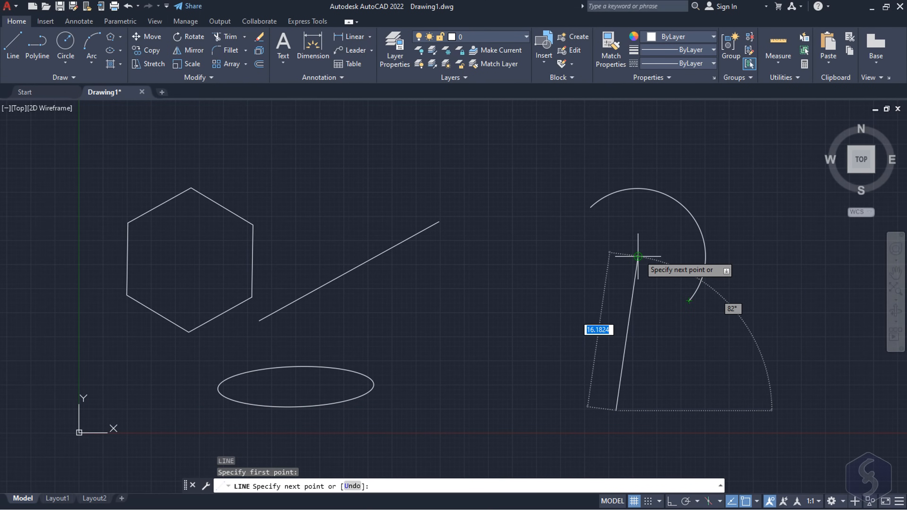
mouse_move(376, 243)
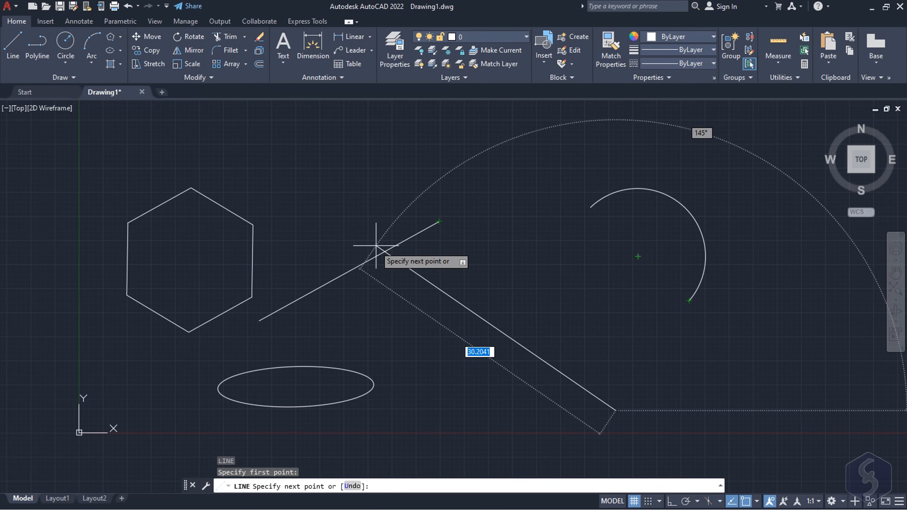
mouse_move(350, 271)
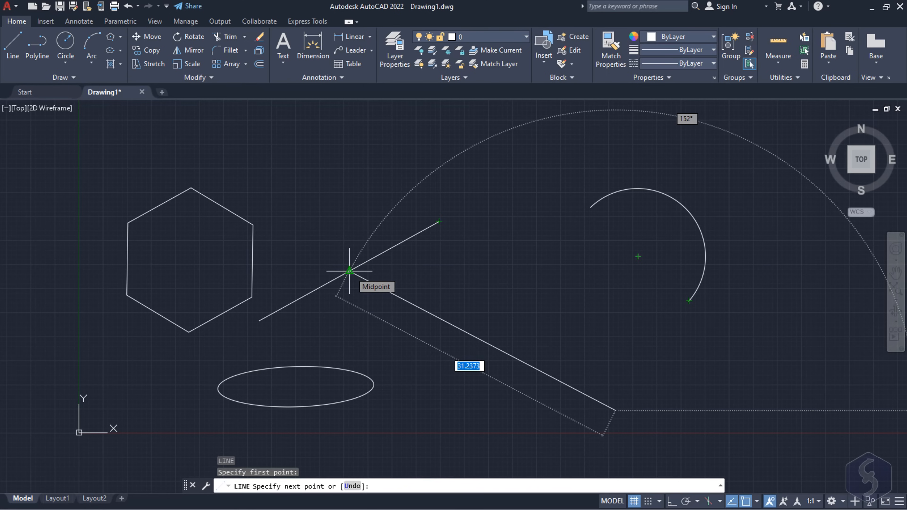
mouse_move(259, 322)
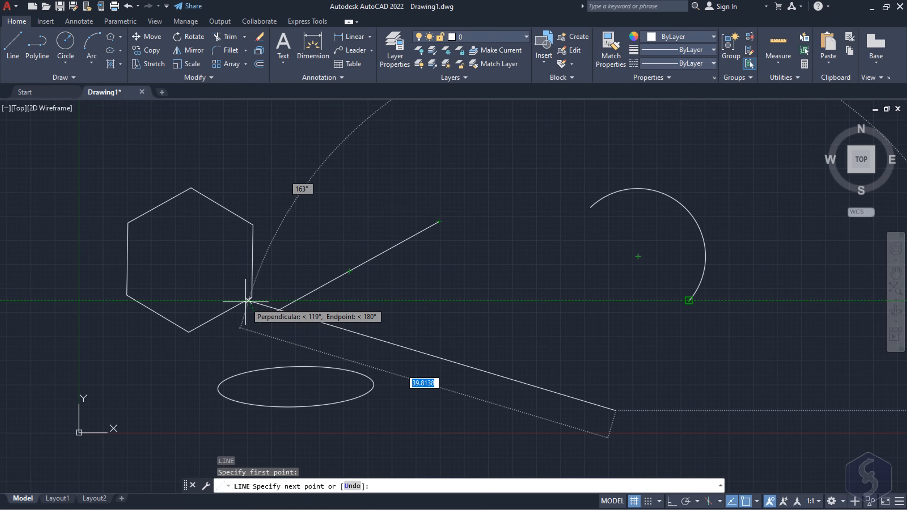
mouse_move(152, 301)
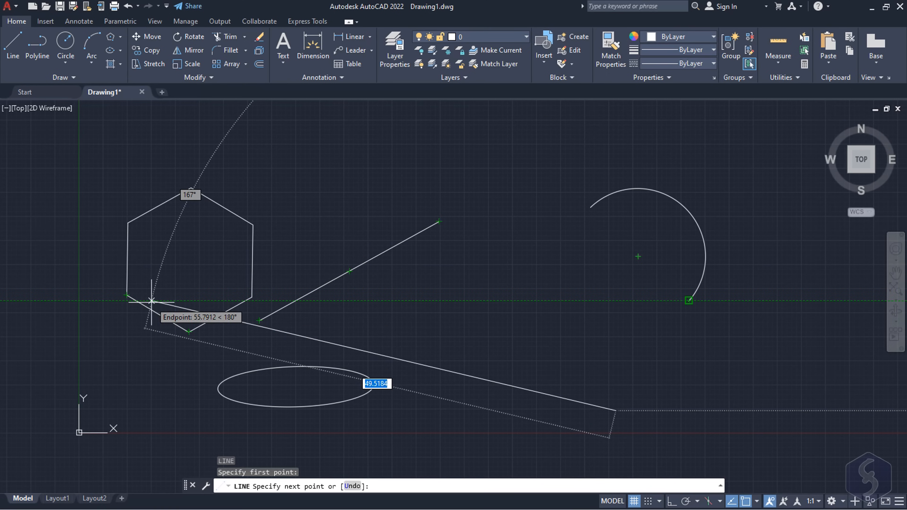
mouse_move(451, 217)
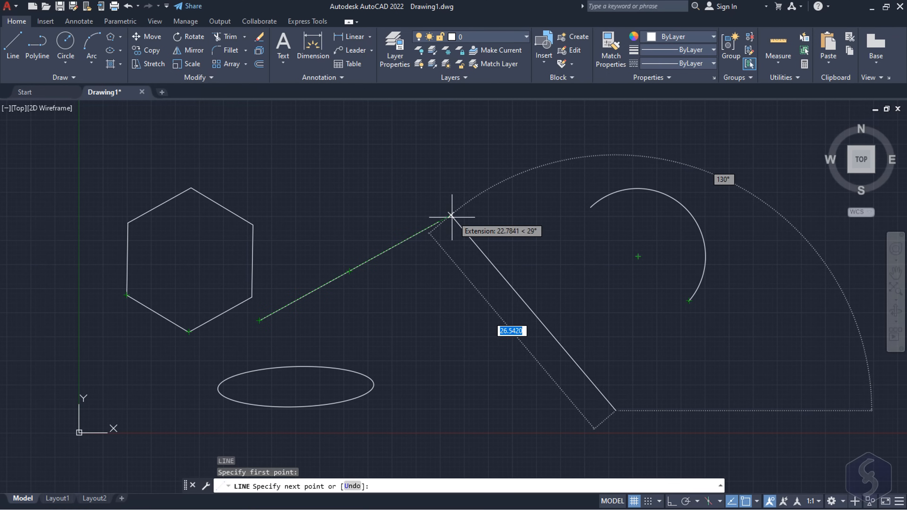
mouse_move(518, 177)
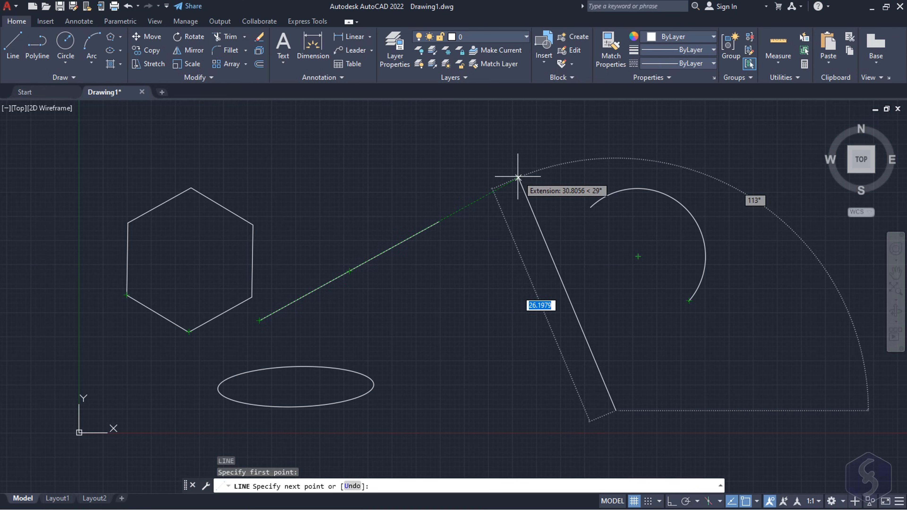
mouse_move(590, 207)
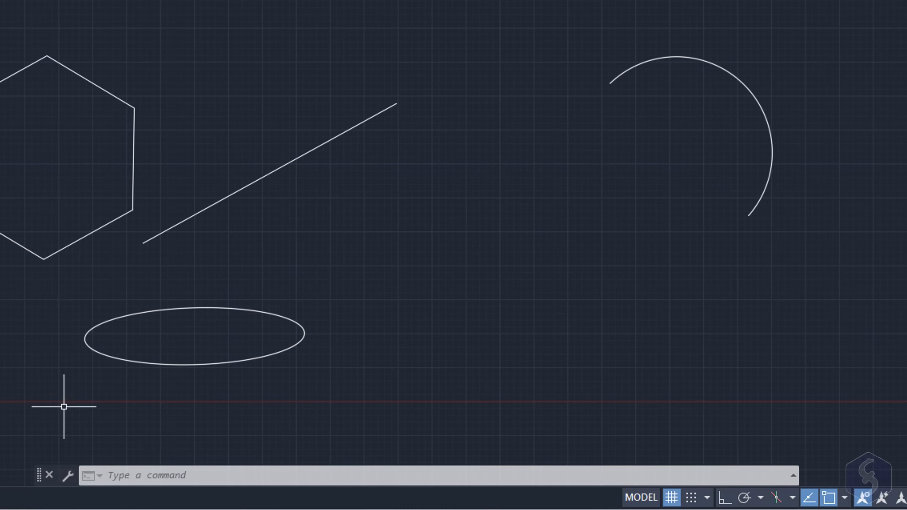
mouse_move(448, 476)
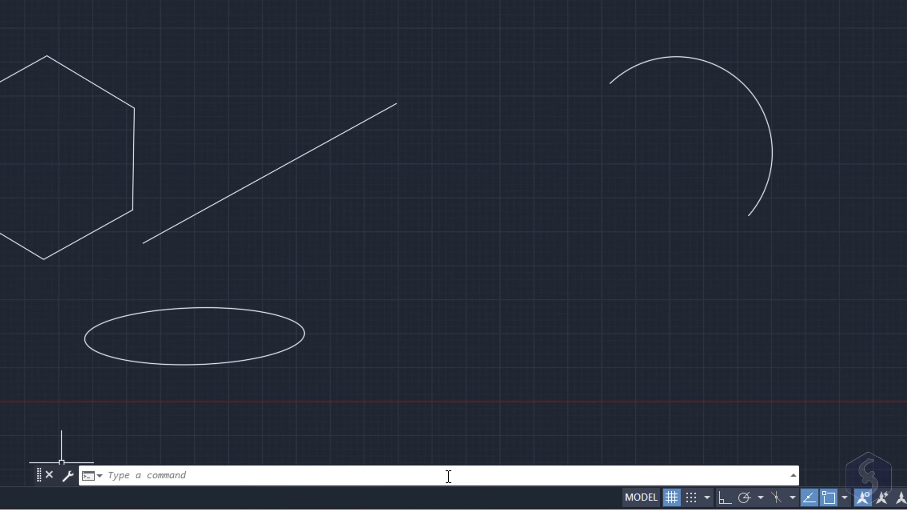
mouse_move(407, 469)
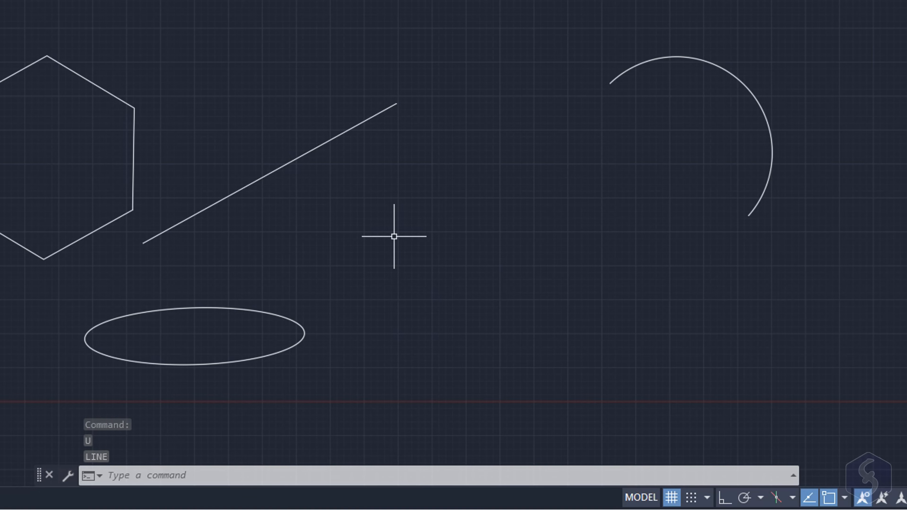
- Start the POLYLINE (PLINE) command from the dynamic-input suggestions
type("POLy")
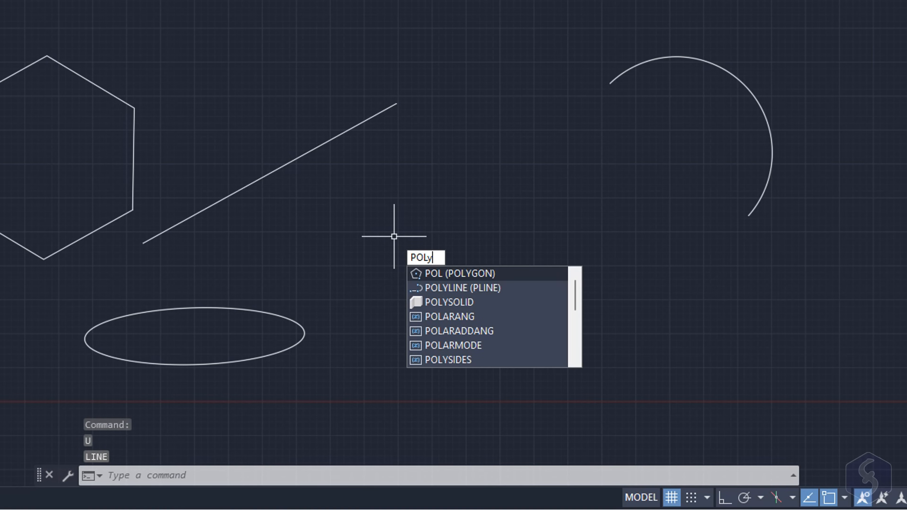
type("LINE")
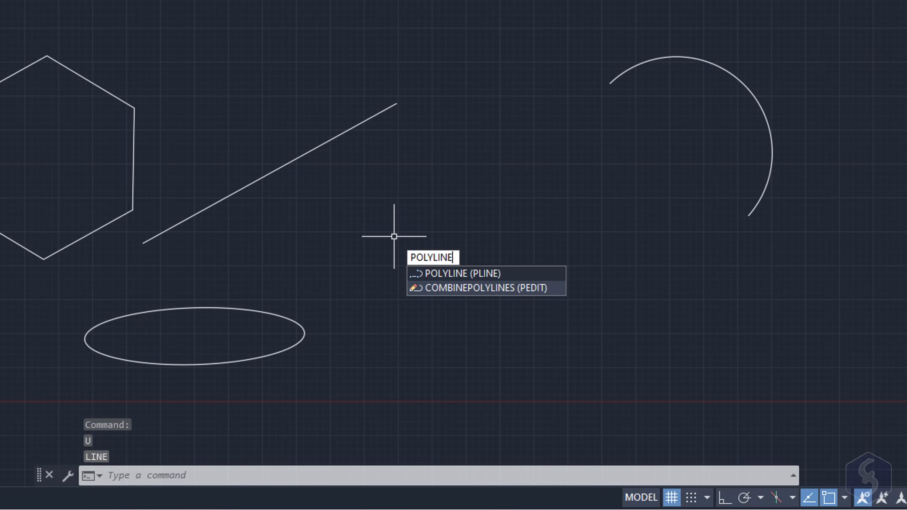
left_click(461, 274)
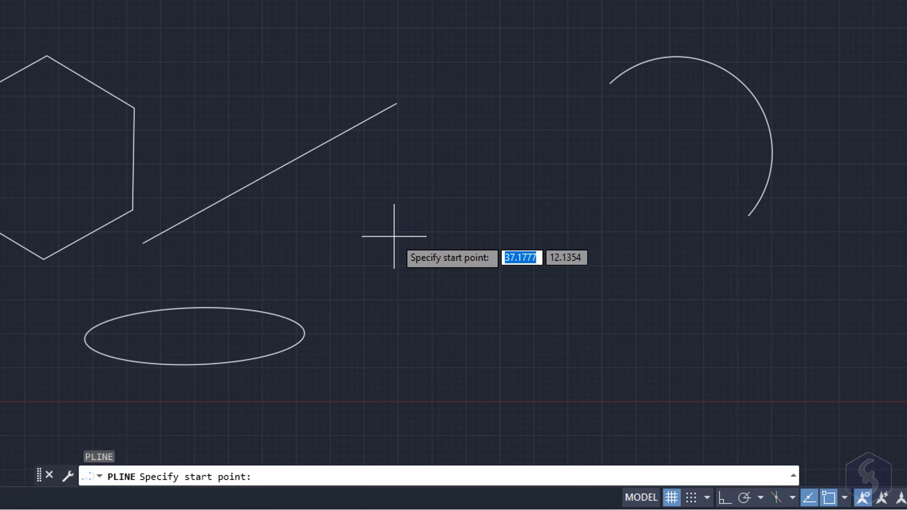
- Draw the polyline's slanted first segment from the centre, then switch to arc segments
left_click(394, 284)
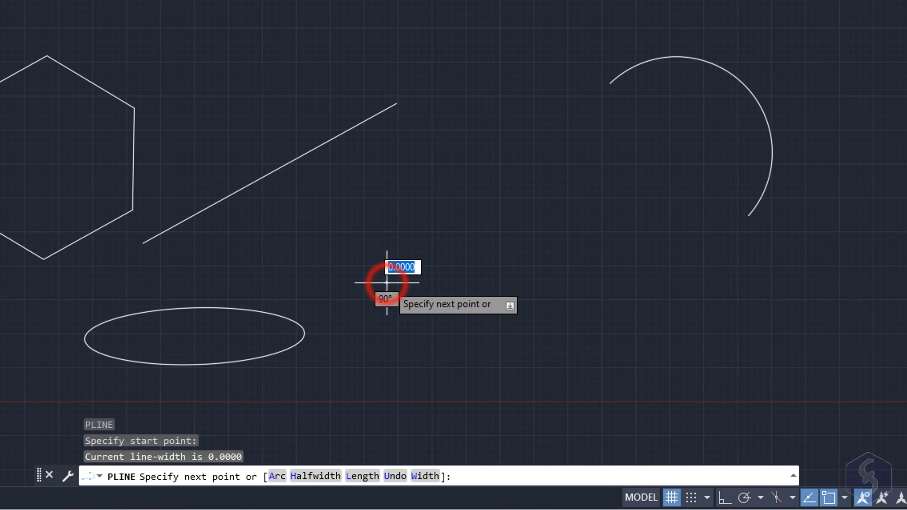
left_click(386, 284)
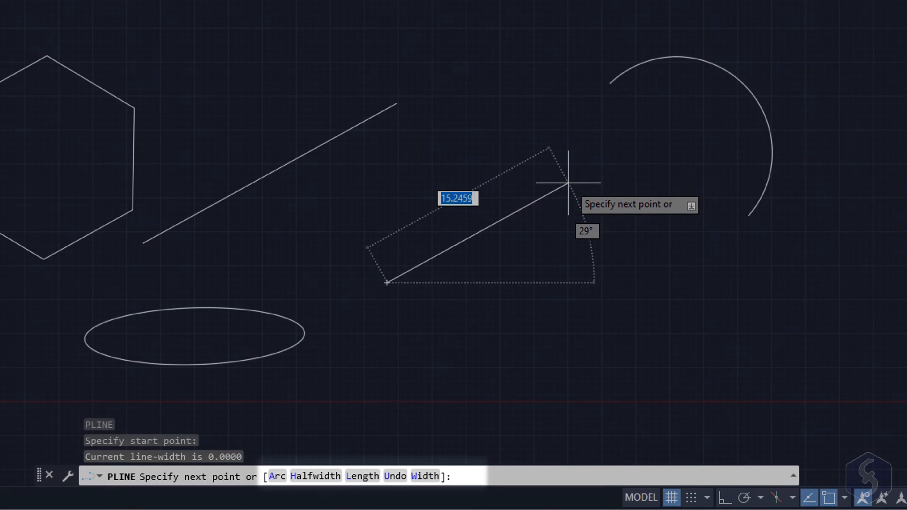
left_click(568, 184)
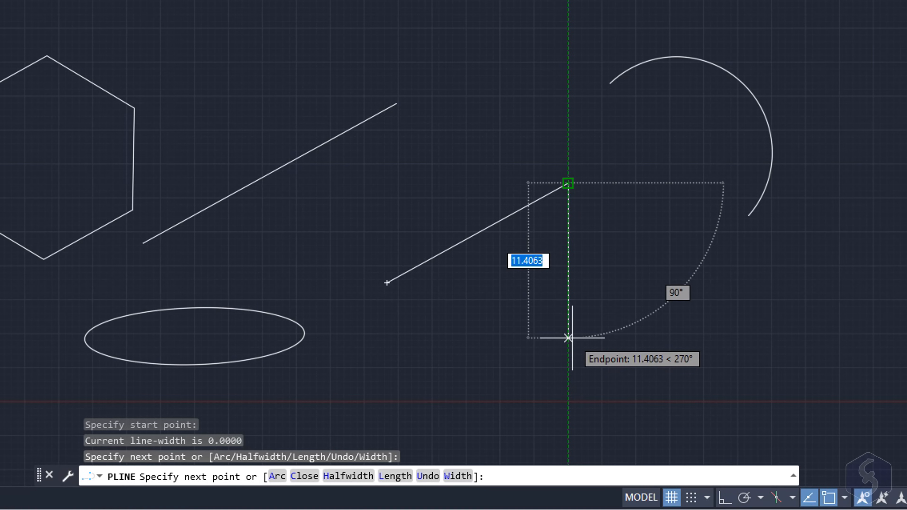
type("a")
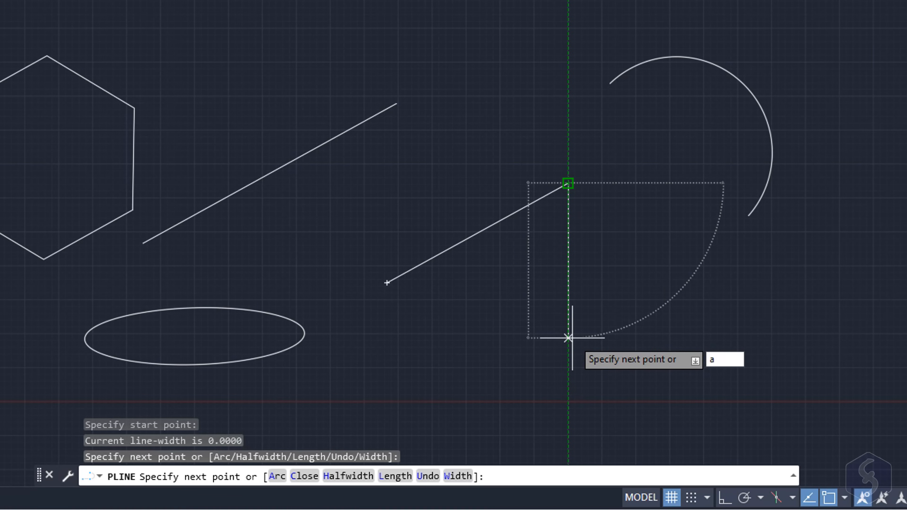
key("Return")
type("l")
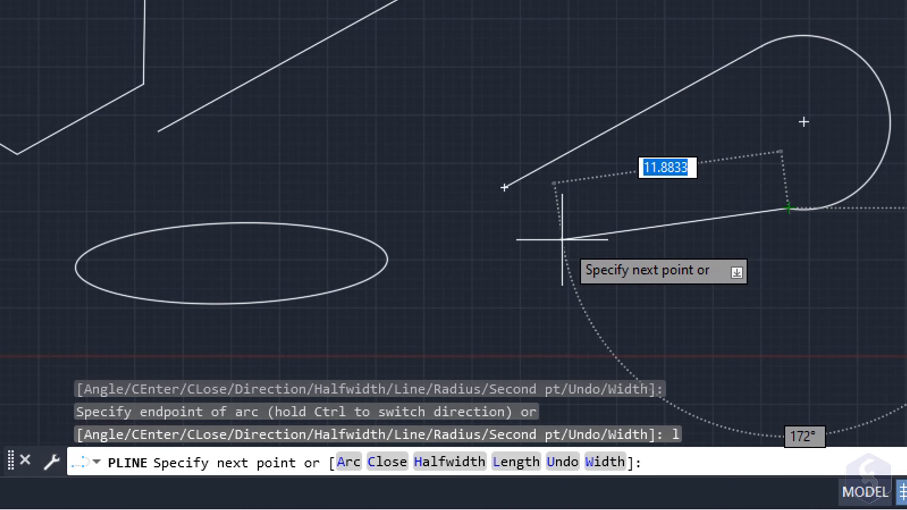
- Close the teardrop outline back to its starting point
left_click(737, 272)
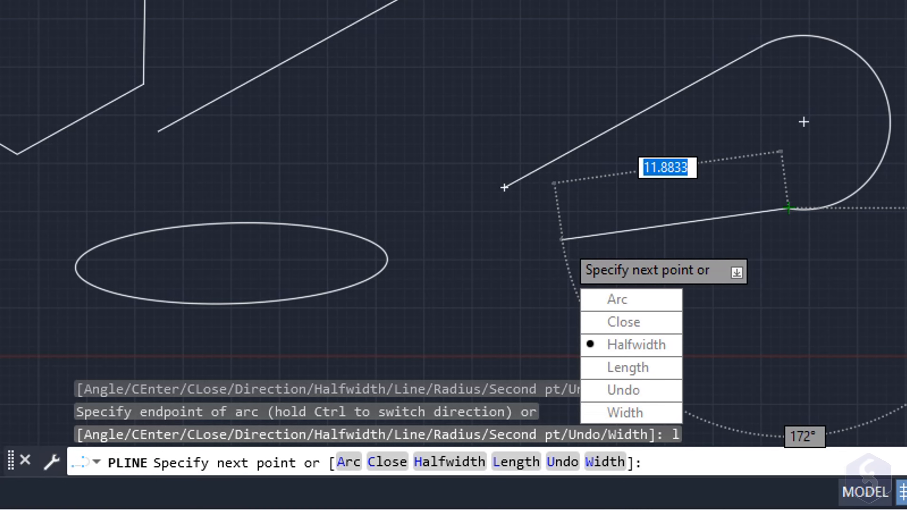
mouse_move(627, 367)
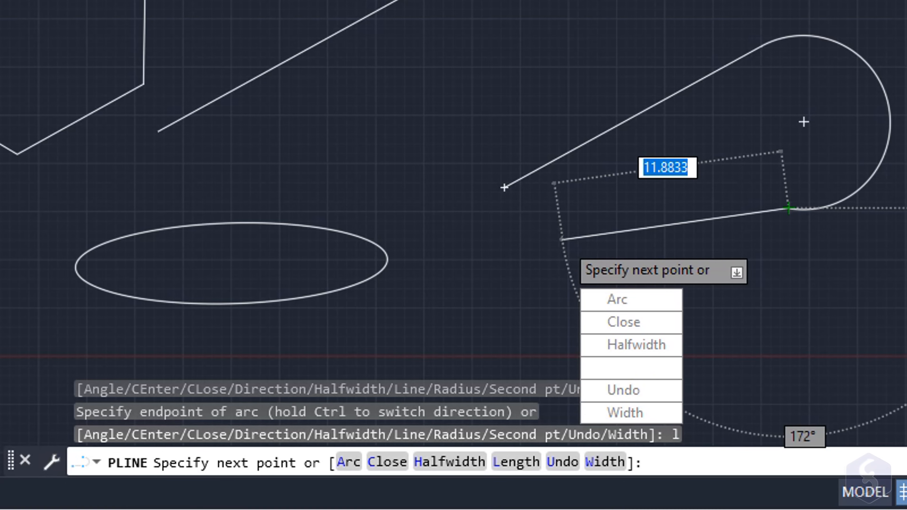
mouse_move(627, 368)
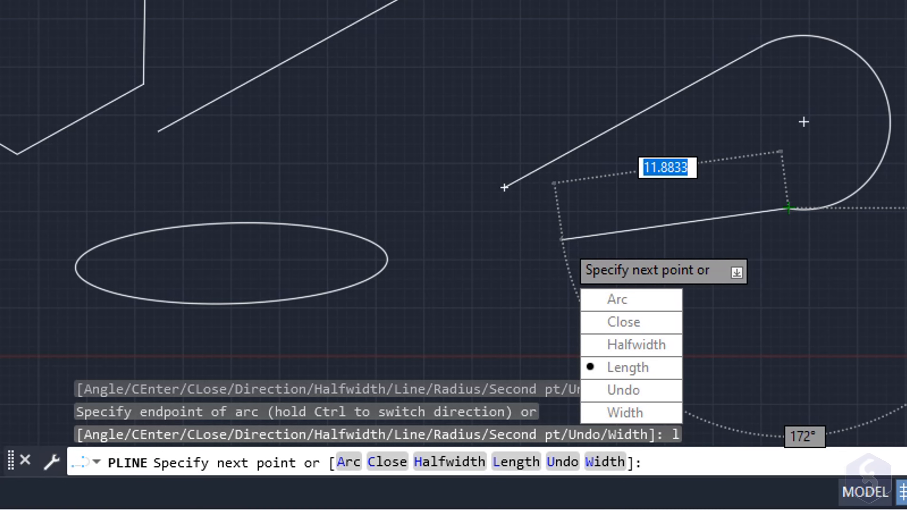
left_click(623, 322)
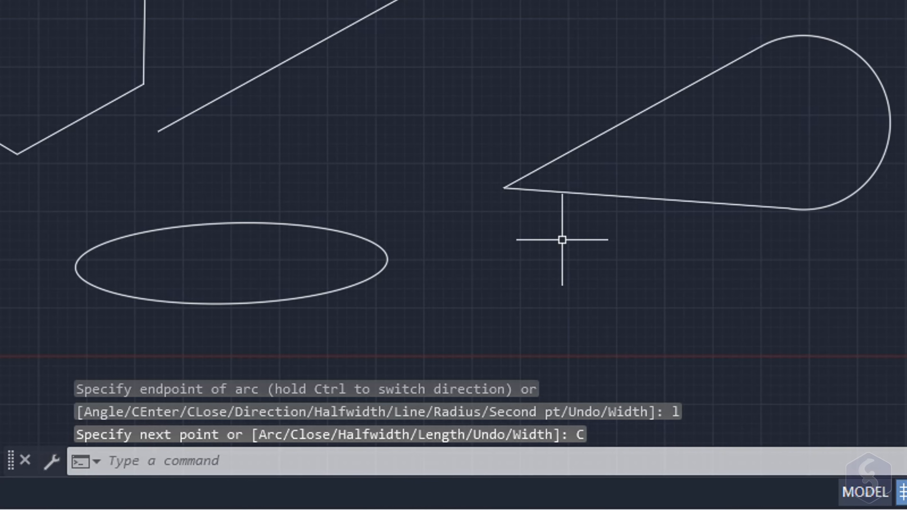
mouse_move(729, 284)
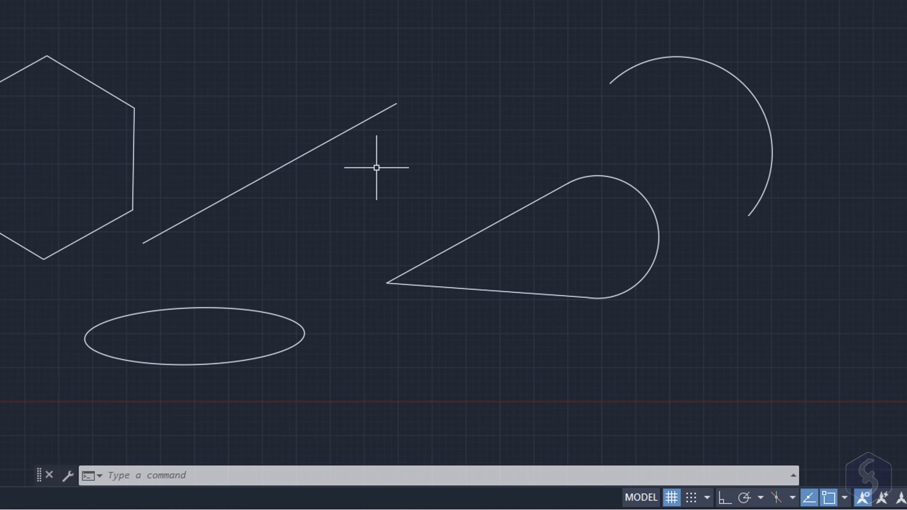
mouse_move(396, 201)
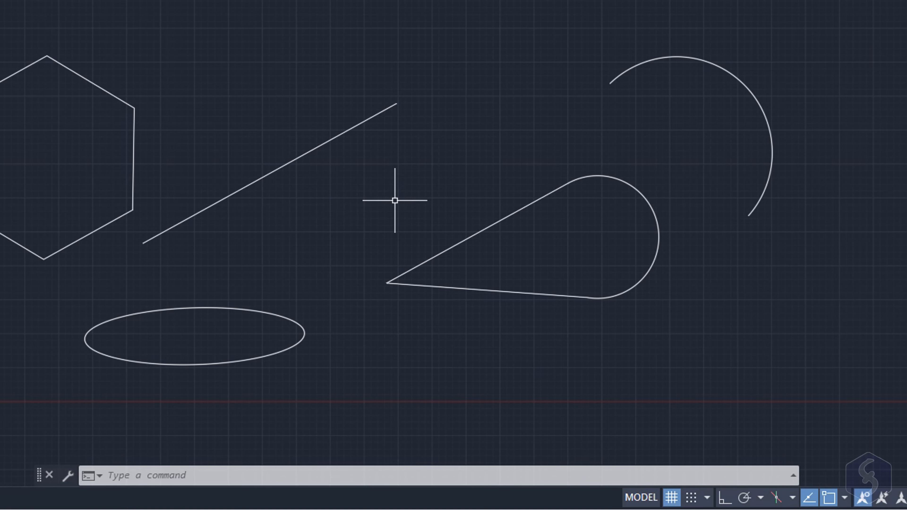
mouse_move(491, 225)
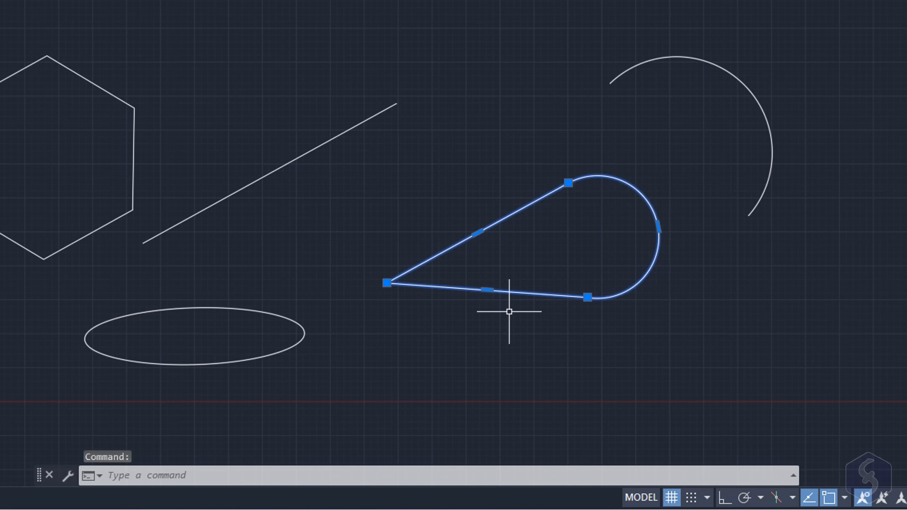
mouse_move(527, 216)
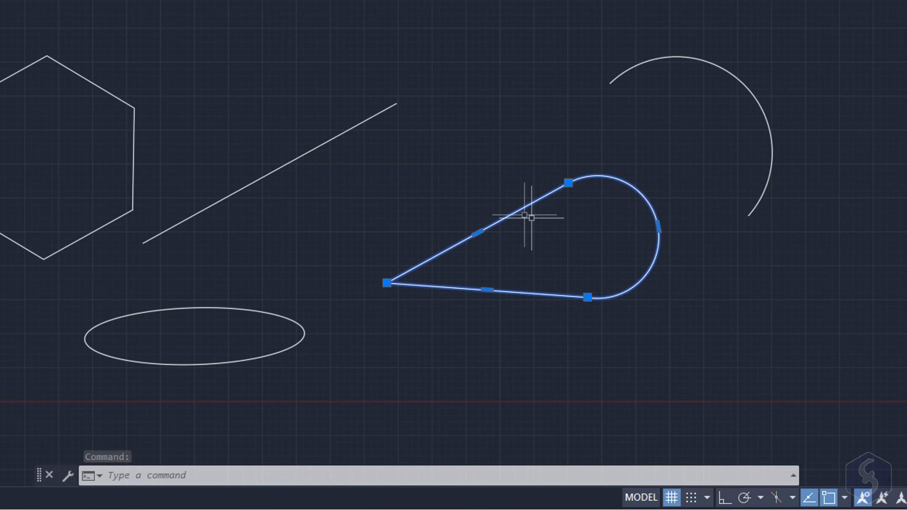
mouse_move(558, 250)
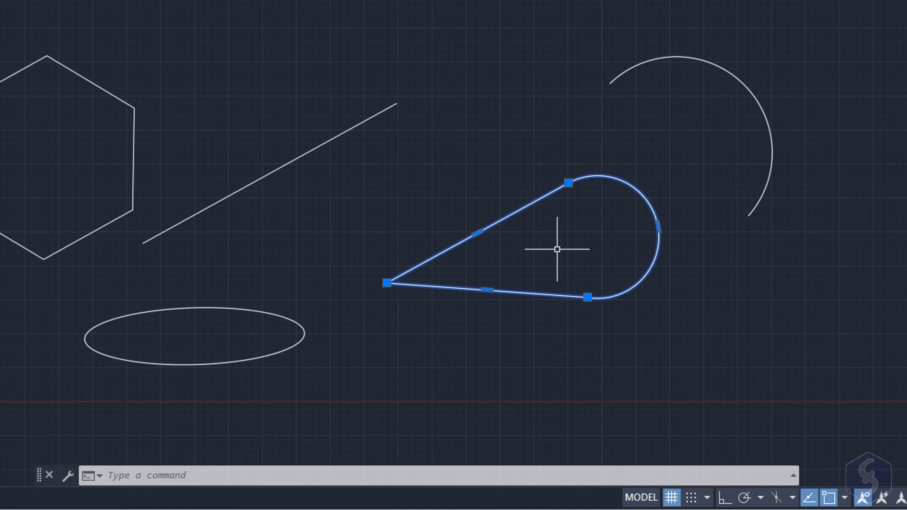
mouse_move(530, 234)
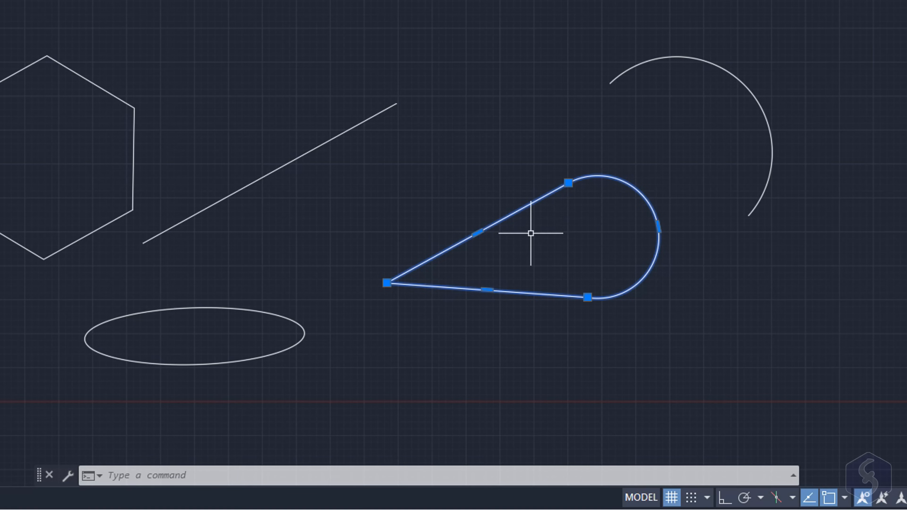
- Delete the pasted teardrop copy, then undo to bring it back
key("Delete")
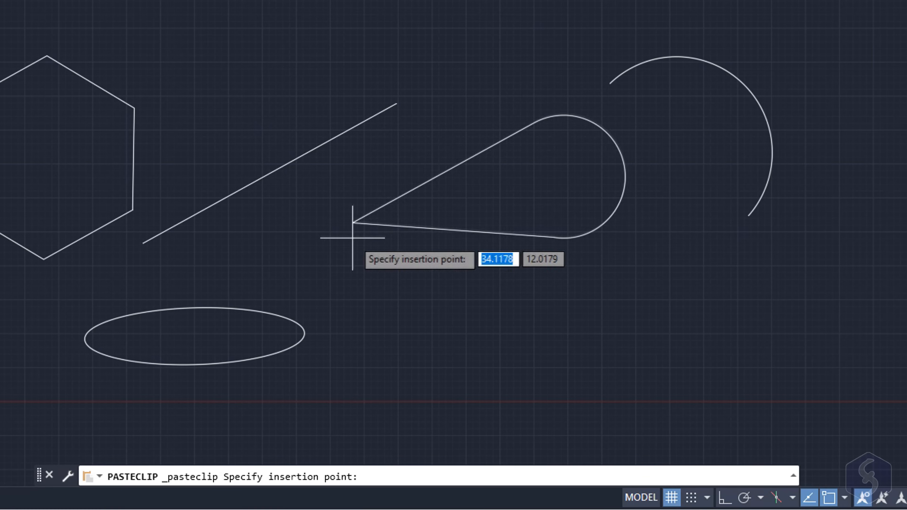
mouse_move(544, 301)
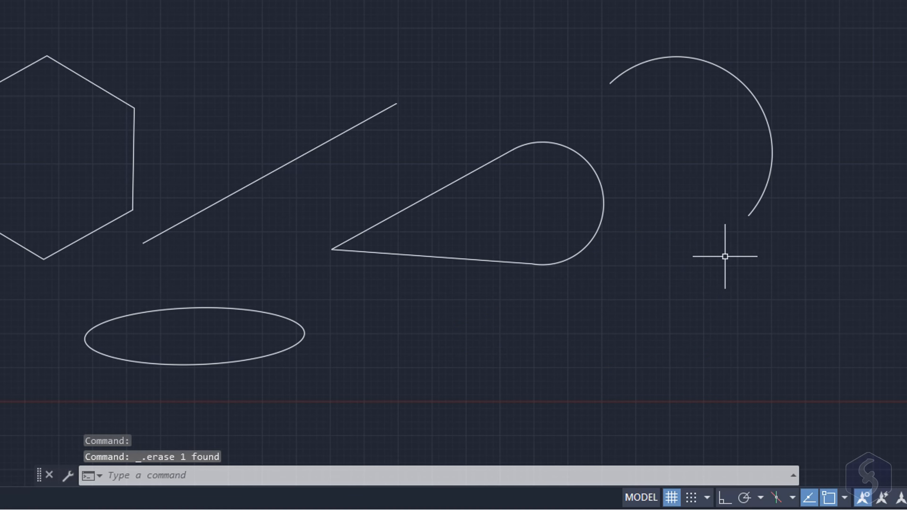
key("ctrl+z")
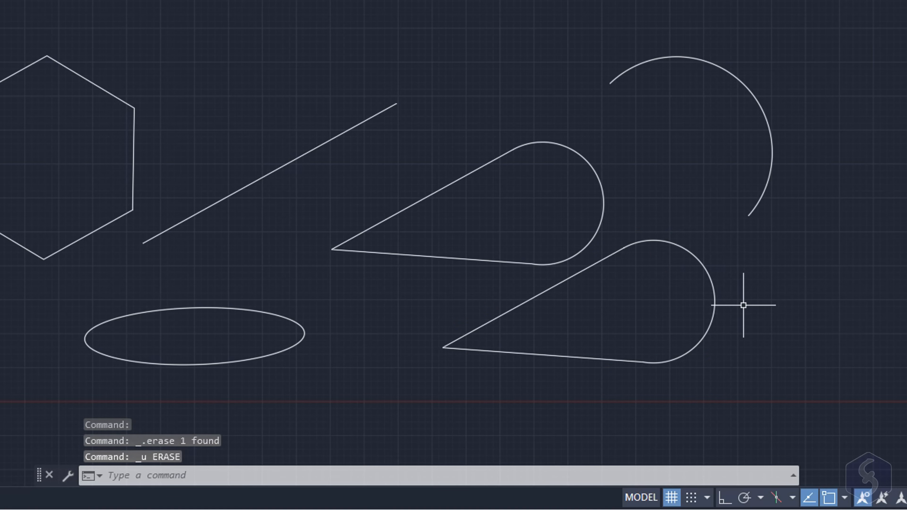
key("ctrl+z")
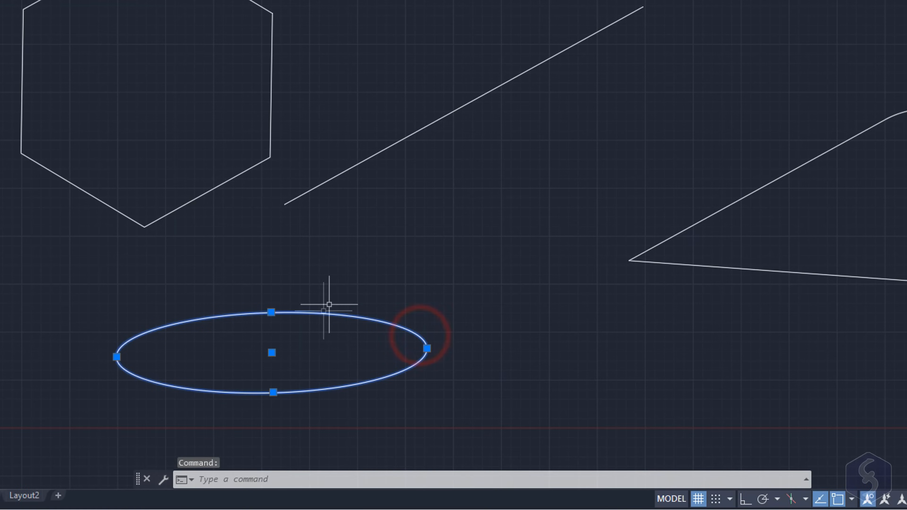
- Grip-move the ellipse by its centre, cancelling a side stretch
left_click(426, 349)
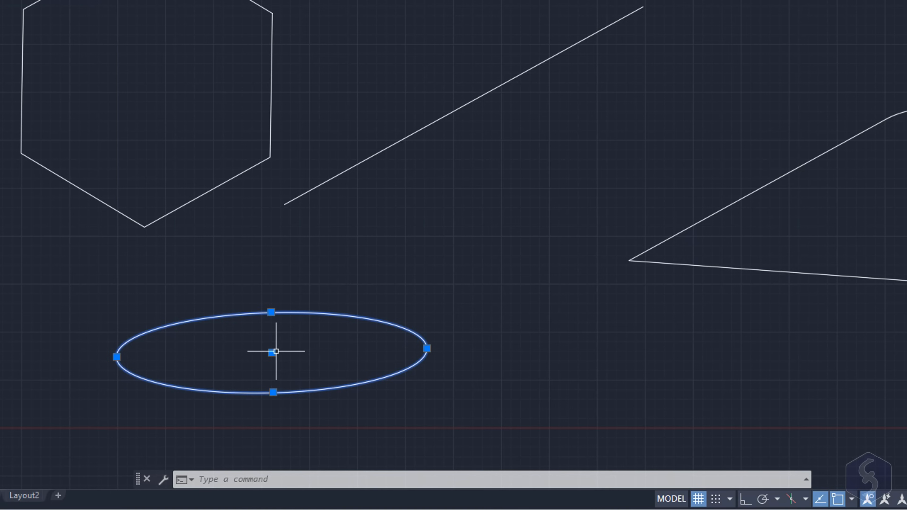
left_click(273, 352)
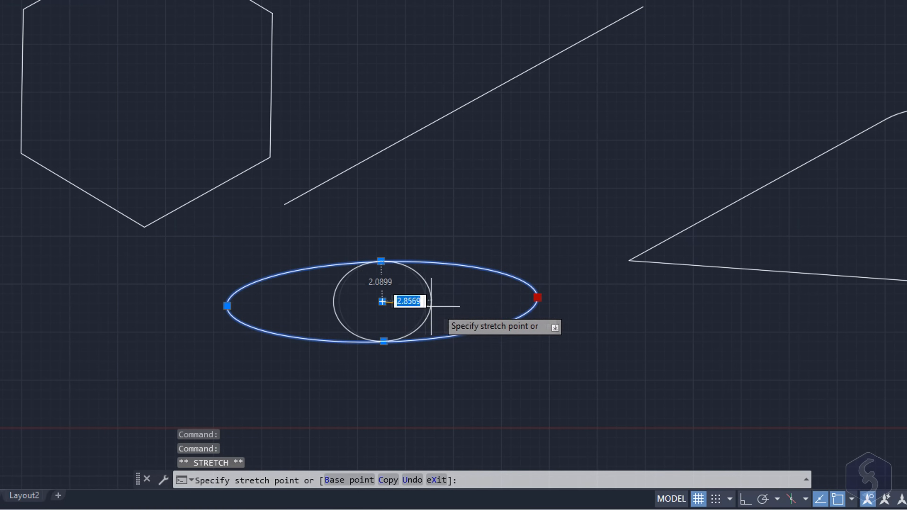
key("Escape")
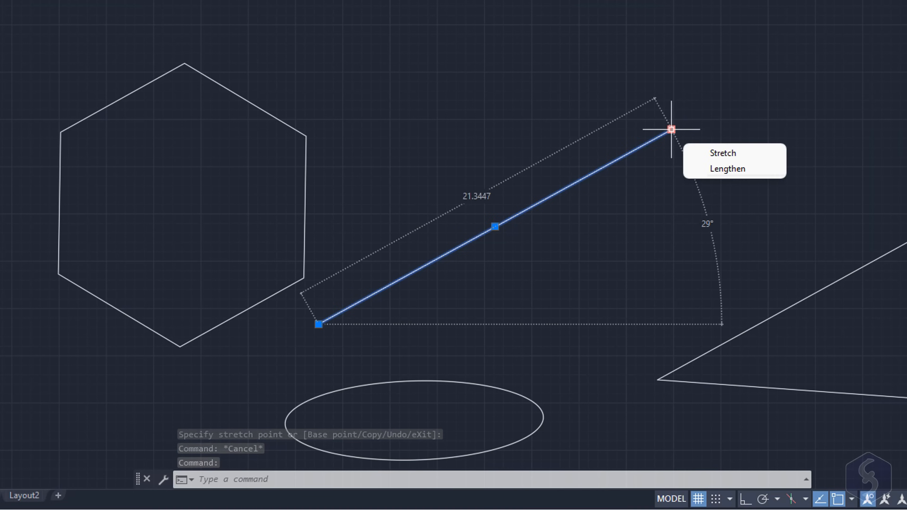
mouse_move(722, 153)
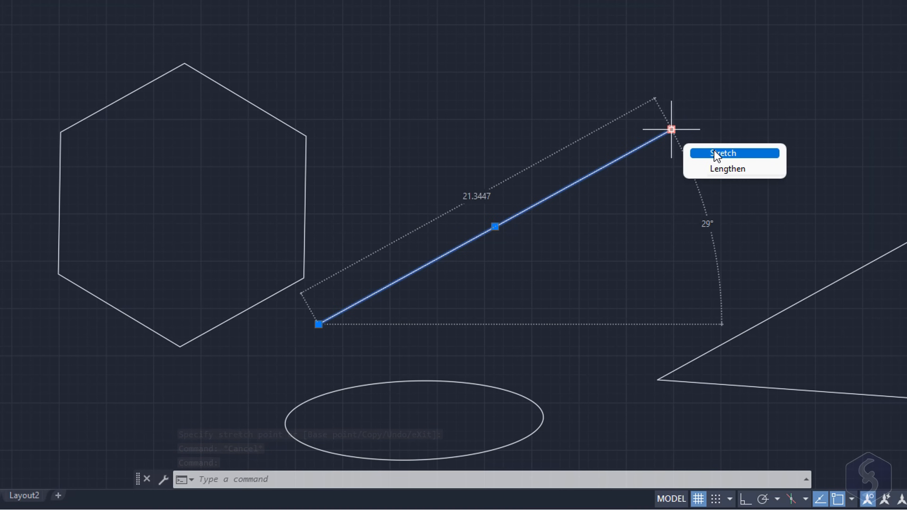
- Stretch the line's endpoint lower for a shallower angle, lengthen it, and start the arc's Radius grip
left_click(723, 153)
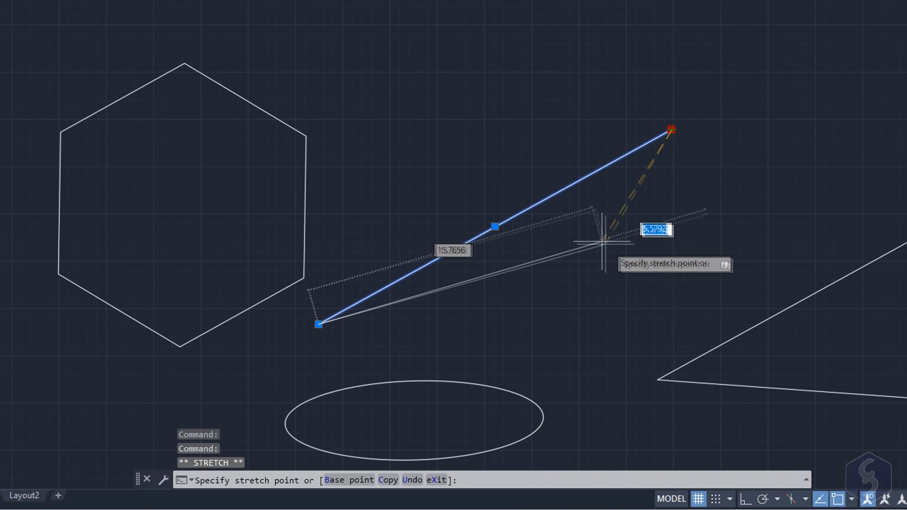
left_click(705, 219)
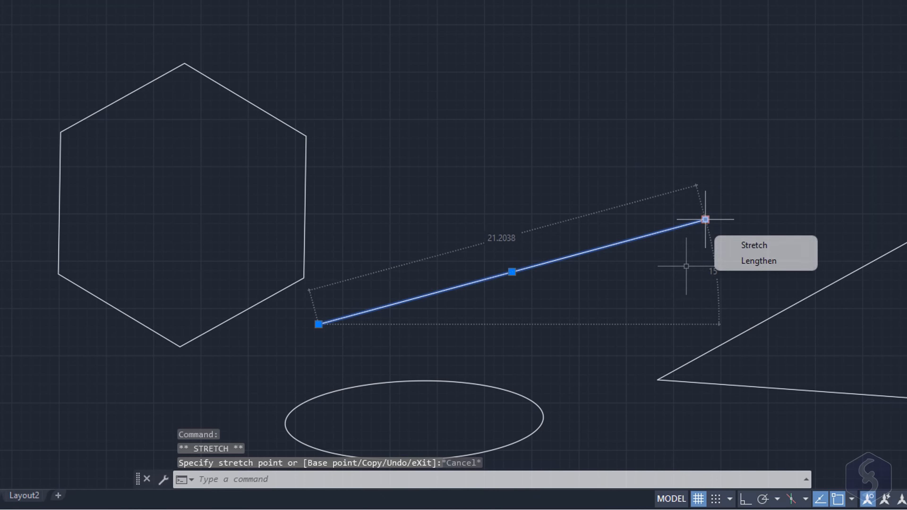
left_click(758, 261)
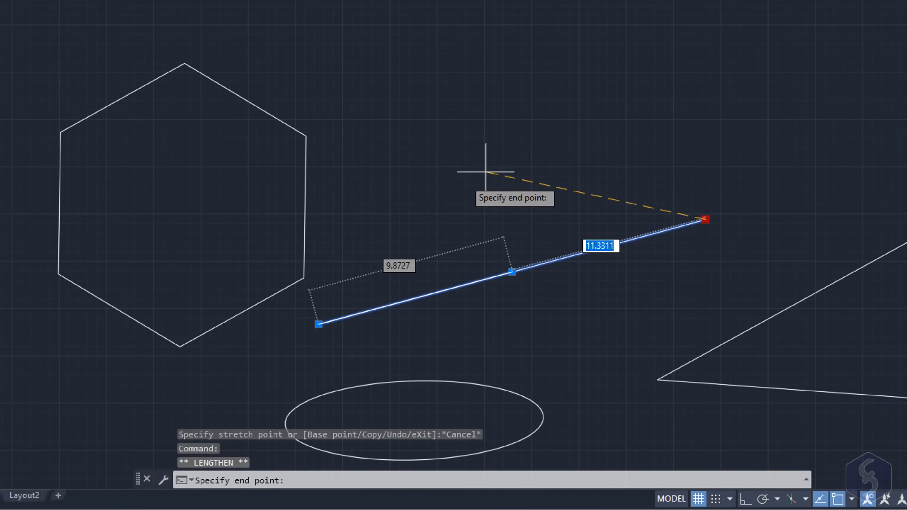
left_click(785, 264)
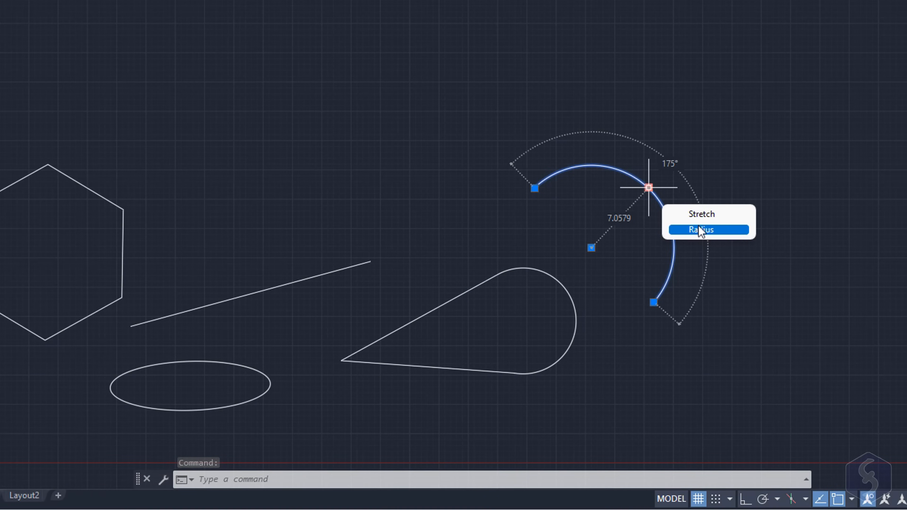
left_click(701, 229)
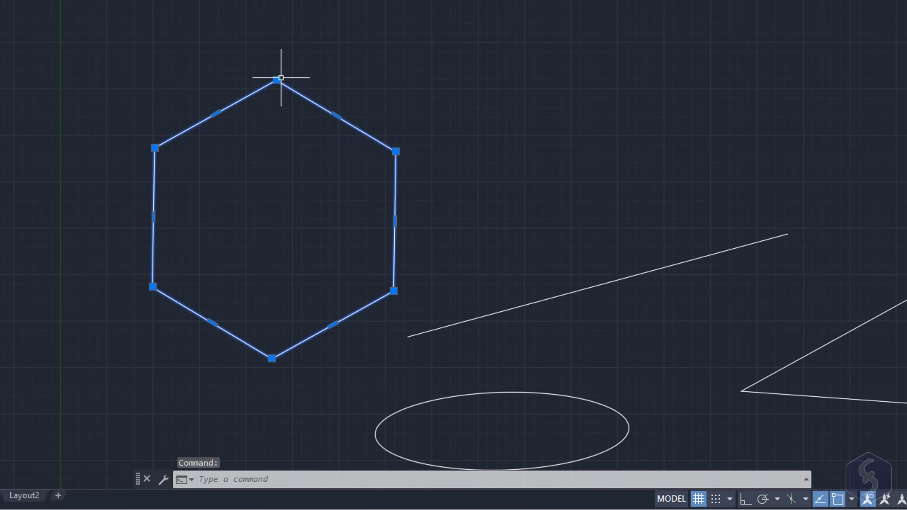
mouse_move(365, 220)
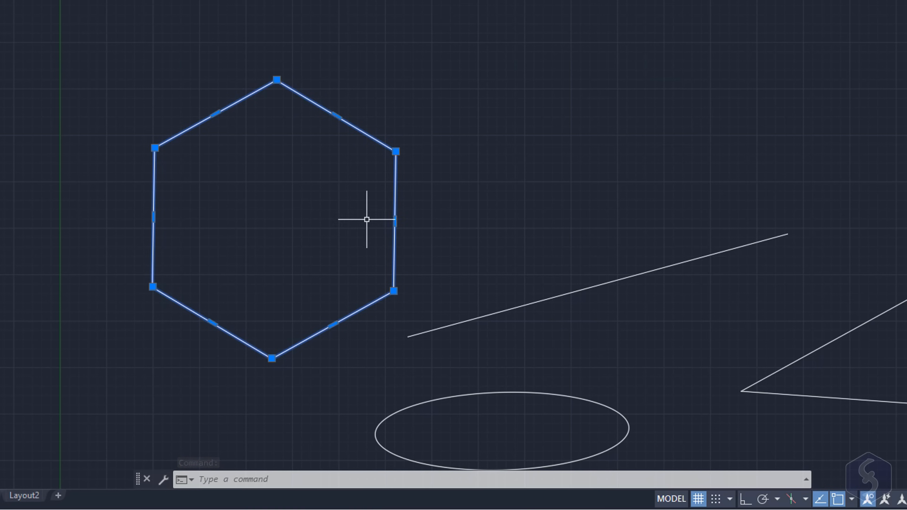
- Stretch the hexagon's upper-right edge outward and add a new vertex placed inside it
left_click(396, 152)
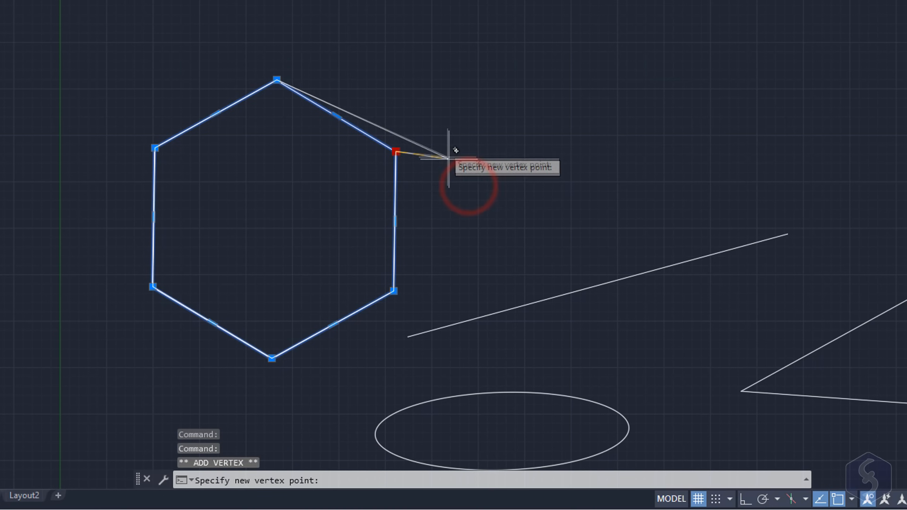
key("Escape")
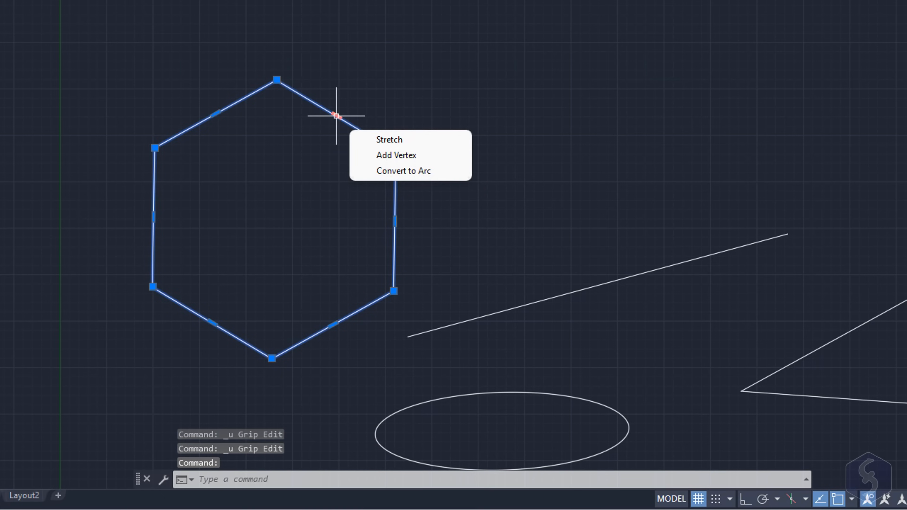
left_click(389, 140)
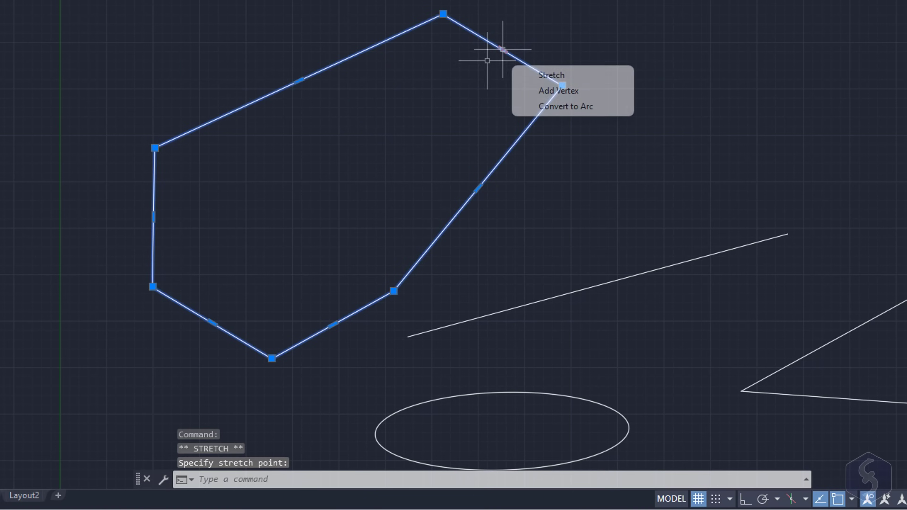
left_click(557, 90)
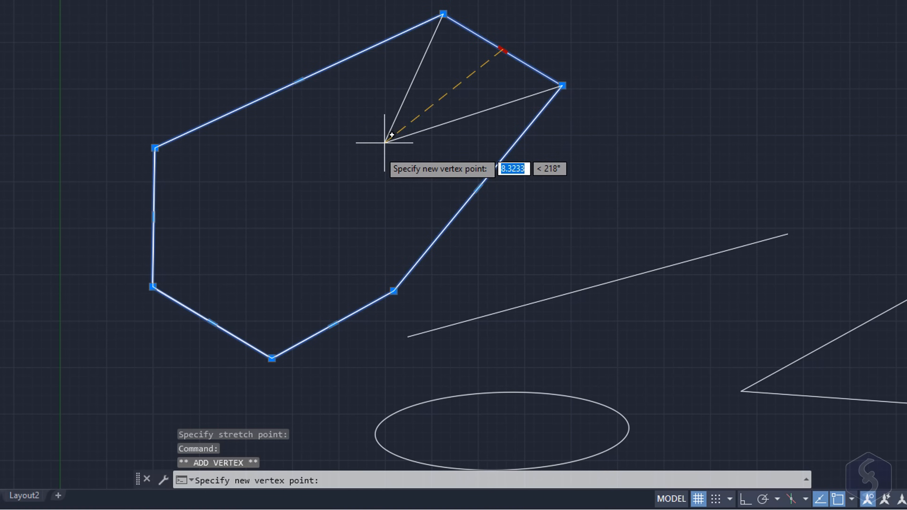
left_click(388, 139)
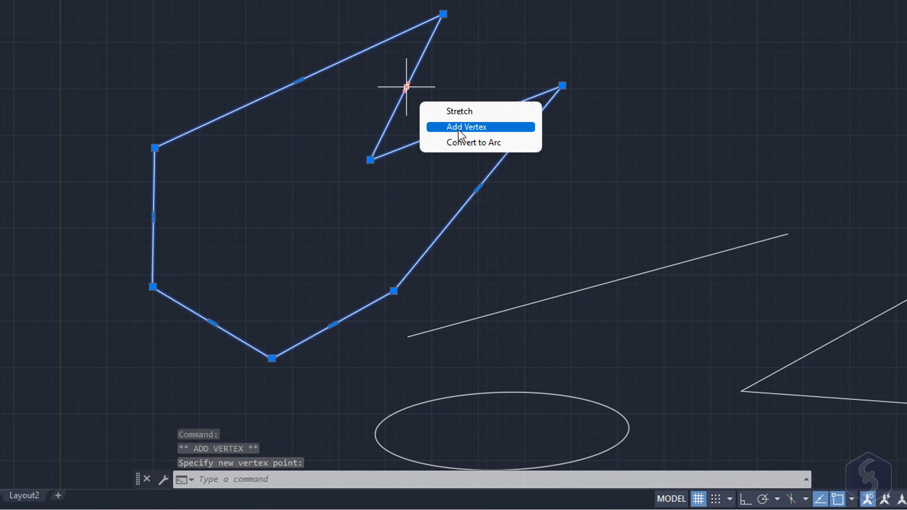
- Convert a notch edge to an arc, set its bulge, and deselect
left_click(474, 143)
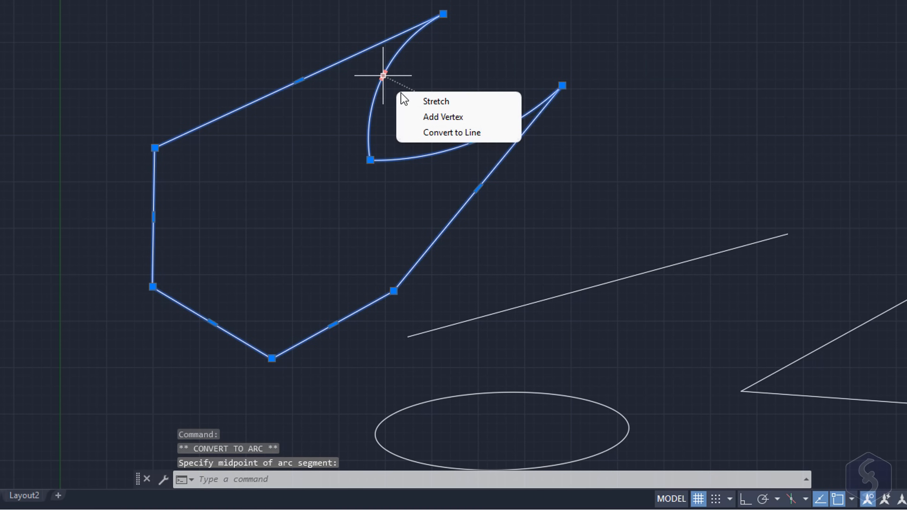
left_click(451, 132)
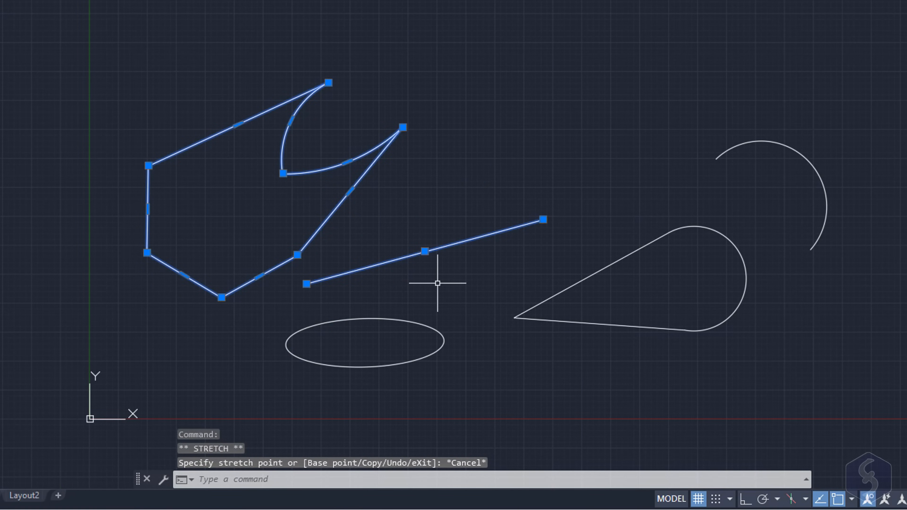
key("Escape")
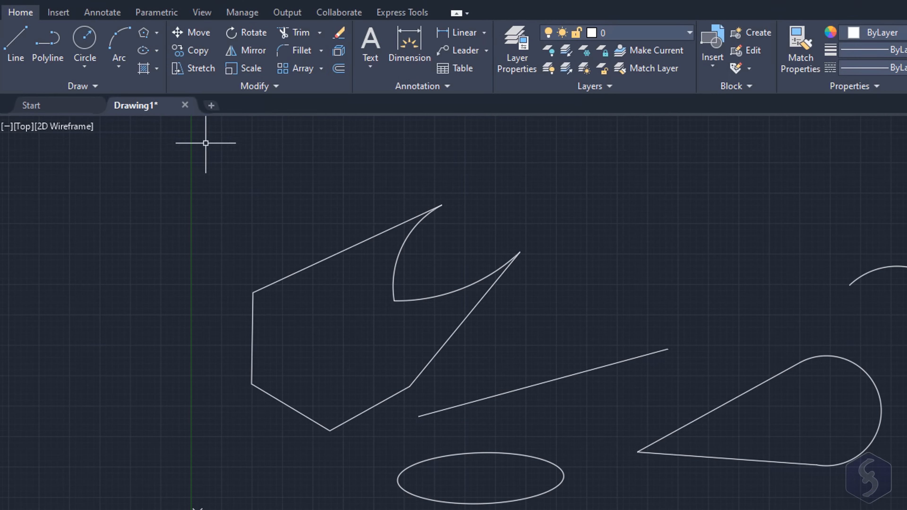
mouse_move(301, 68)
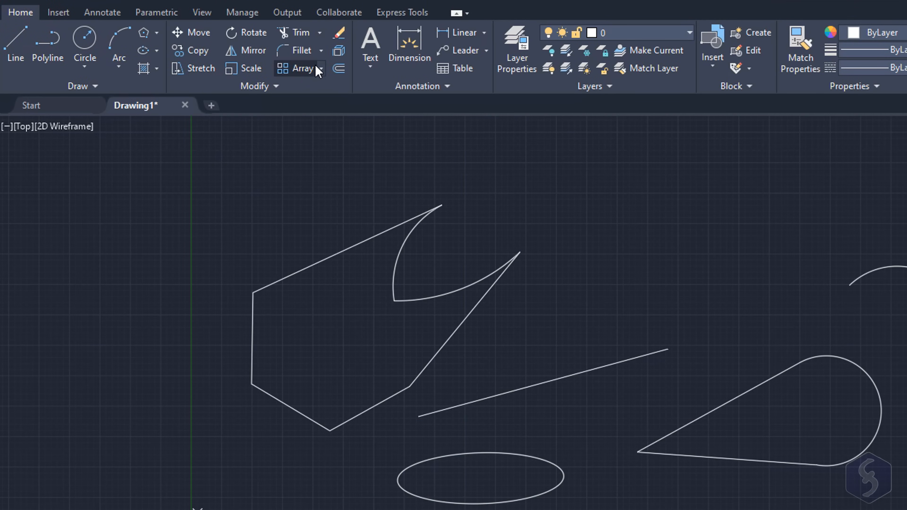
mouse_move(225, 114)
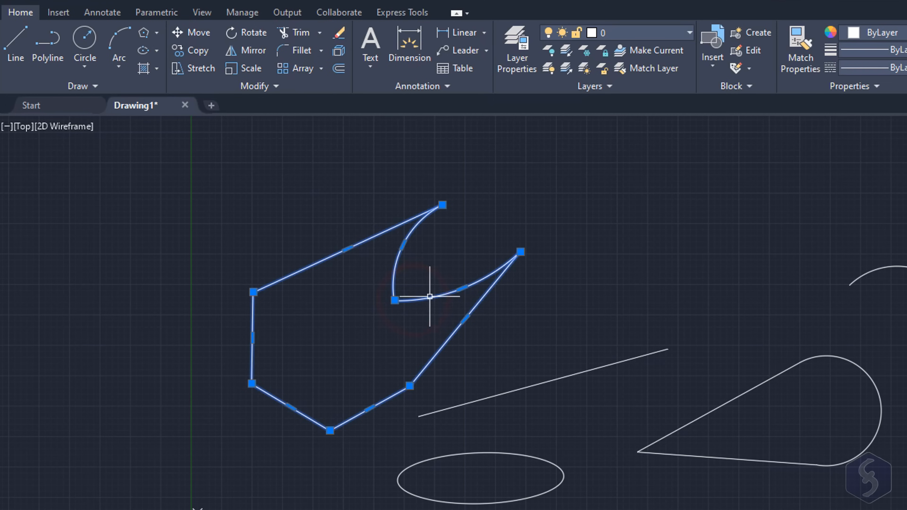
mouse_move(196, 32)
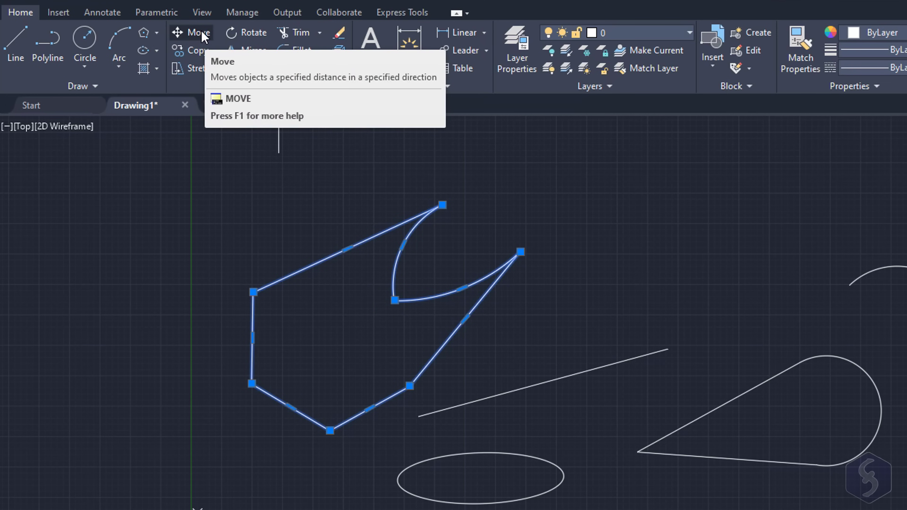
left_click(199, 33)
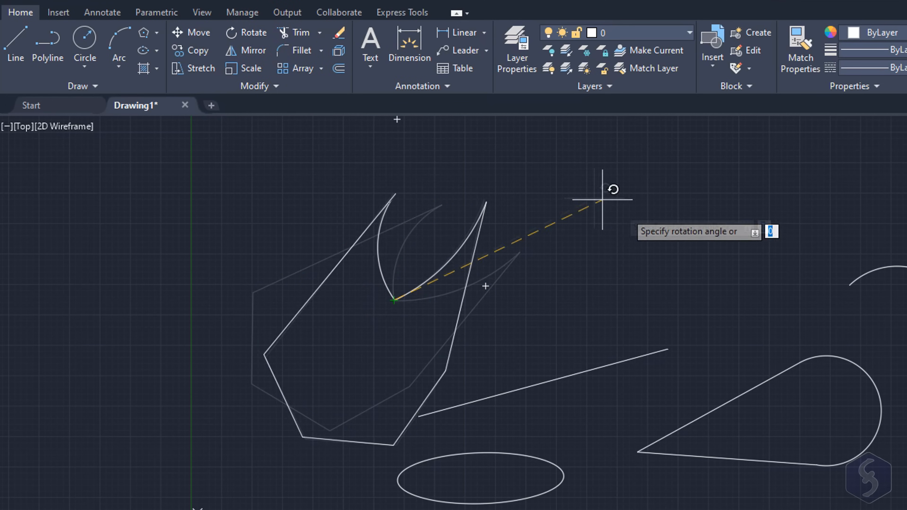
left_click(596, 341)
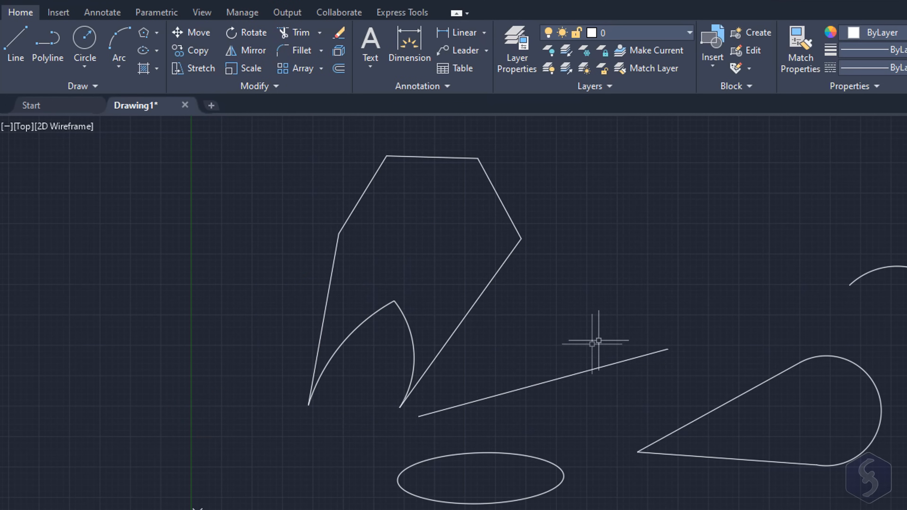
mouse_move(251, 68)
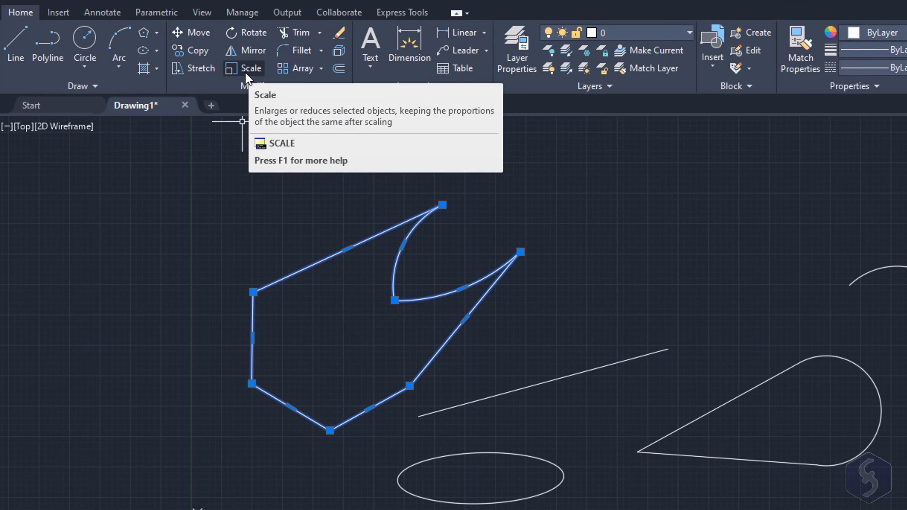
left_click(251, 68)
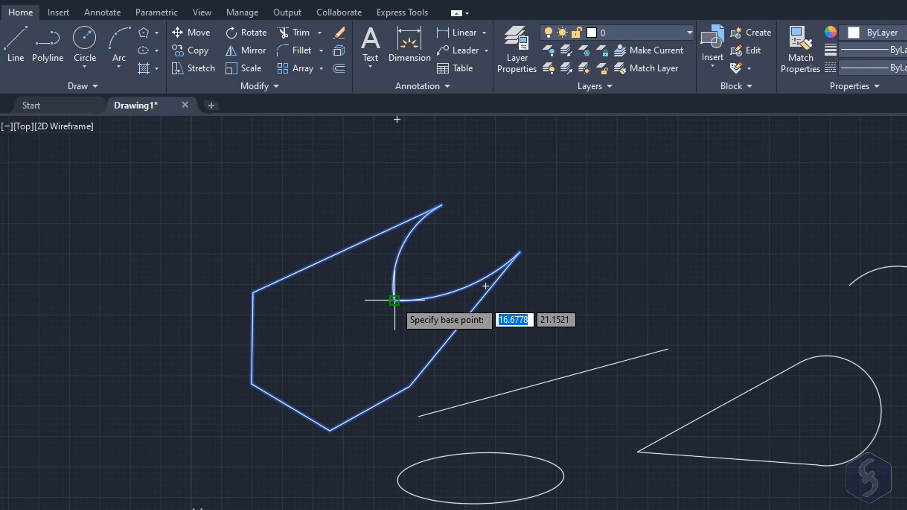
left_click(395, 300)
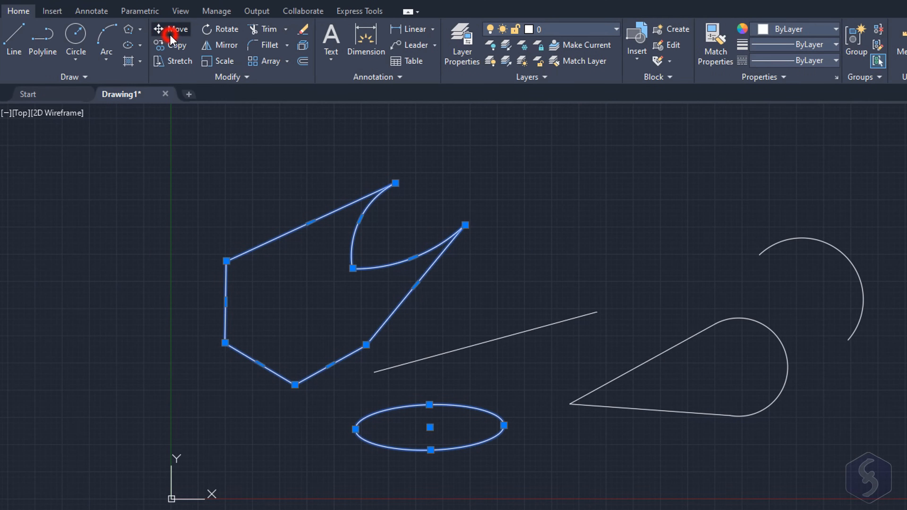
left_click(172, 29)
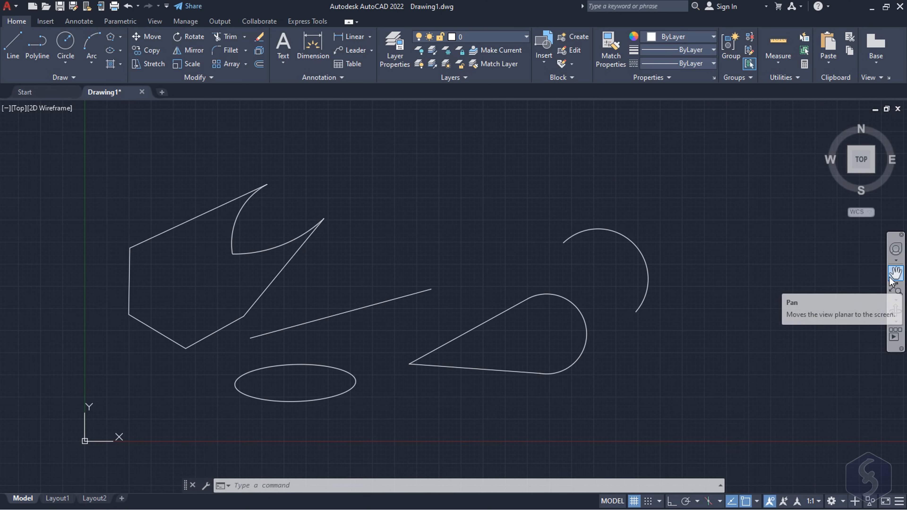
- Pan and rotate the top view, return to Top, switch to the SW isometric corner, and orbit in 3D
left_click(895, 273)
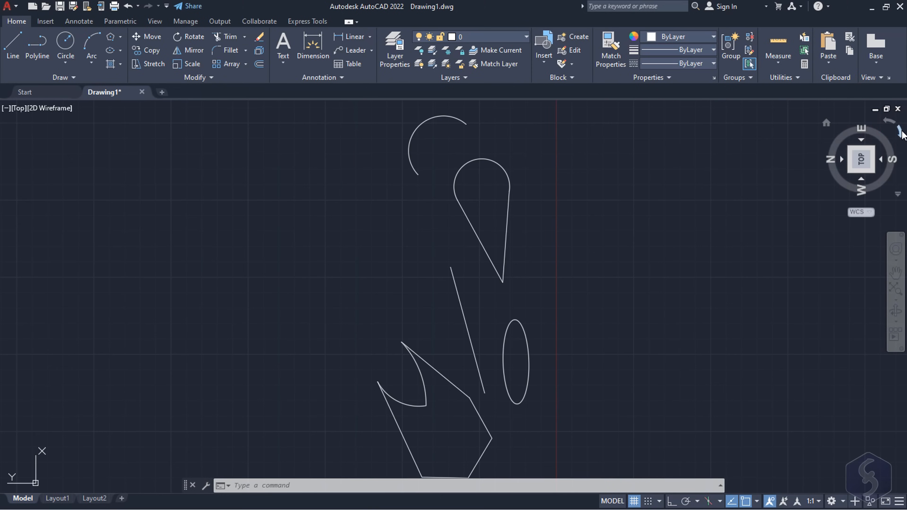
left_click(893, 120)
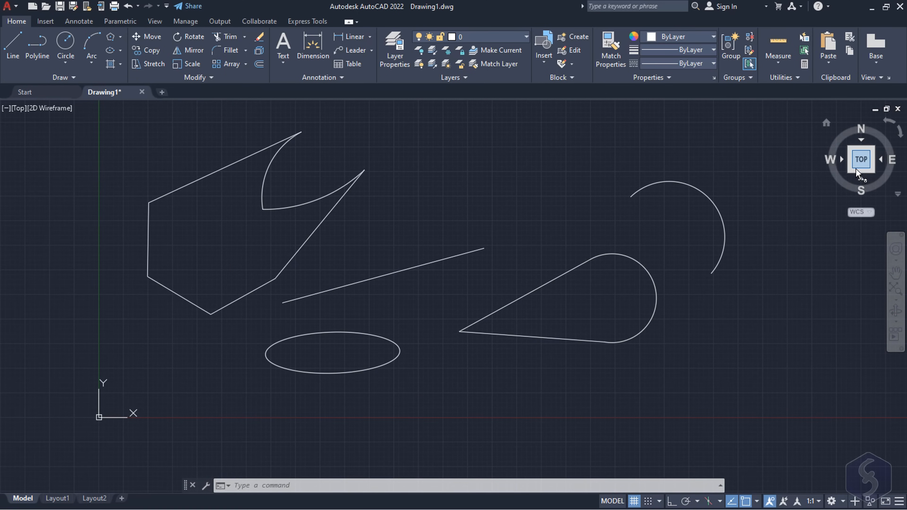
left_click(861, 174)
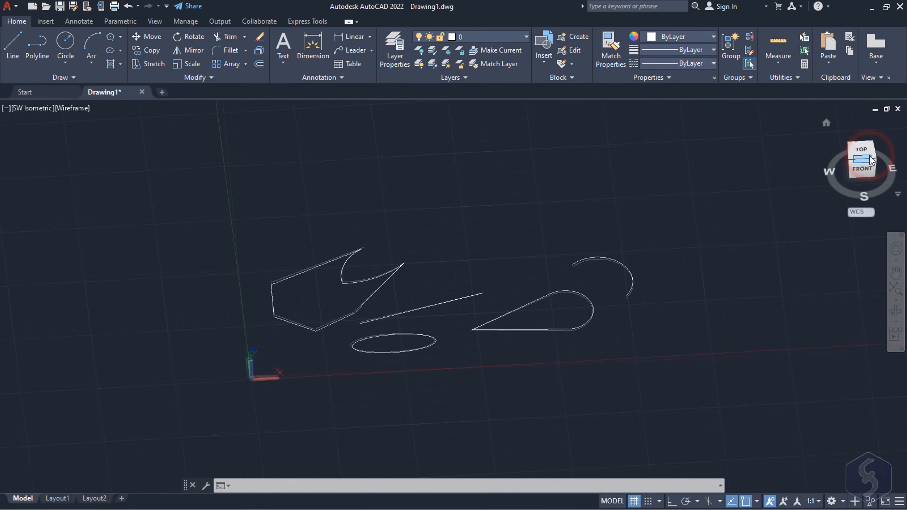
left_click(868, 162)
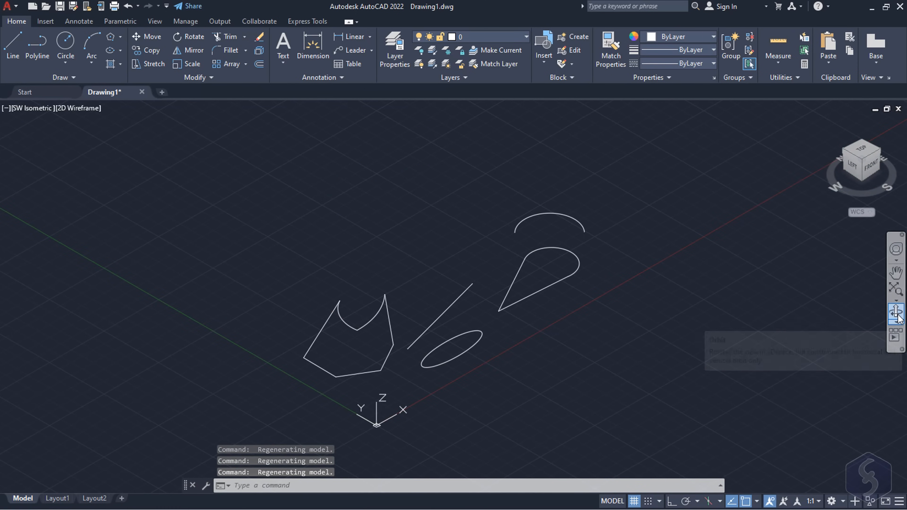
left_click(896, 315)
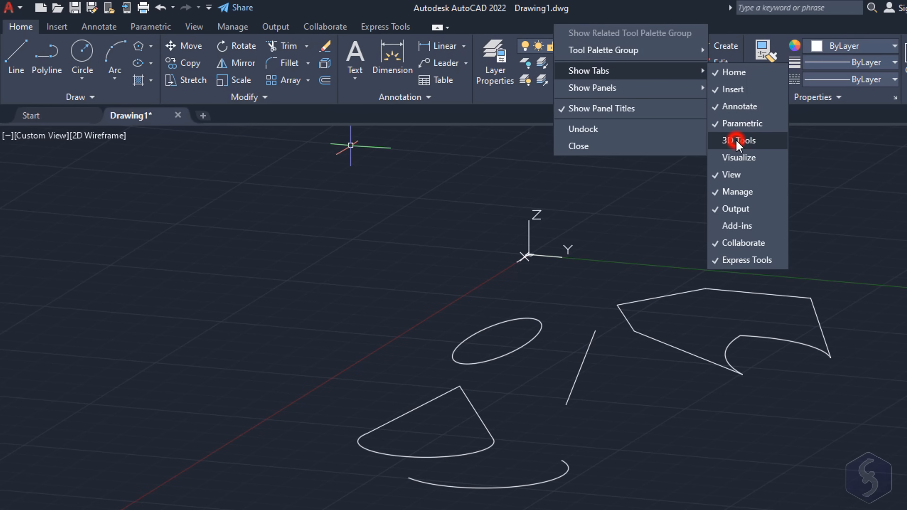
- Add the 3D Tools tab to the ribbon and switch to it
left_click(737, 140)
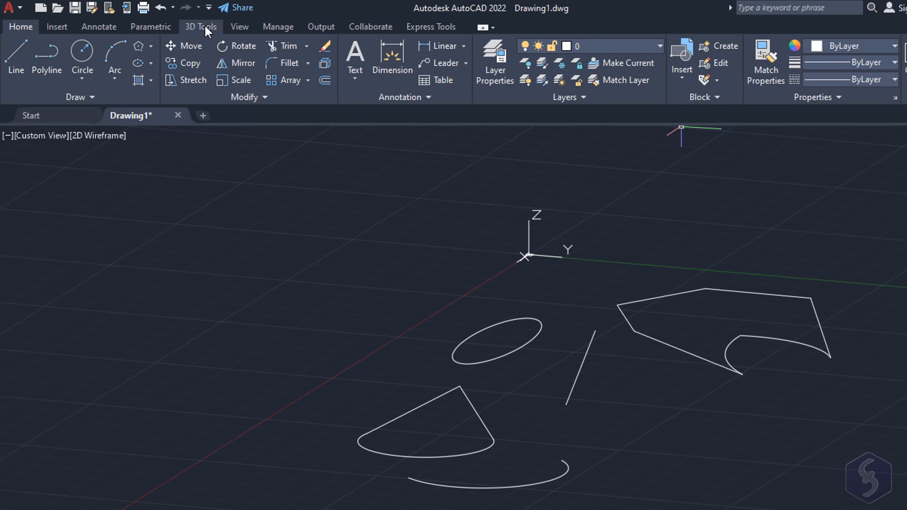
left_click(199, 26)
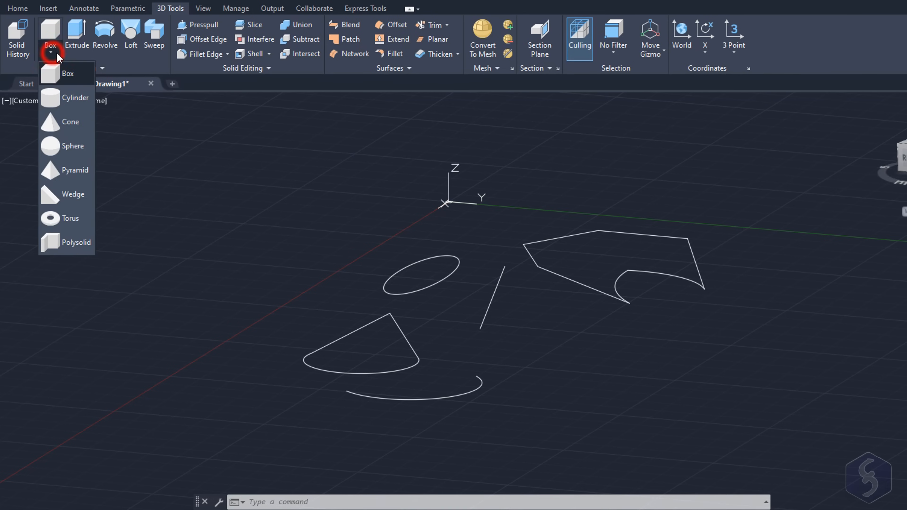
mouse_move(68, 78)
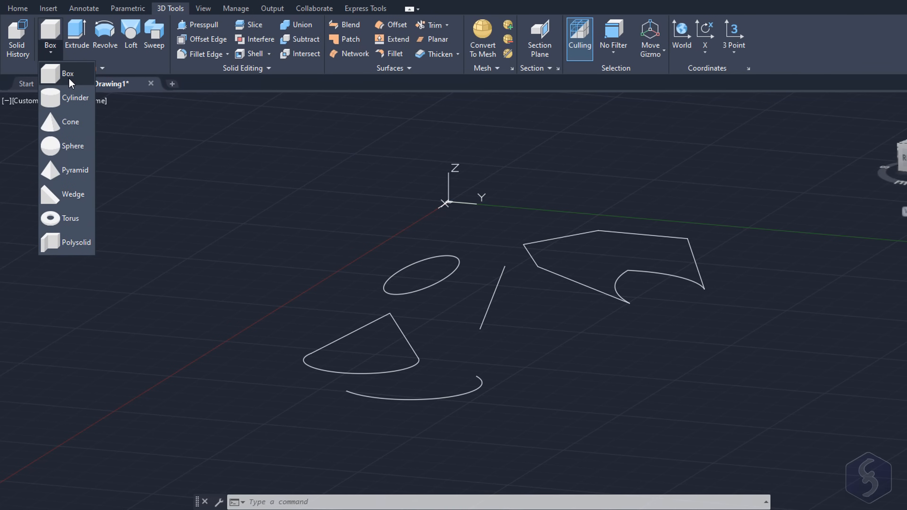
- Create a solid box by its corners and height beside the sketch
left_click(67, 74)
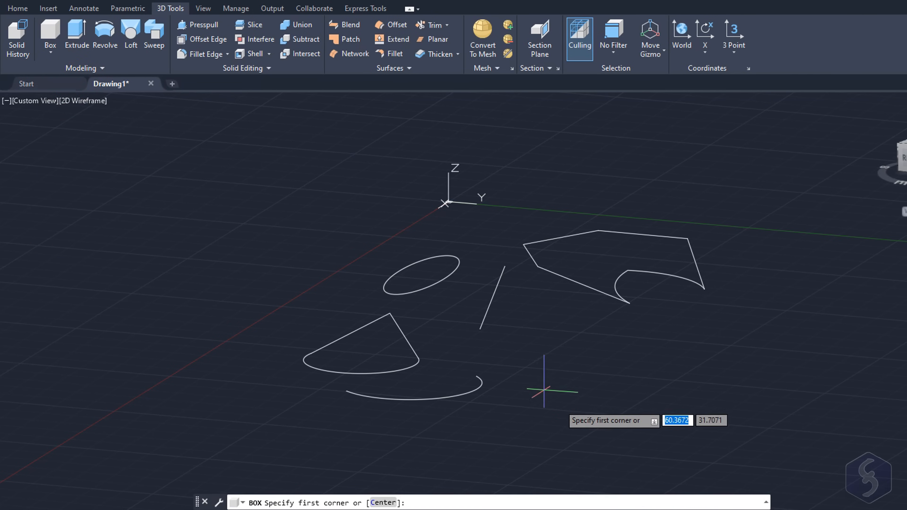
left_click(543, 387)
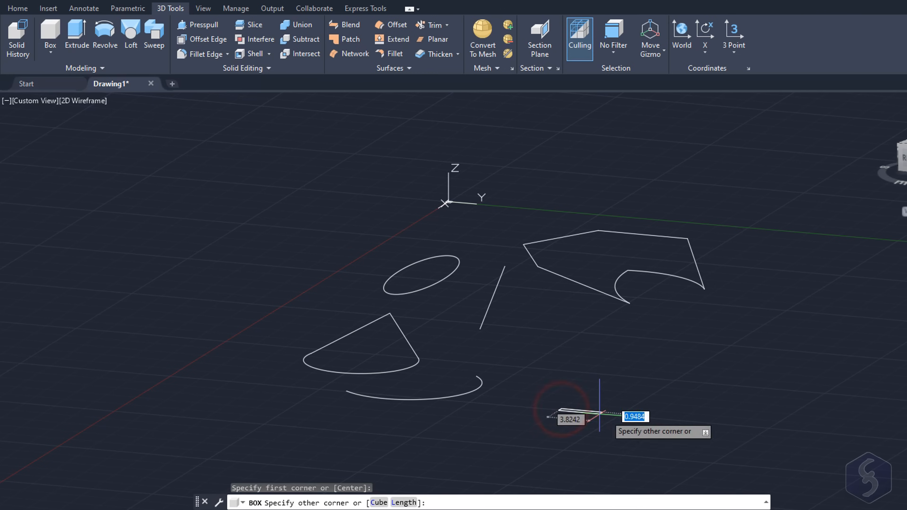
mouse_move(701, 379)
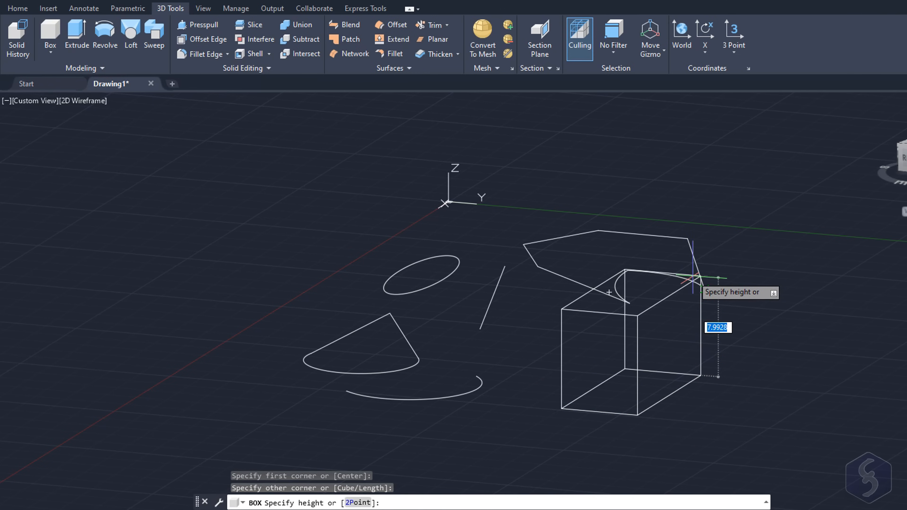
left_click(717, 376)
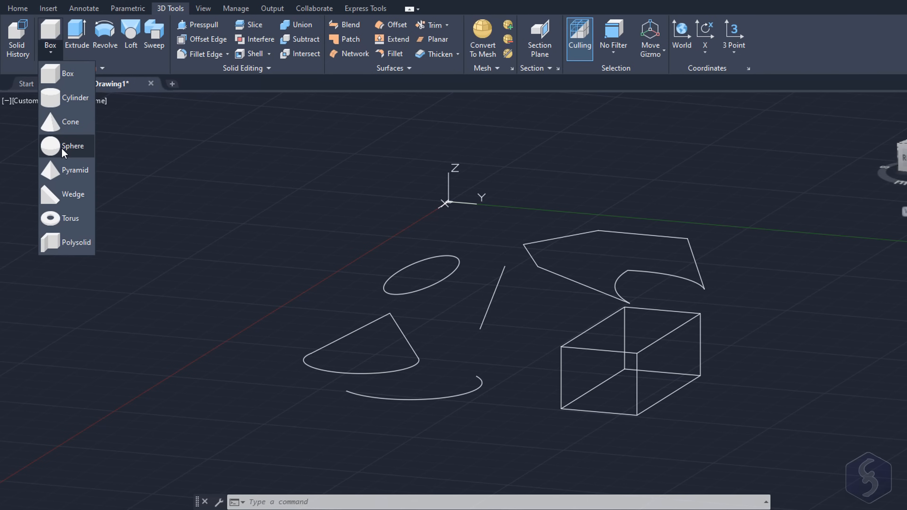
- Create a solid sphere by centre and radius next to the box
left_click(73, 146)
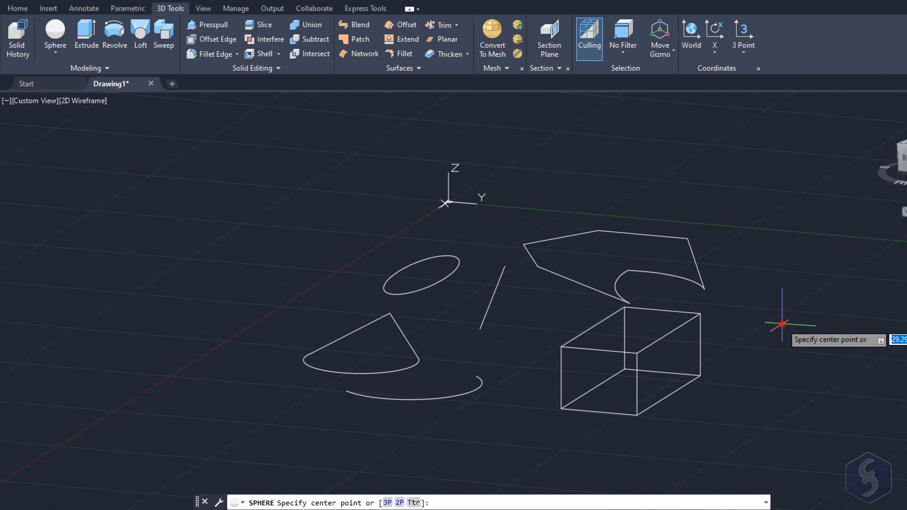
left_click(781, 323)
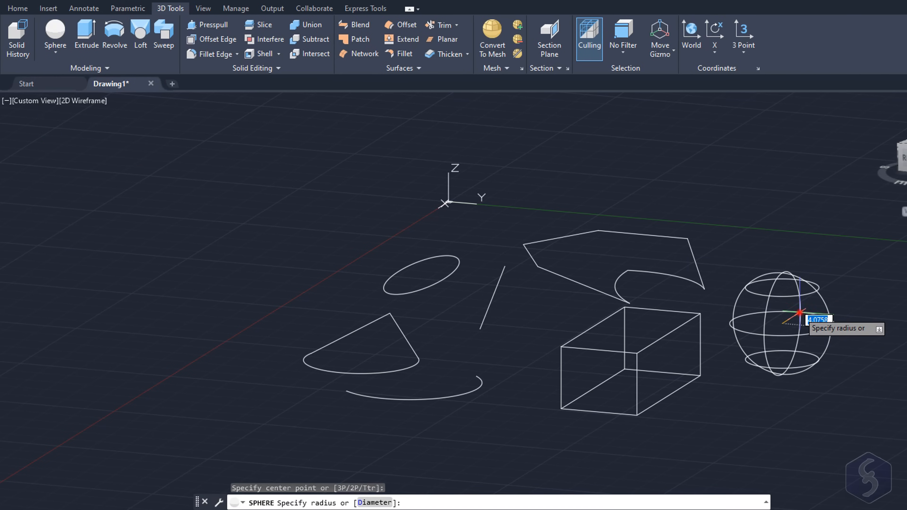
left_click(54, 47)
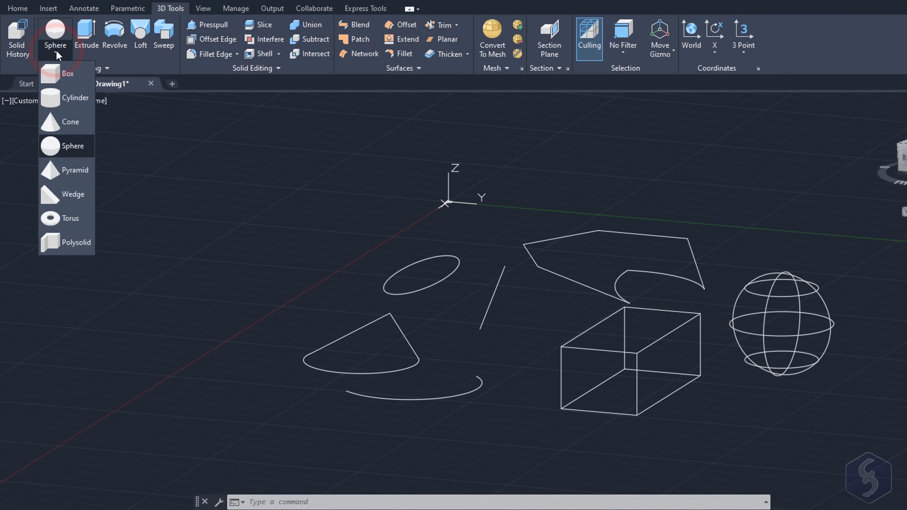
mouse_move(69, 121)
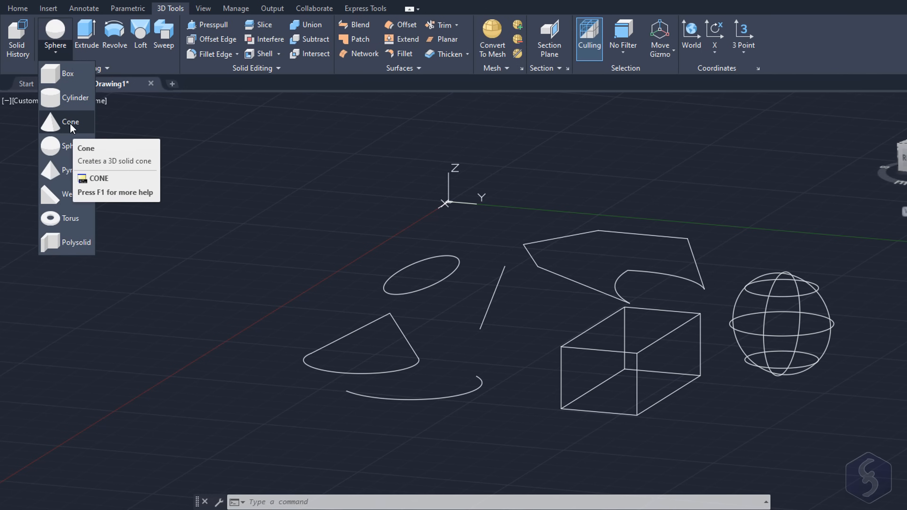
mouse_move(68, 194)
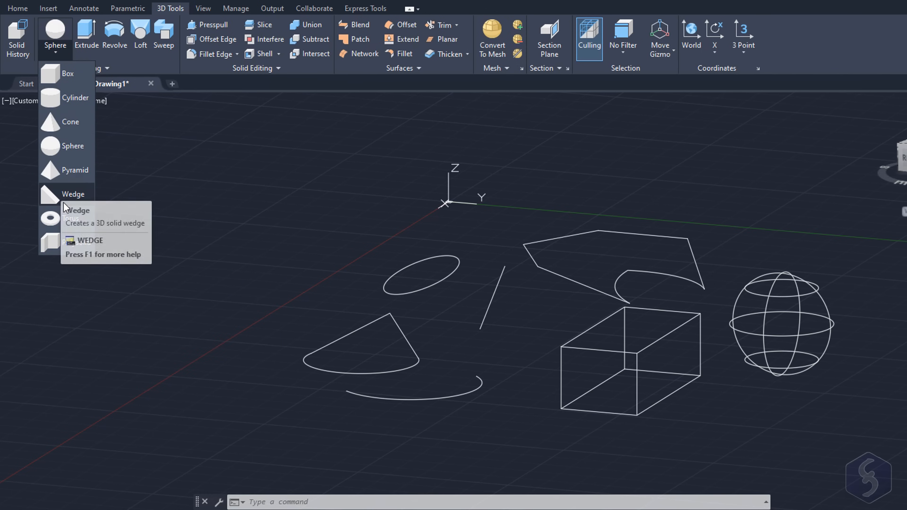
mouse_move(74, 193)
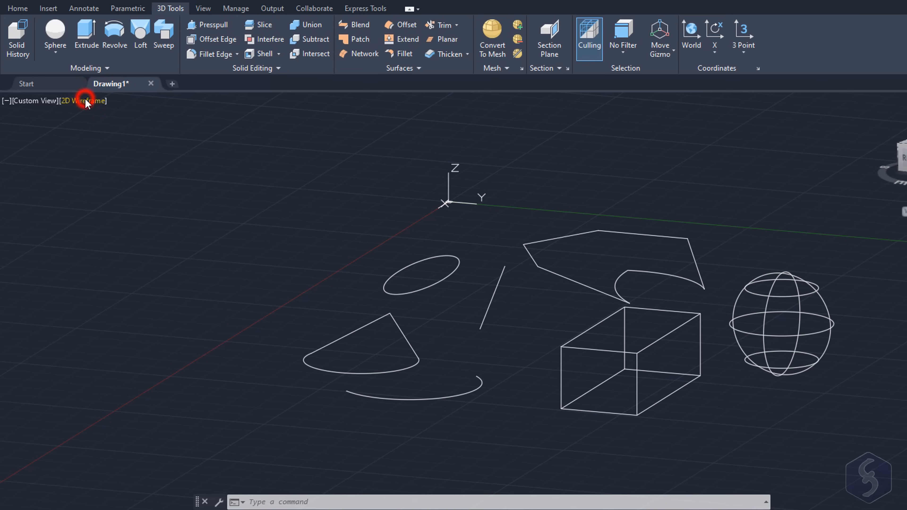
- Switch the viewport visual style from 2D Wireframe to Shaded, then X-ray
left_click(83, 101)
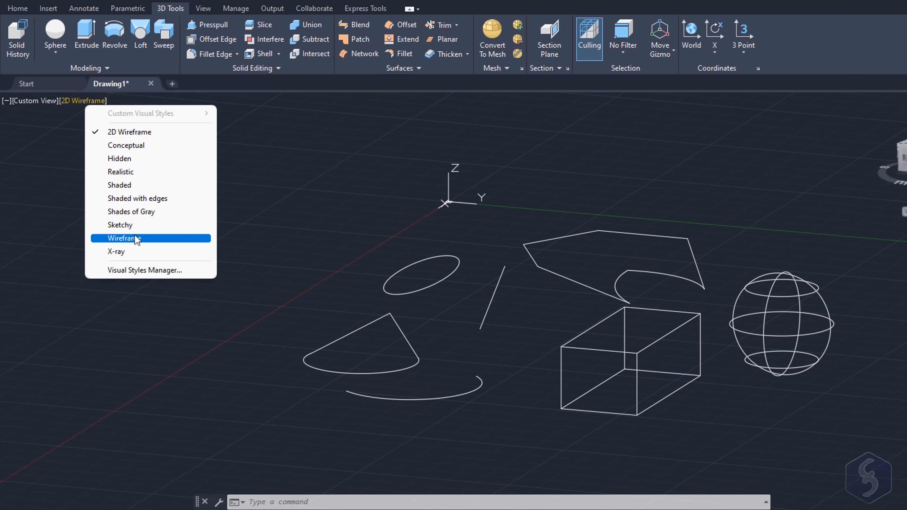
left_click(122, 238)
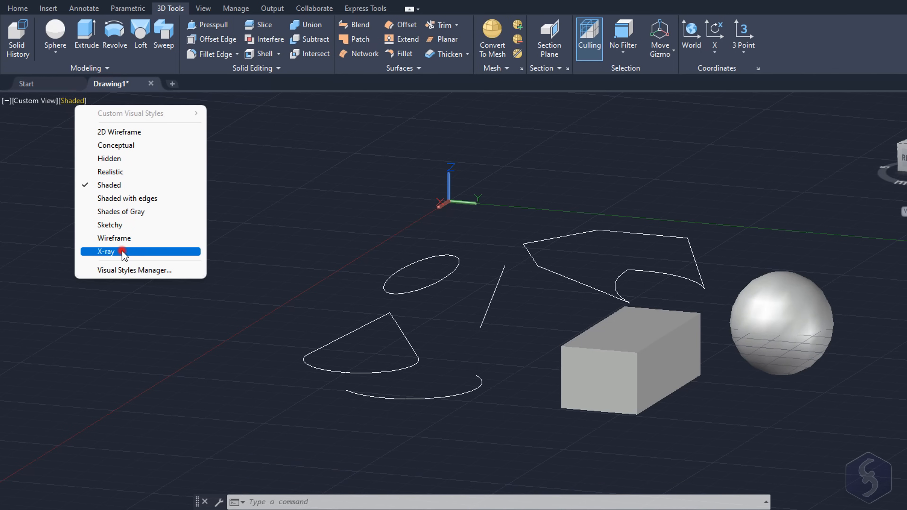
left_click(107, 251)
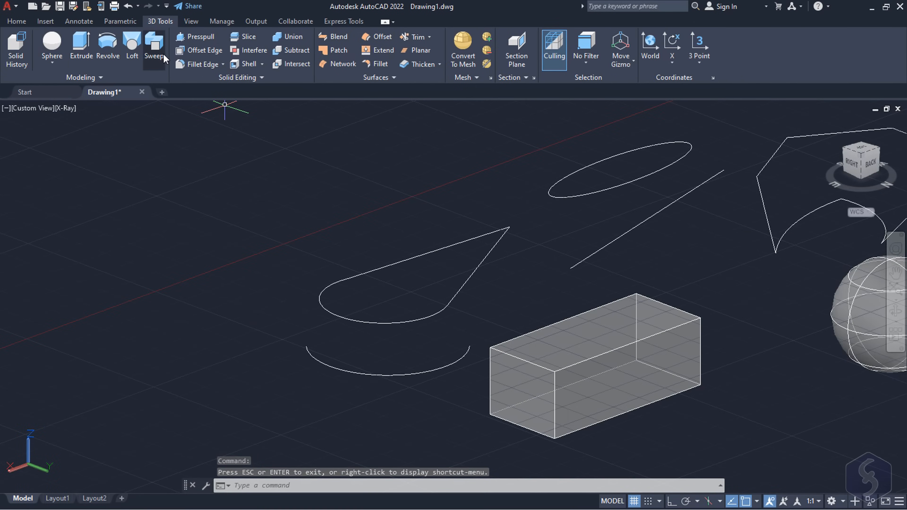
mouse_move(81, 47)
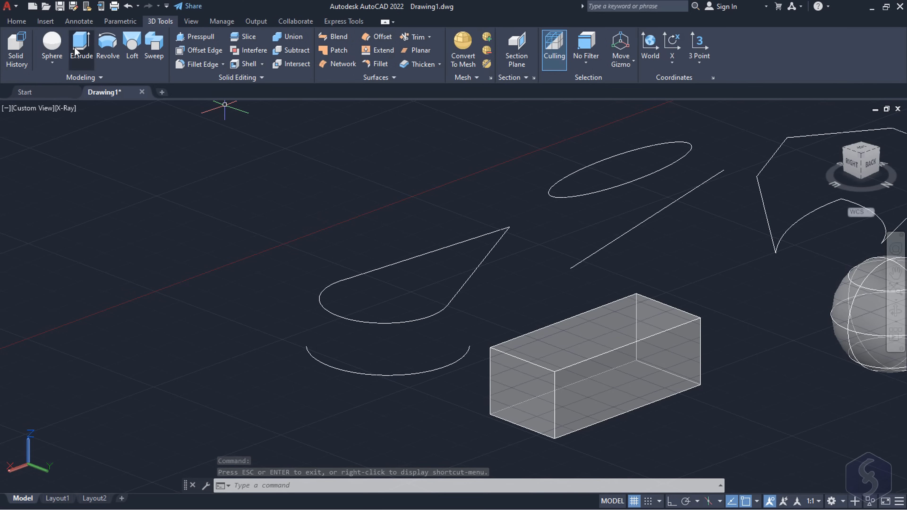
- Extrude the teardrop outline into a solid, then revolve the ellipse about a picked axis
left_click(81, 47)
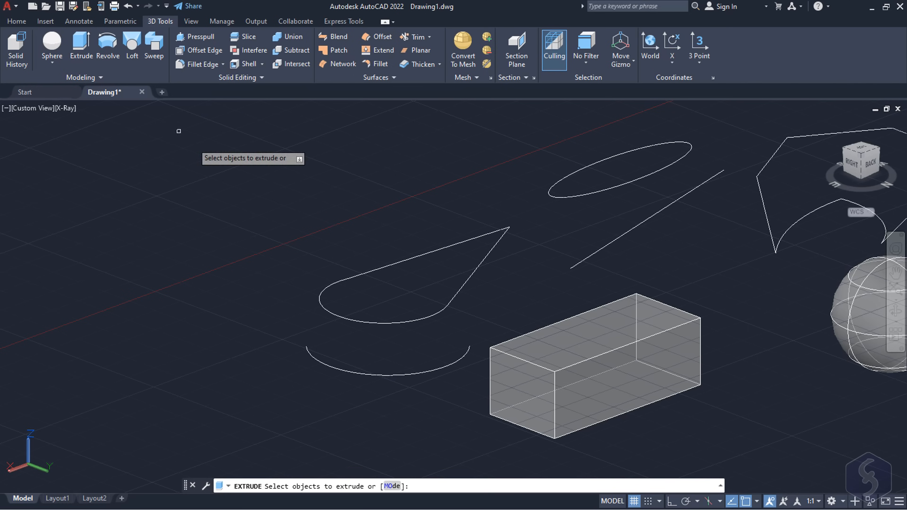
mouse_move(338, 283)
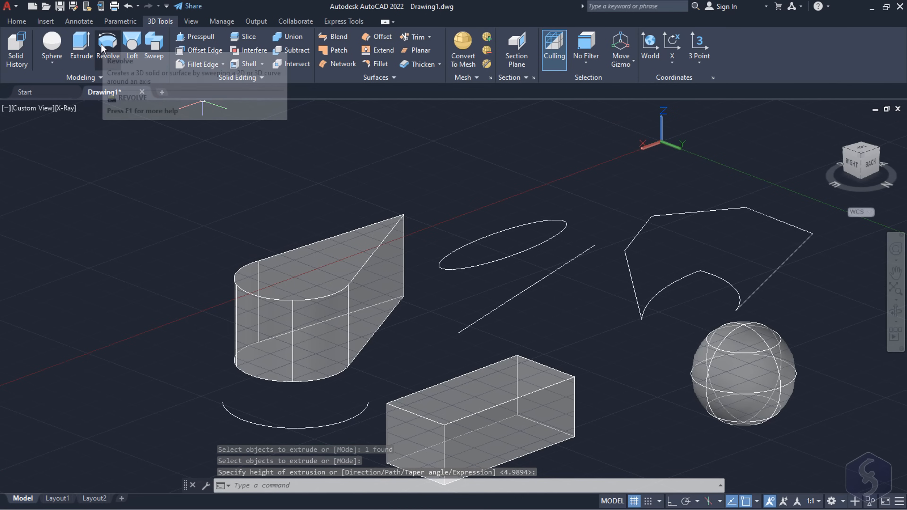
left_click(108, 47)
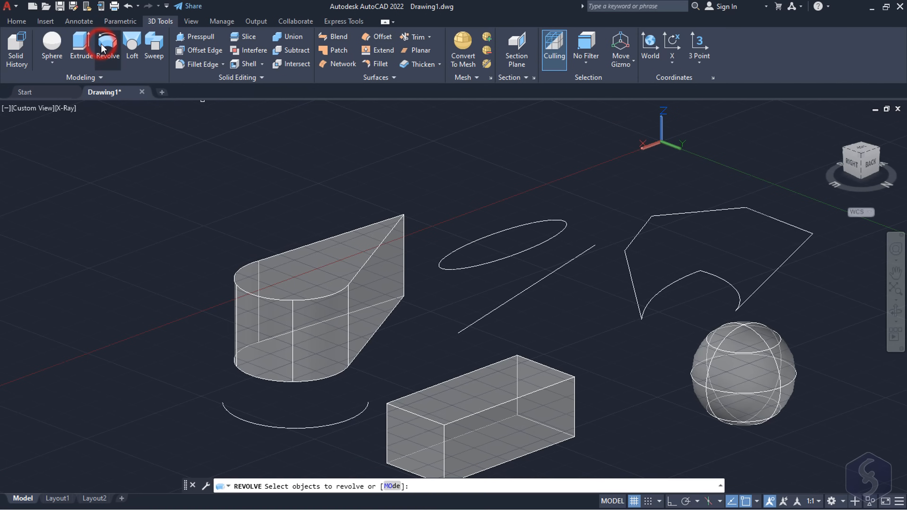
mouse_move(632, 140)
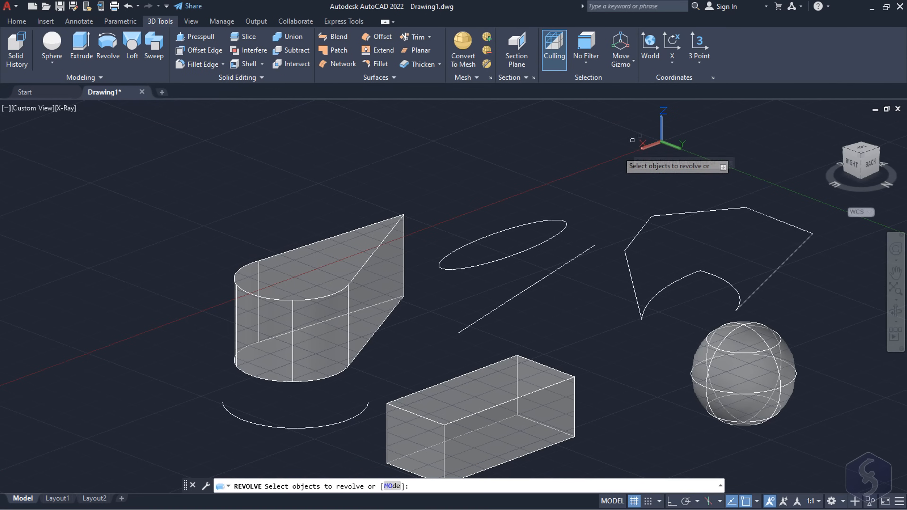
mouse_move(541, 224)
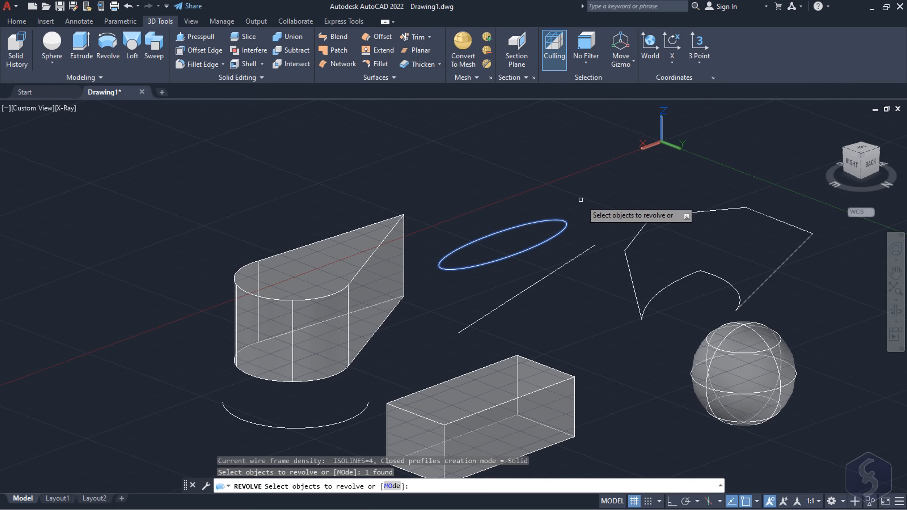
left_click(460, 333)
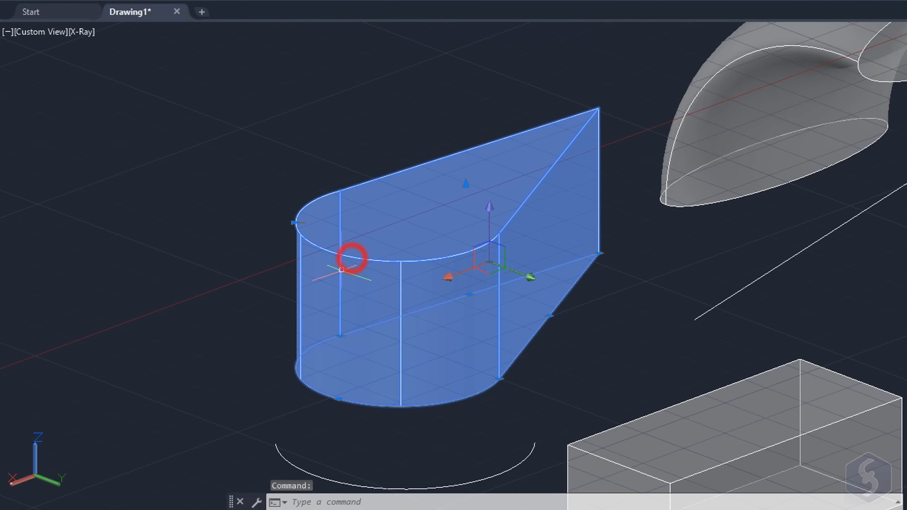
- Rotate the extruded teardrop solid about its base so it lies tipped on its side
left_click(466, 183)
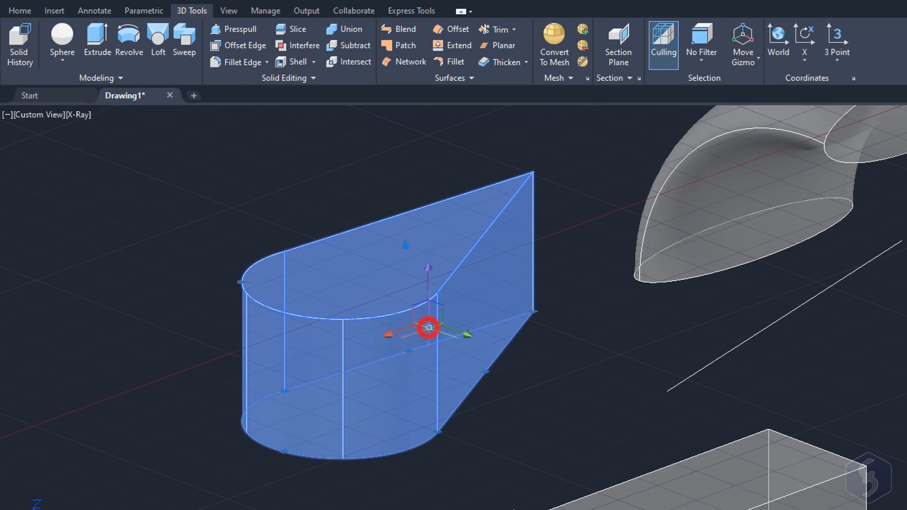
left_click(758, 51)
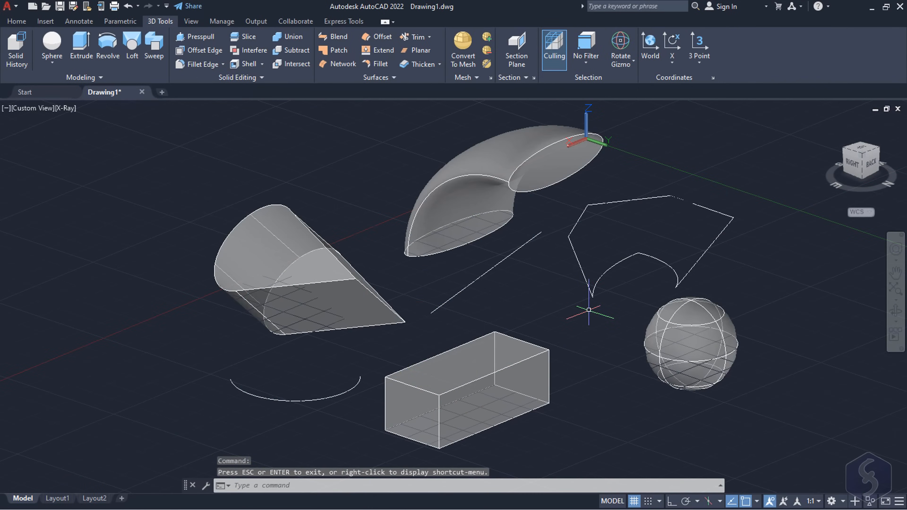
mouse_move(544, 269)
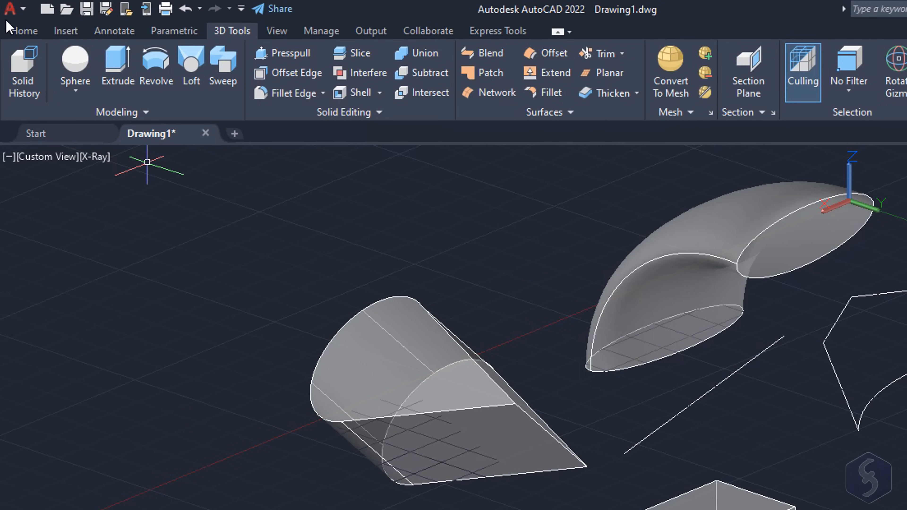
left_click(11, 9)
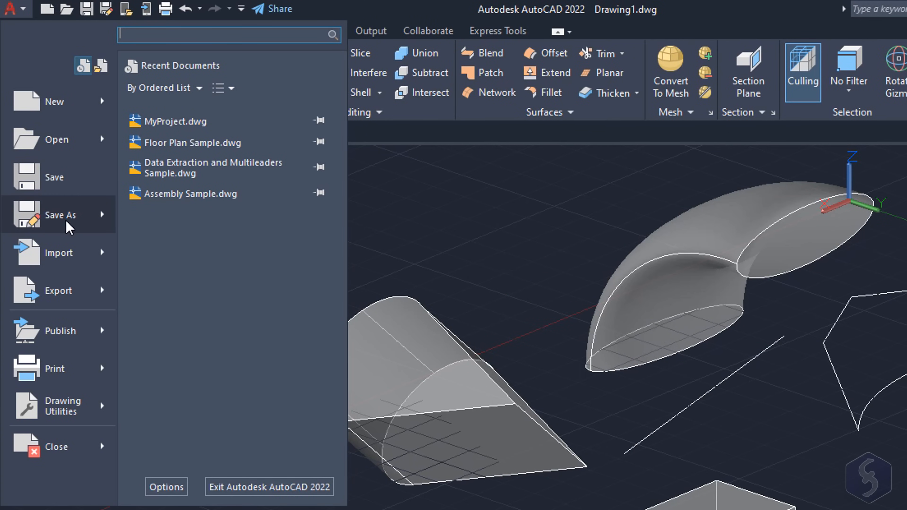
left_click(59, 215)
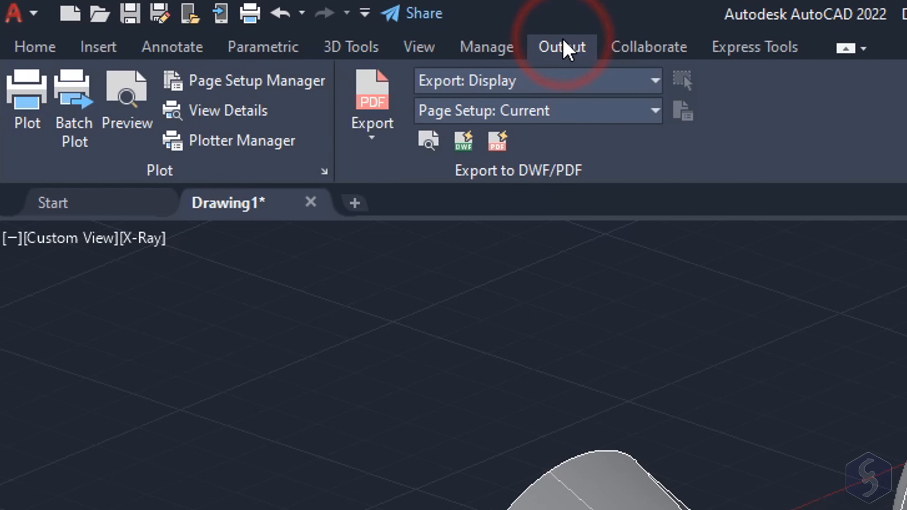
- Review the DWFx export dialog from the Output export formats list and cancel without exporting
left_click(372, 124)
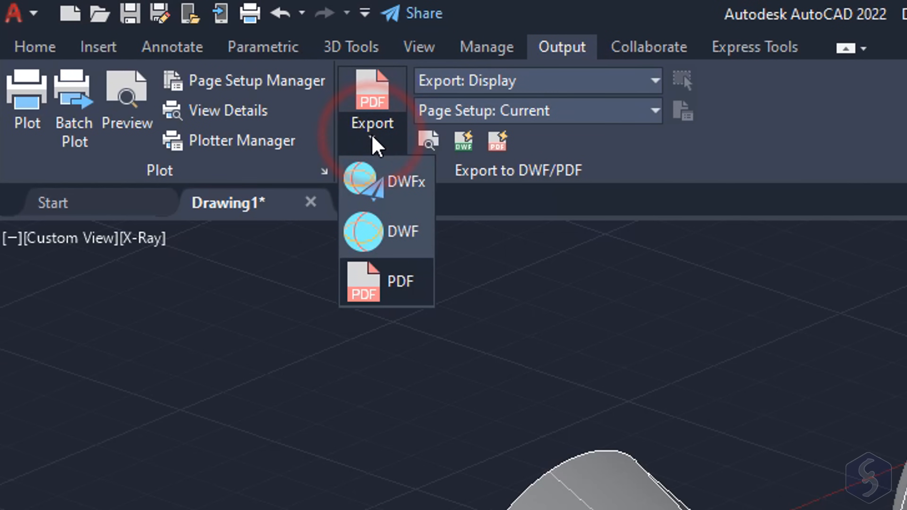
mouse_move(401, 217)
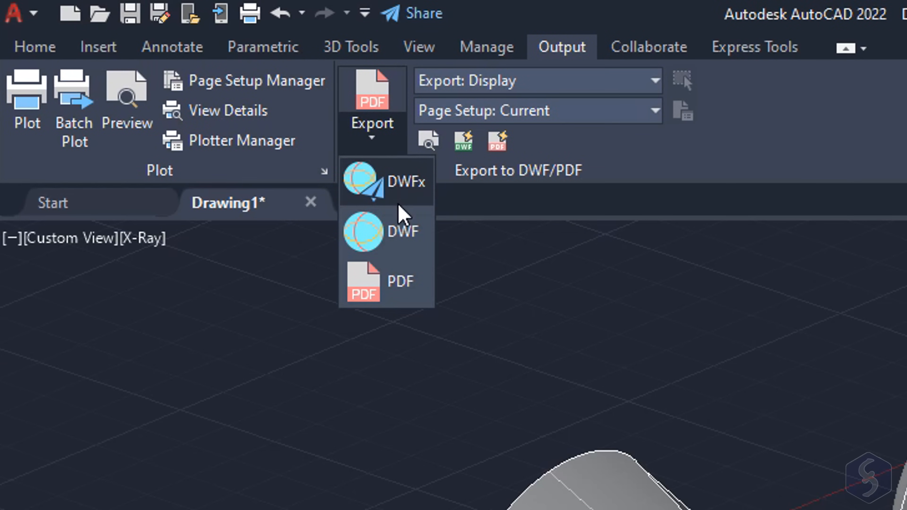
left_click(403, 181)
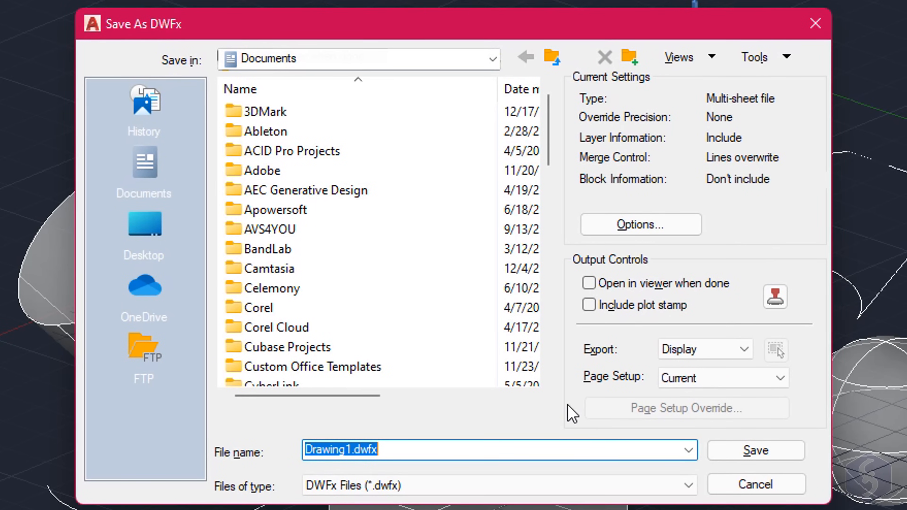
left_click(756, 485)
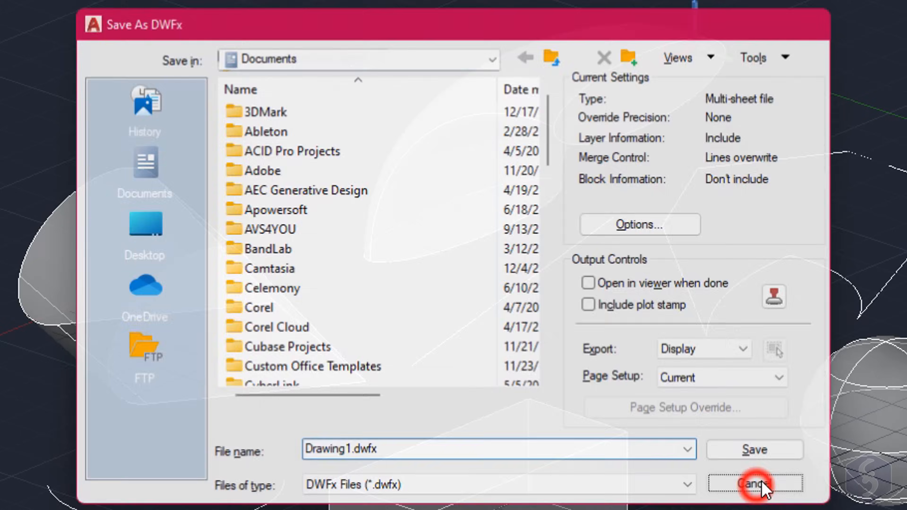
left_click(754, 484)
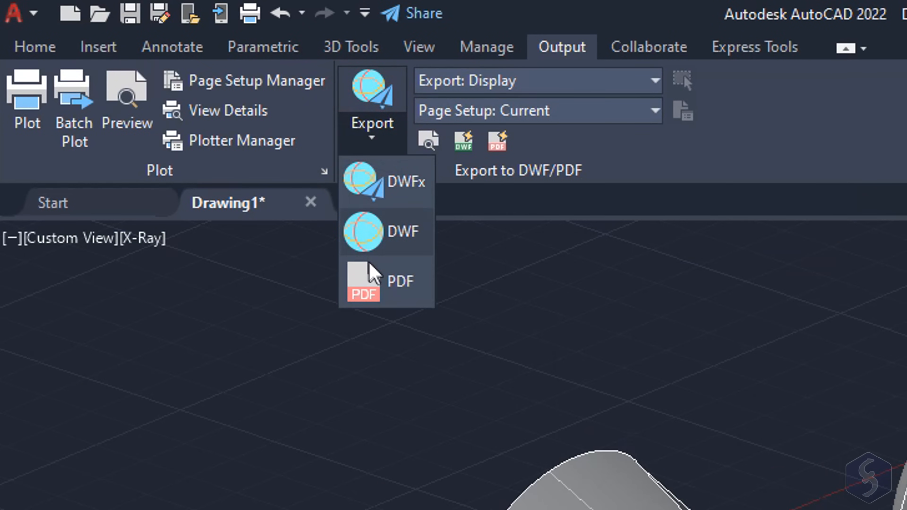
left_click(363, 281)
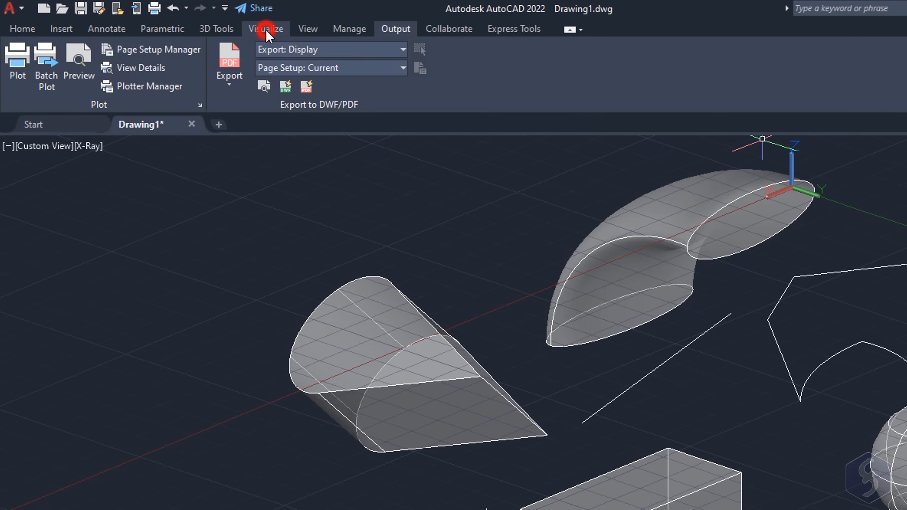
- Render the solids in a render window from the Visualize tools and zoom the shaded image
left_click(266, 28)
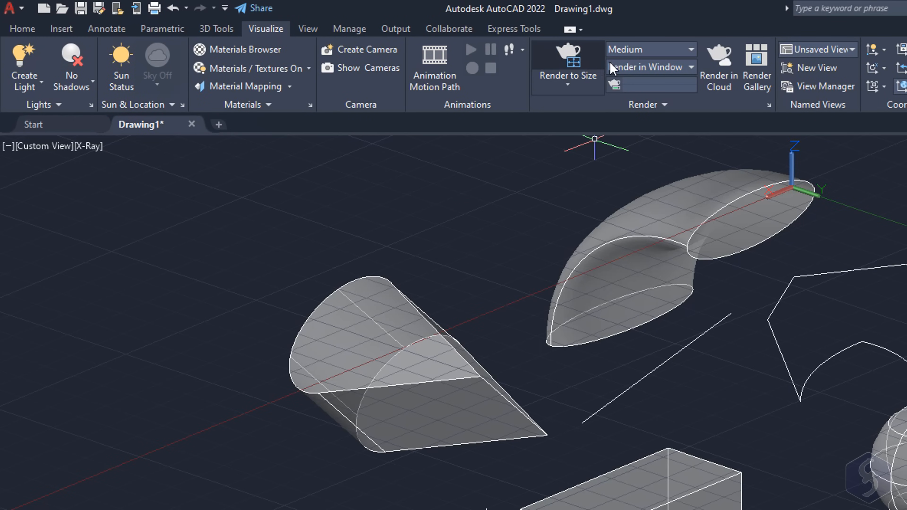
mouse_move(565, 62)
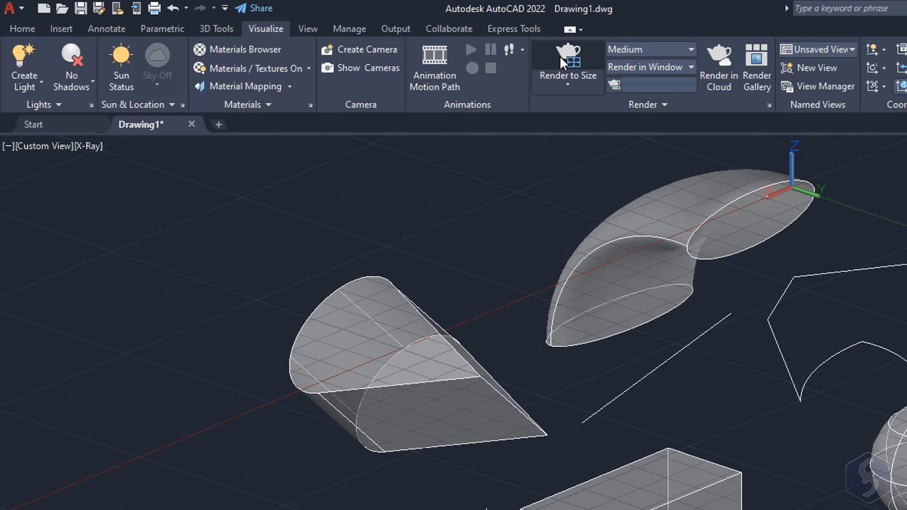
left_click(567, 52)
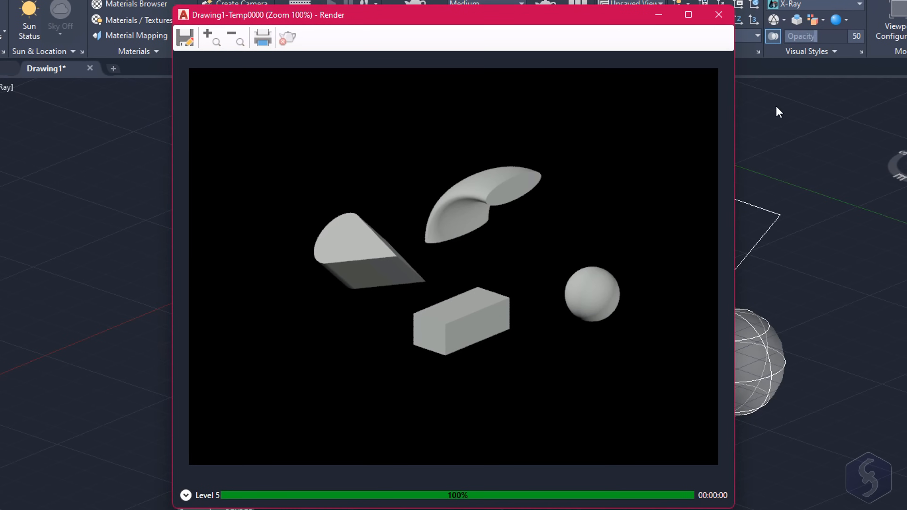
mouse_move(485, 275)
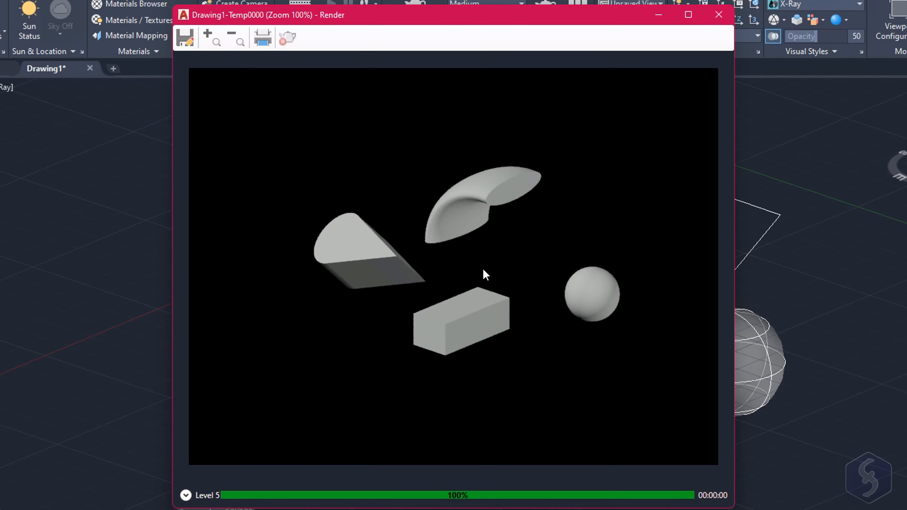
left_click(206, 37)
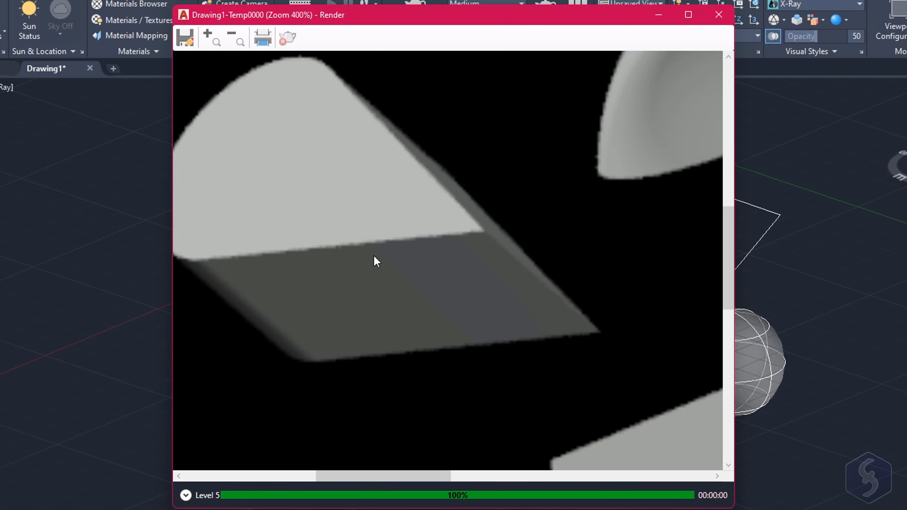
left_click(239, 39)
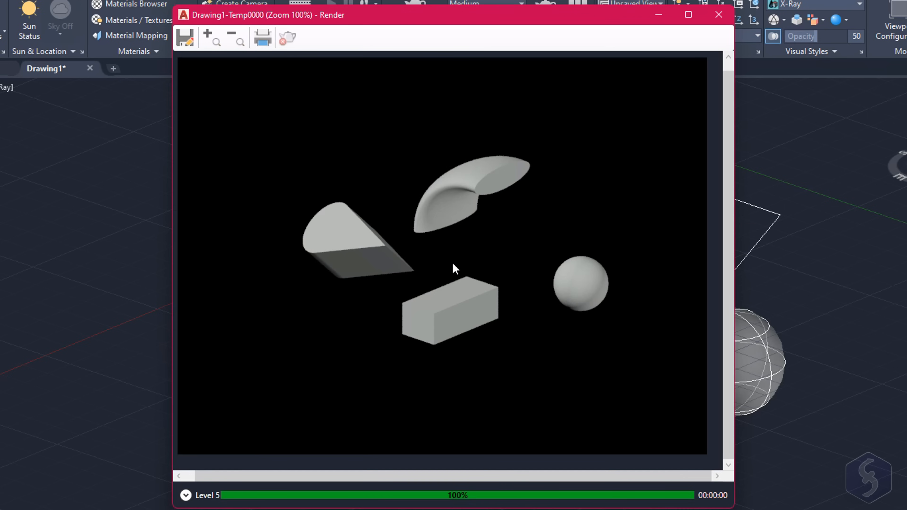